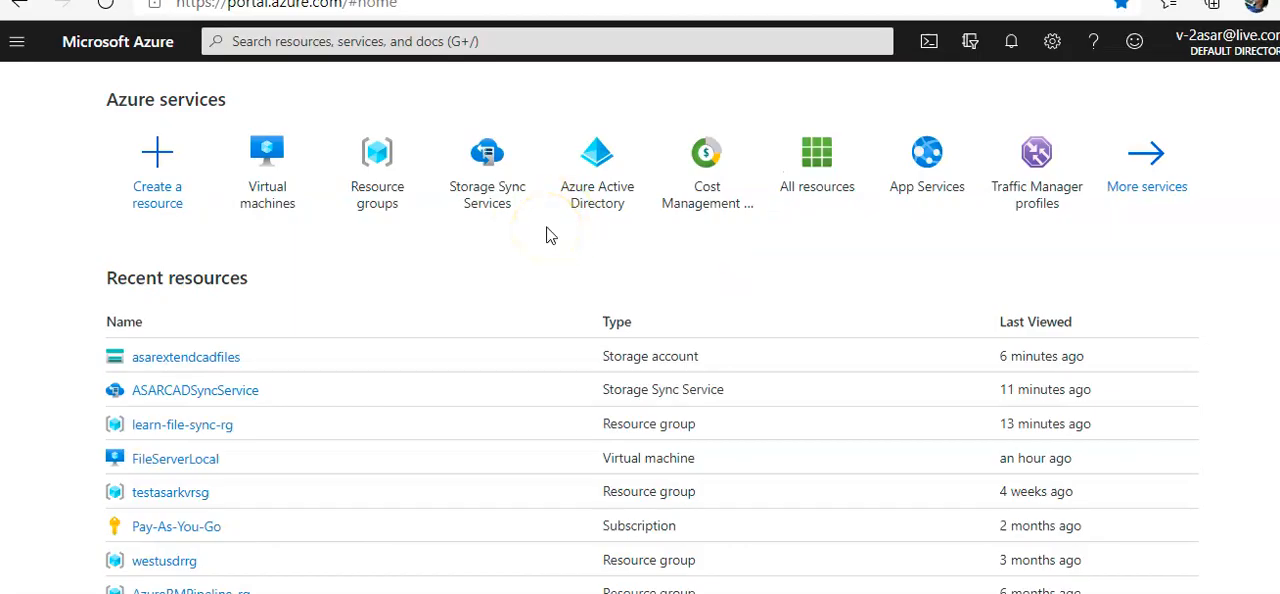
mouse_move(236, 356)
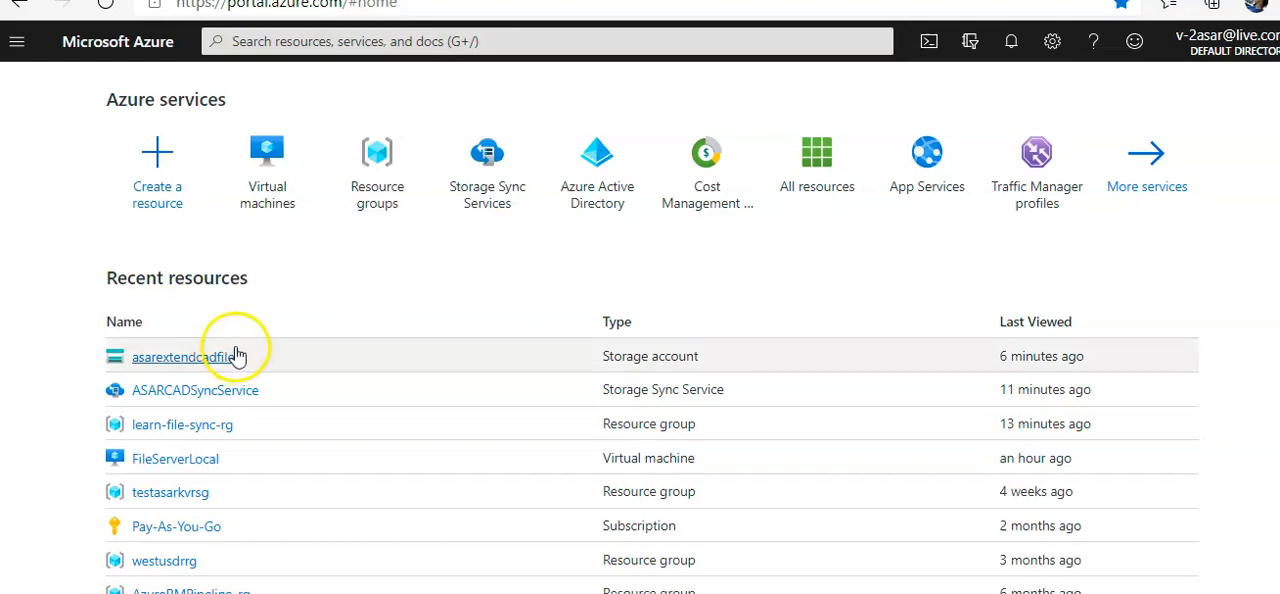
Reveal the access keys of the asarextendcadfiles storage account from Recent resources.
left_click(180, 356)
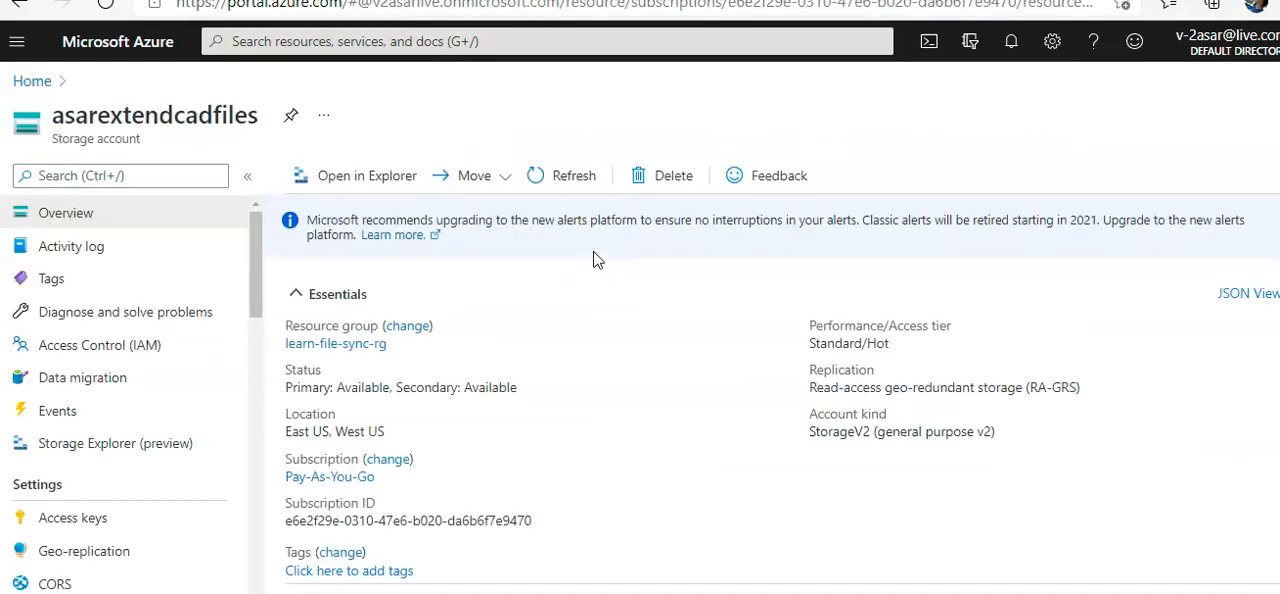
mouse_move(176, 312)
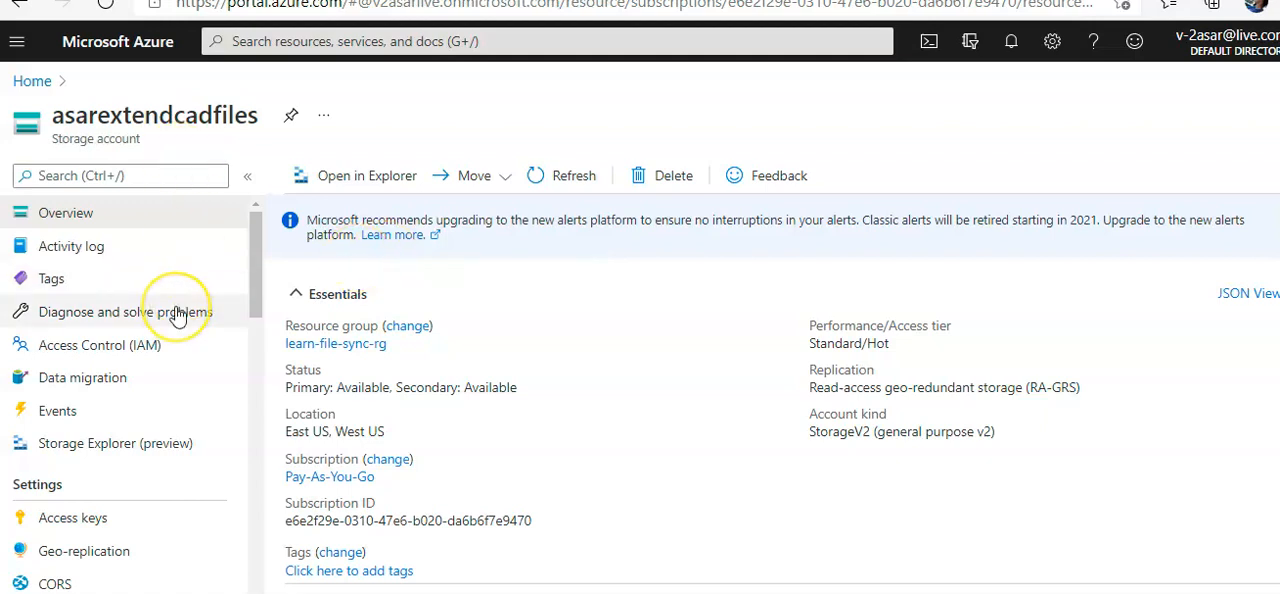
scroll("down", 3)
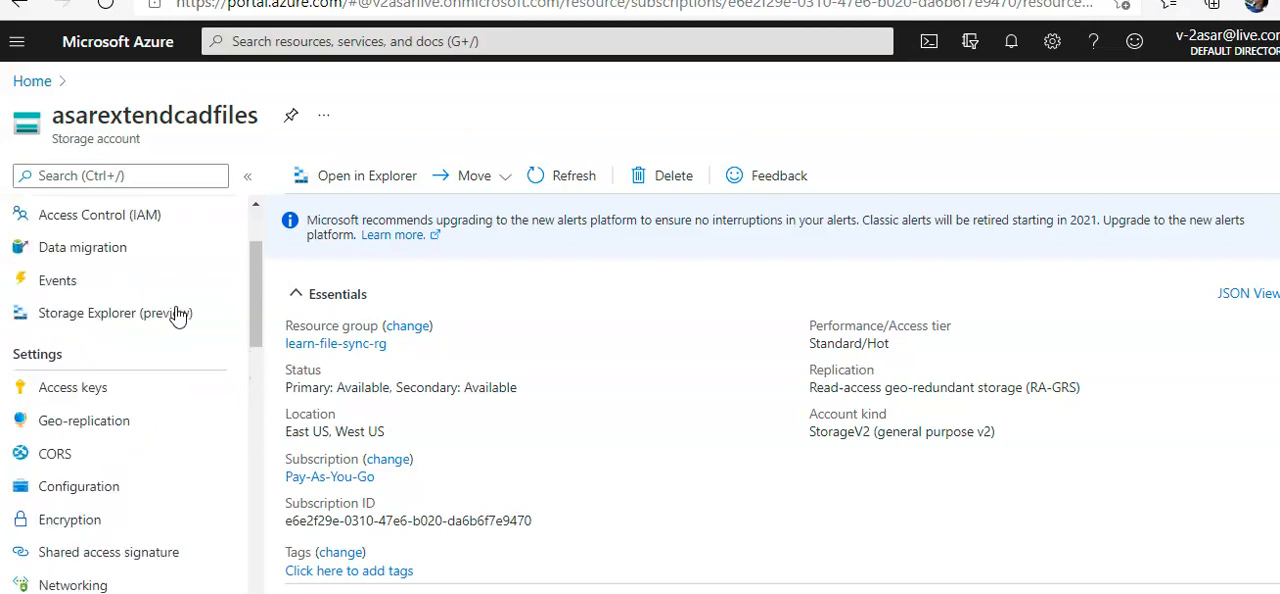
mouse_move(72, 388)
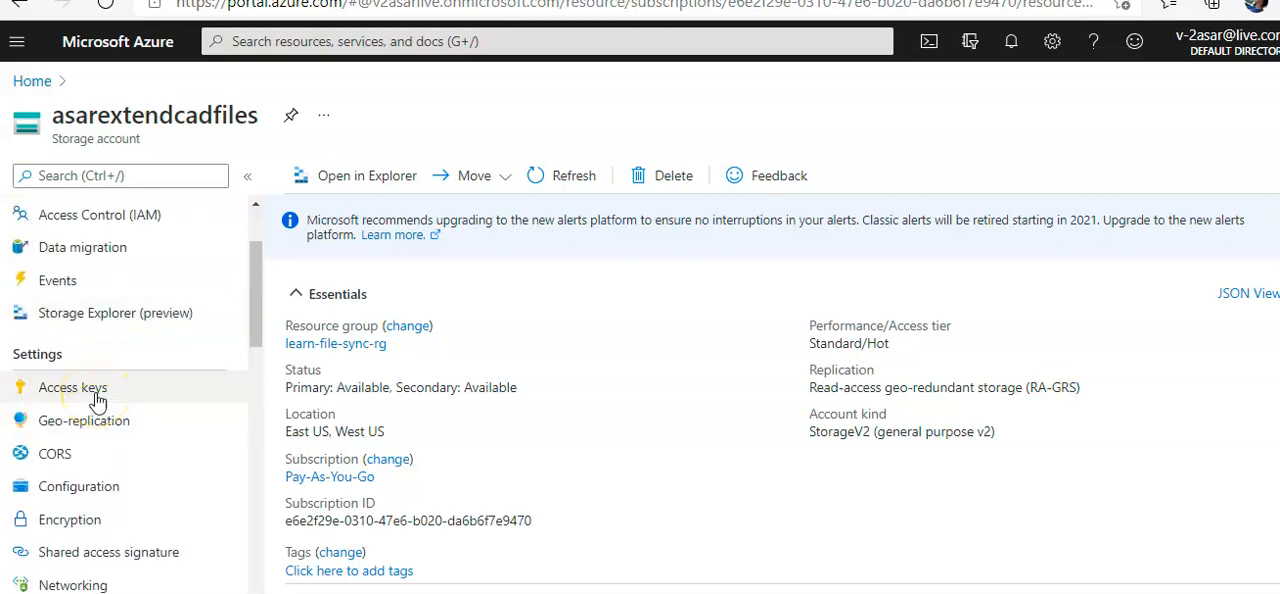
left_click(72, 388)
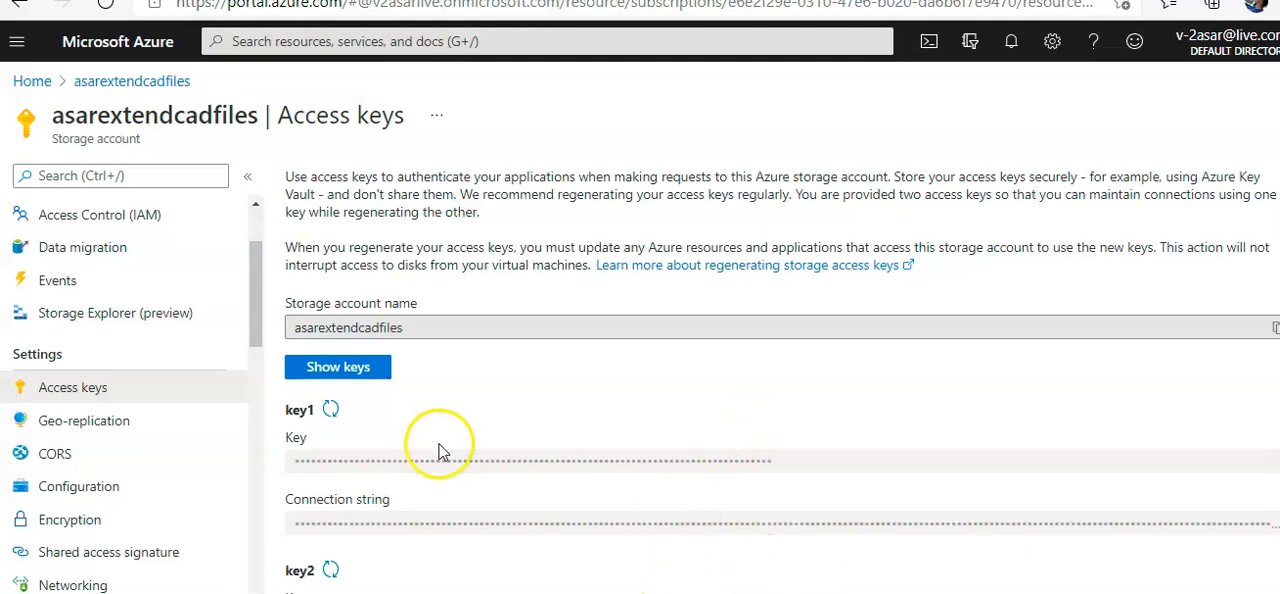
left_click(336, 366)
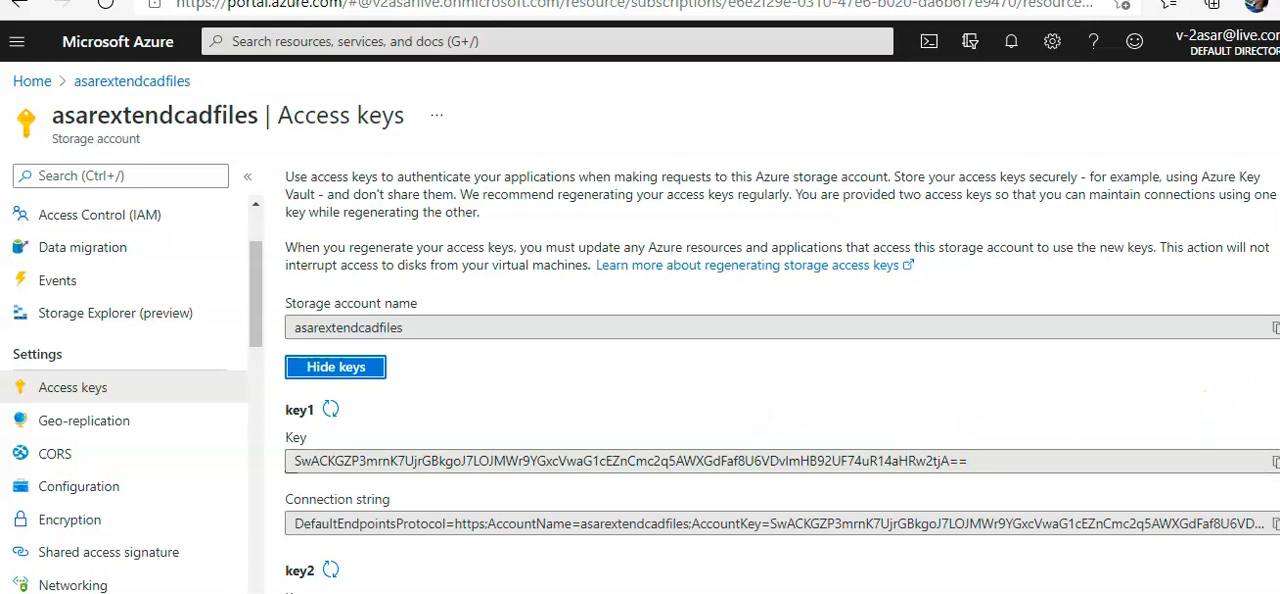
mouse_move(1274, 460)
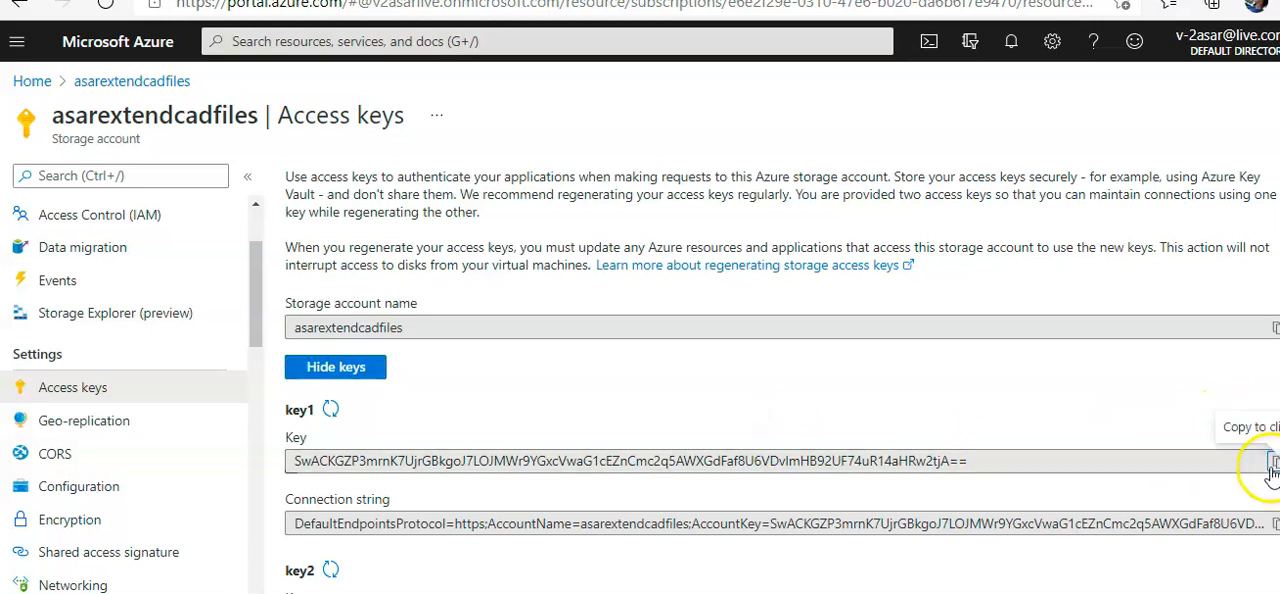
mouse_move(636, 490)
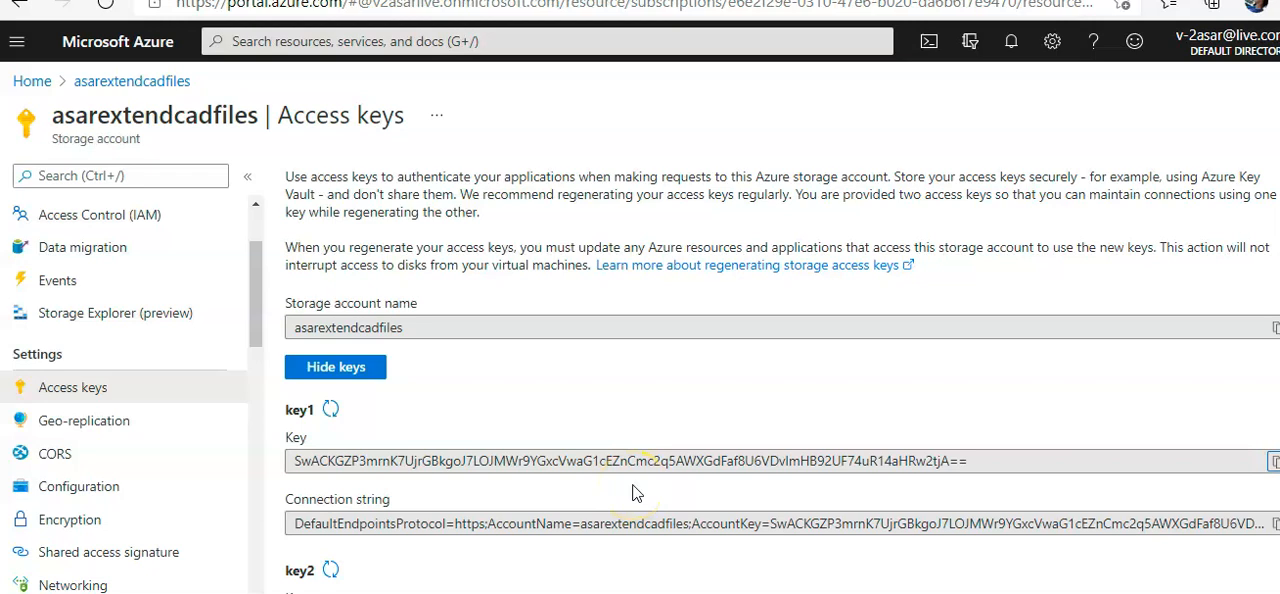
mouse_move(256, 336)
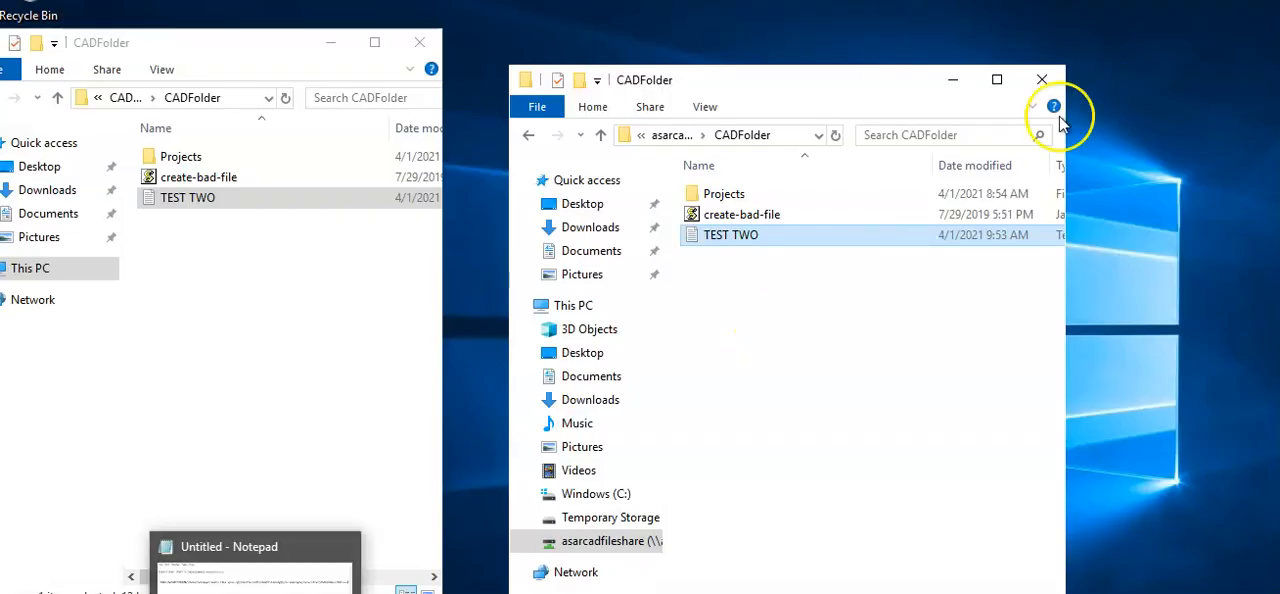
Close the two CADFolder Explorer windows and launch Windows PowerShell ISE from Start search.
left_click(1040, 80)
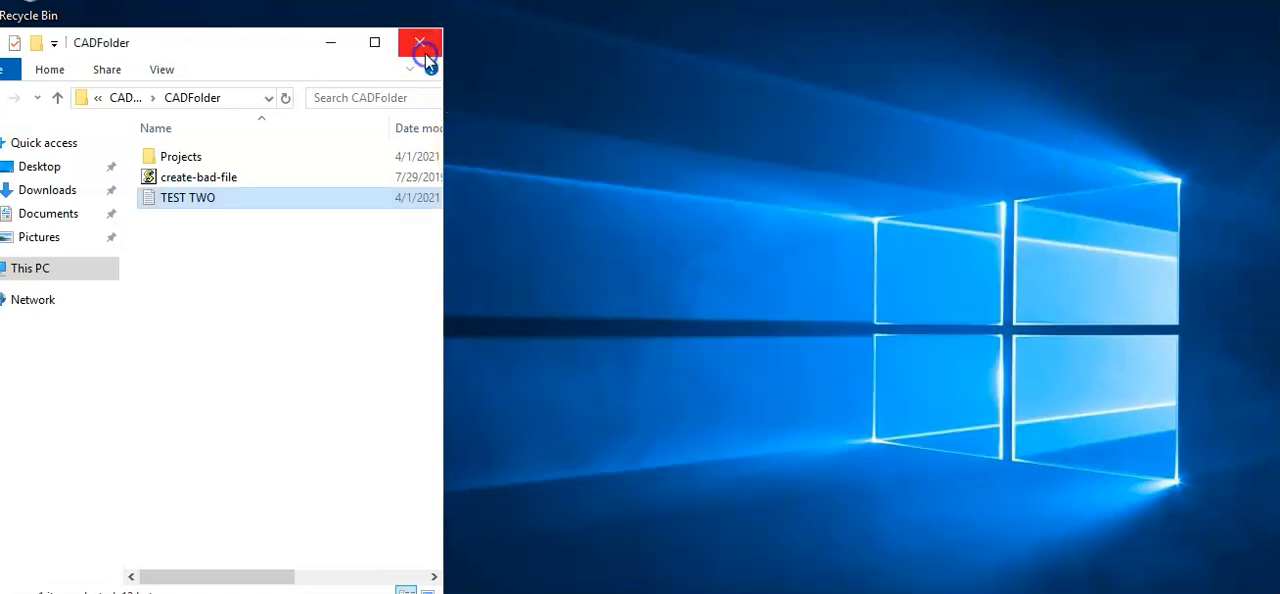
left_click(420, 42)
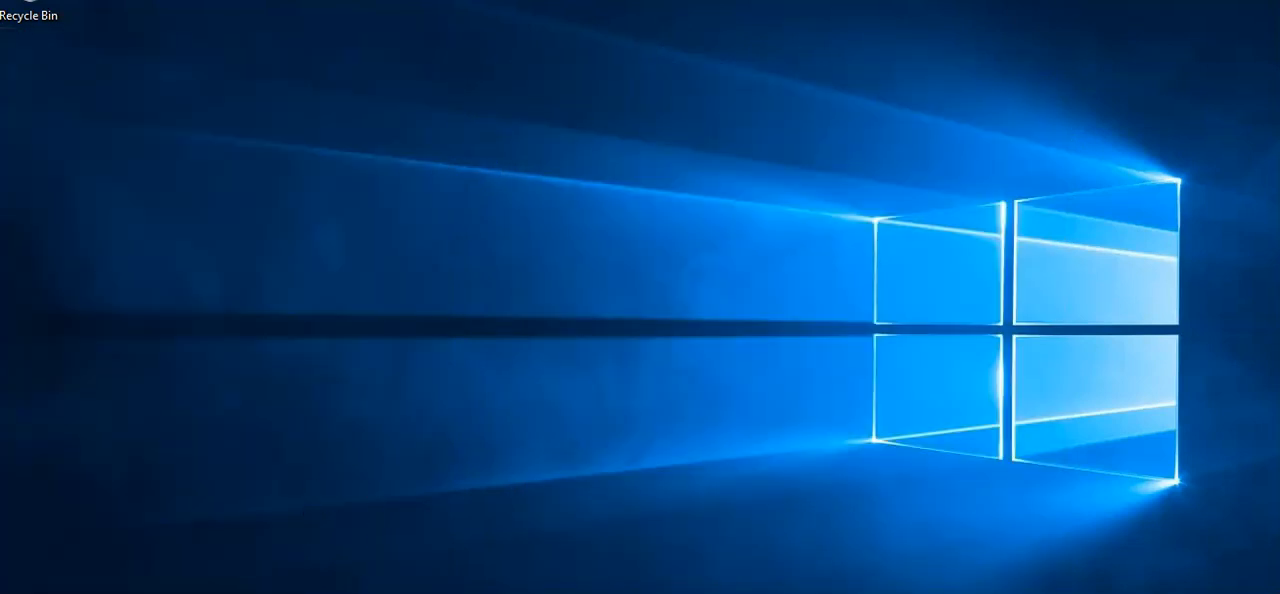
left_click(12, 590)
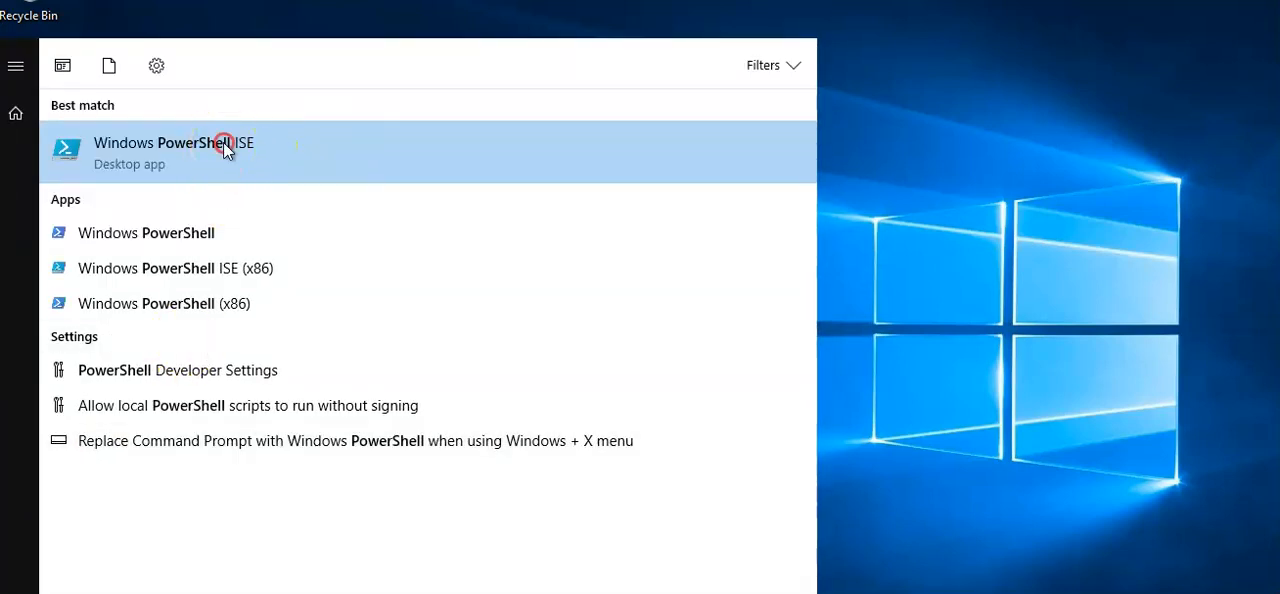
left_click(172, 152)
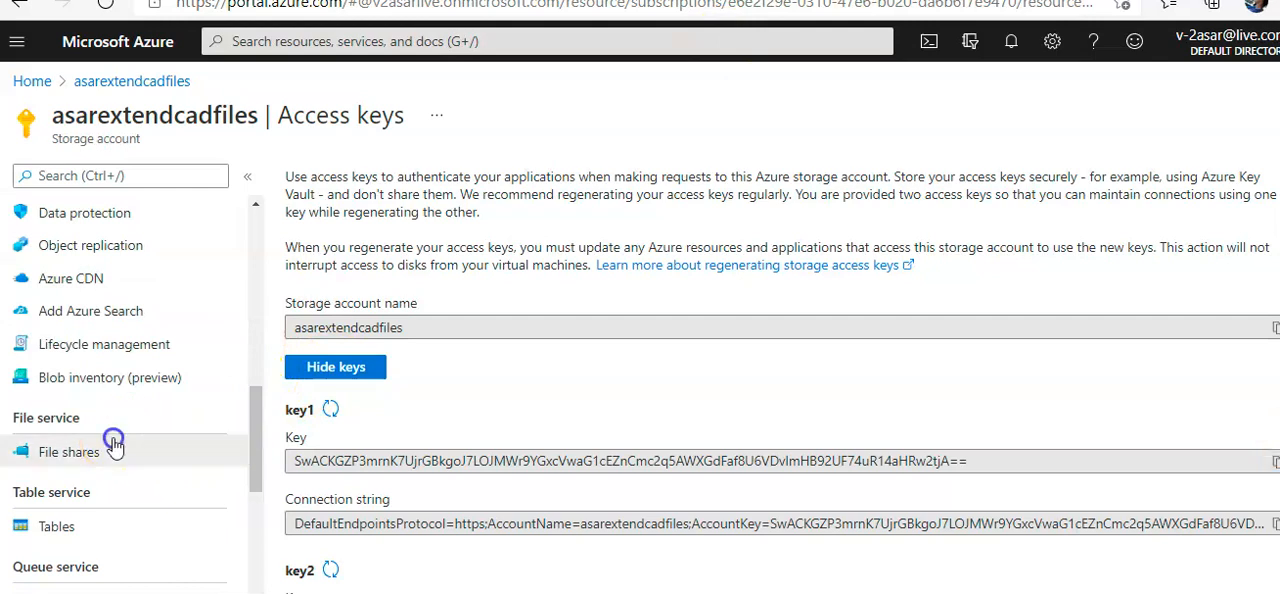
Open the asarcadfileshare share's CADFolder directory from the storage account's File shares.
left_click(68, 452)
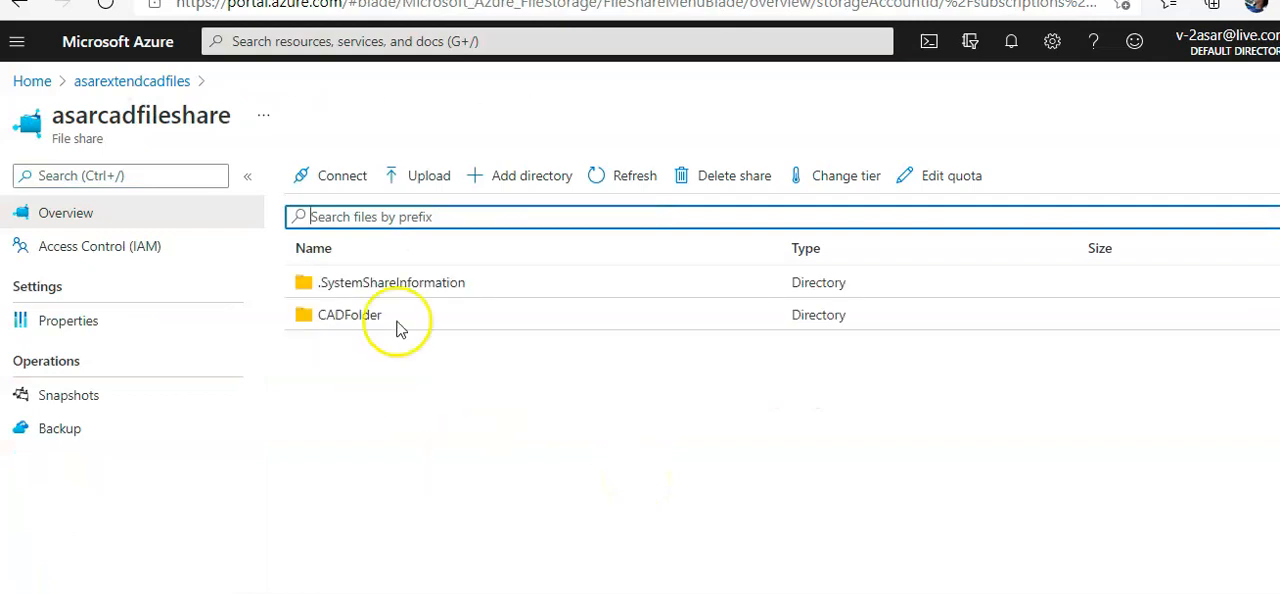
left_click(340, 176)
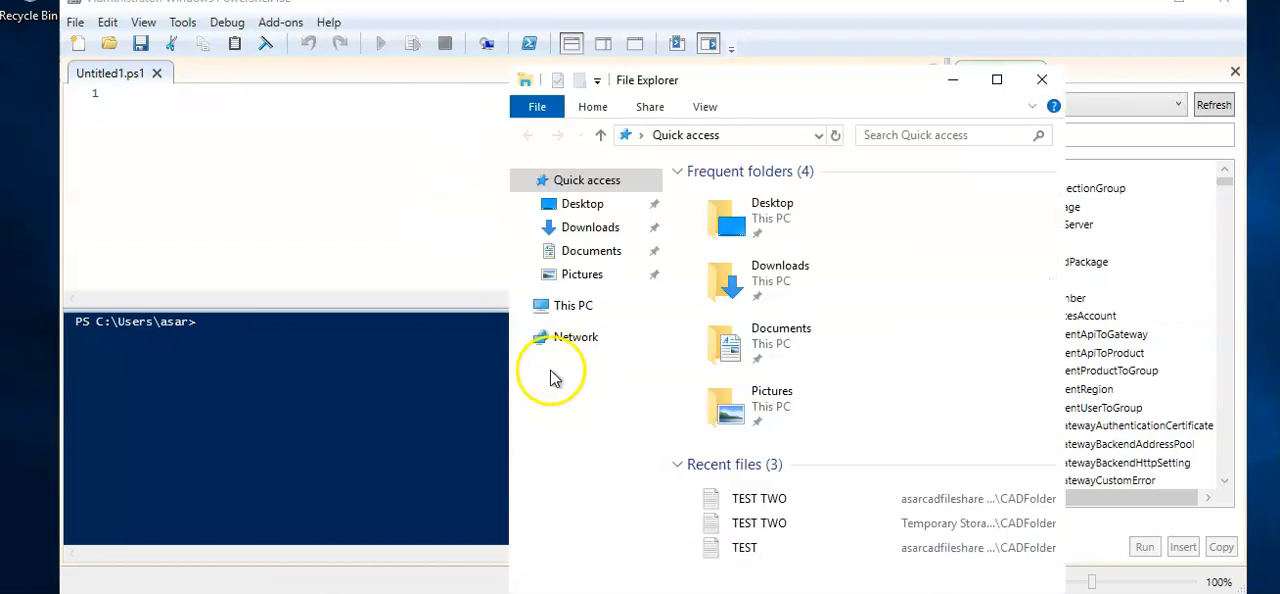
Disconnect the asarcadfileshare network drive under This PC.
left_click(996, 80)
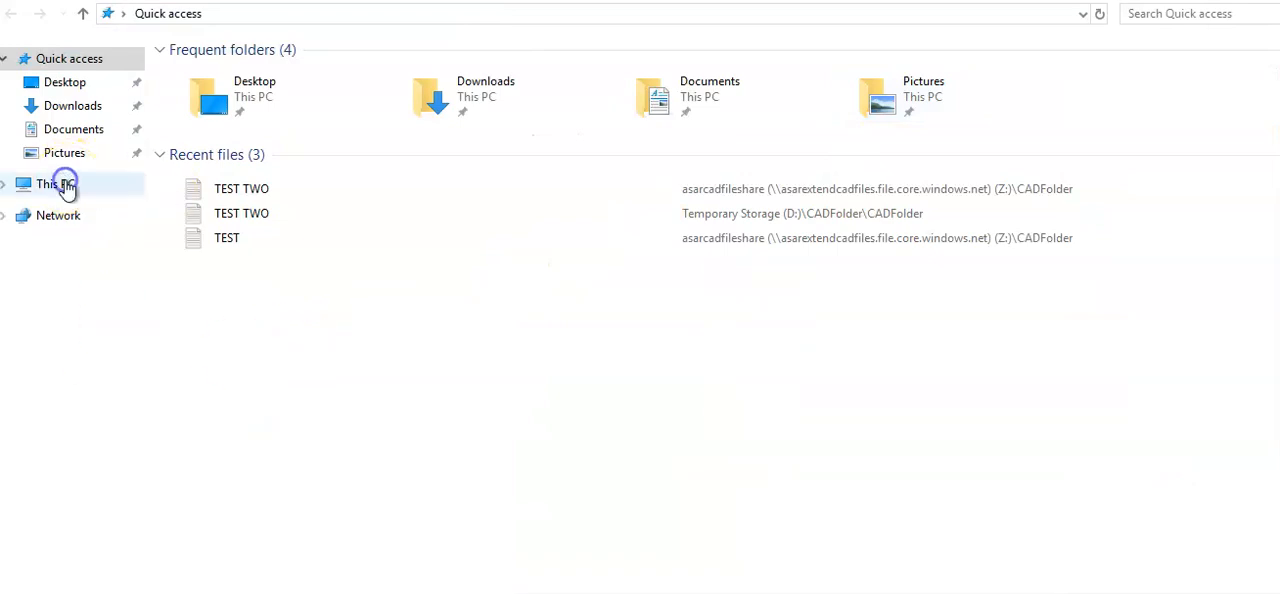
left_click(56, 184)
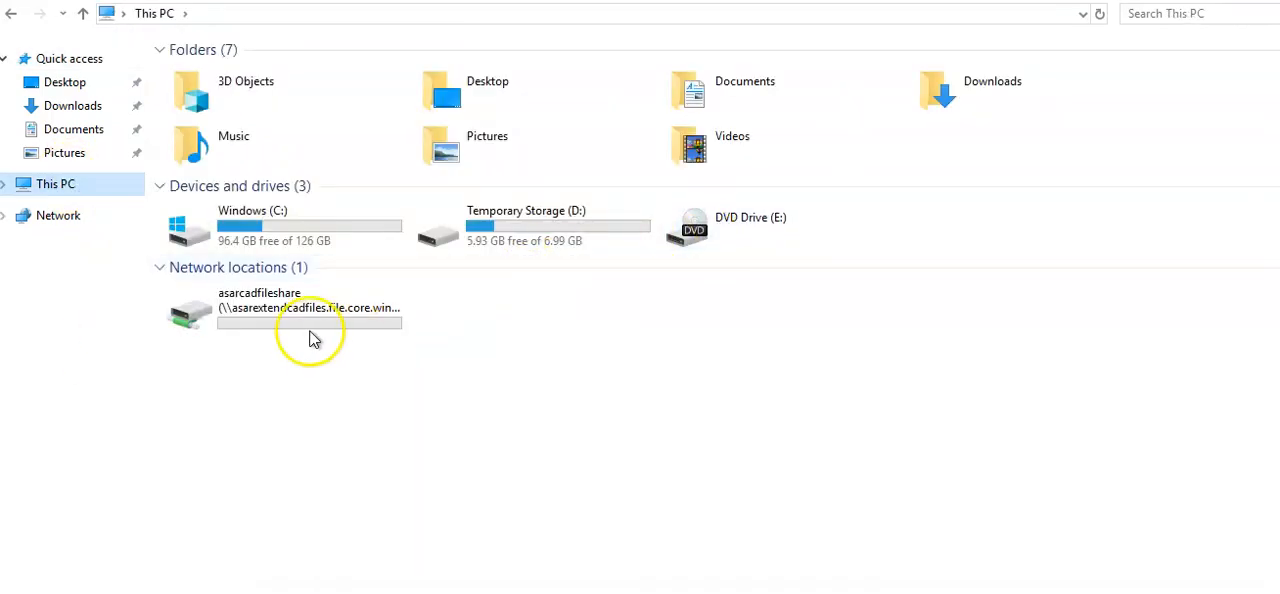
left_click(284, 308)
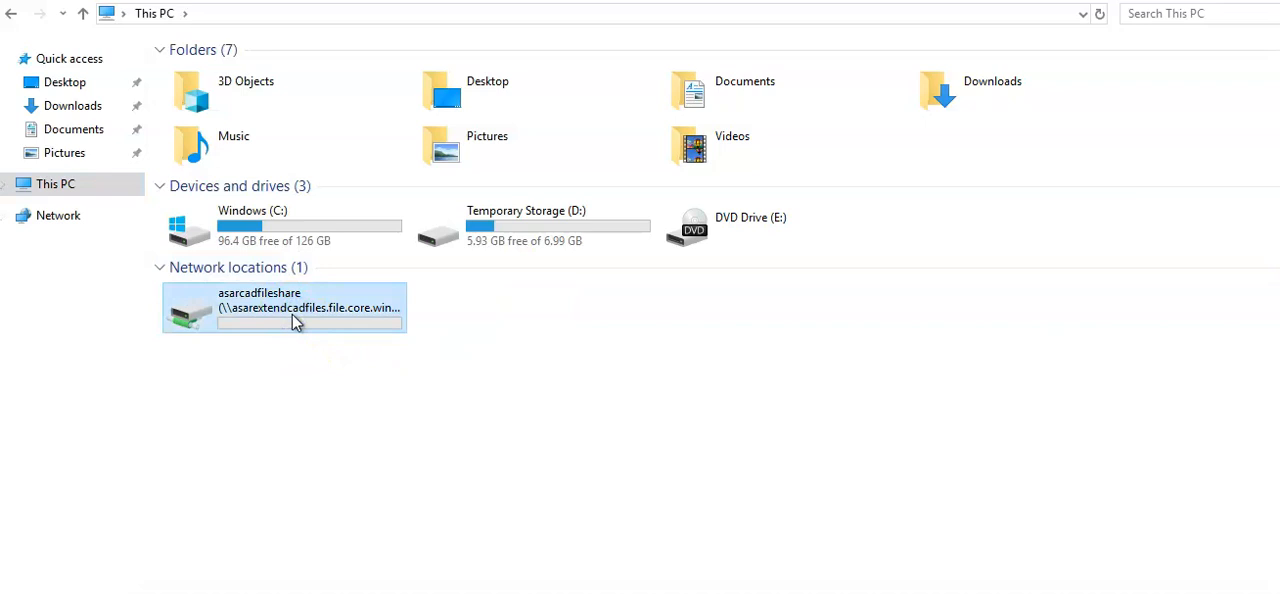
right_click(284, 308)
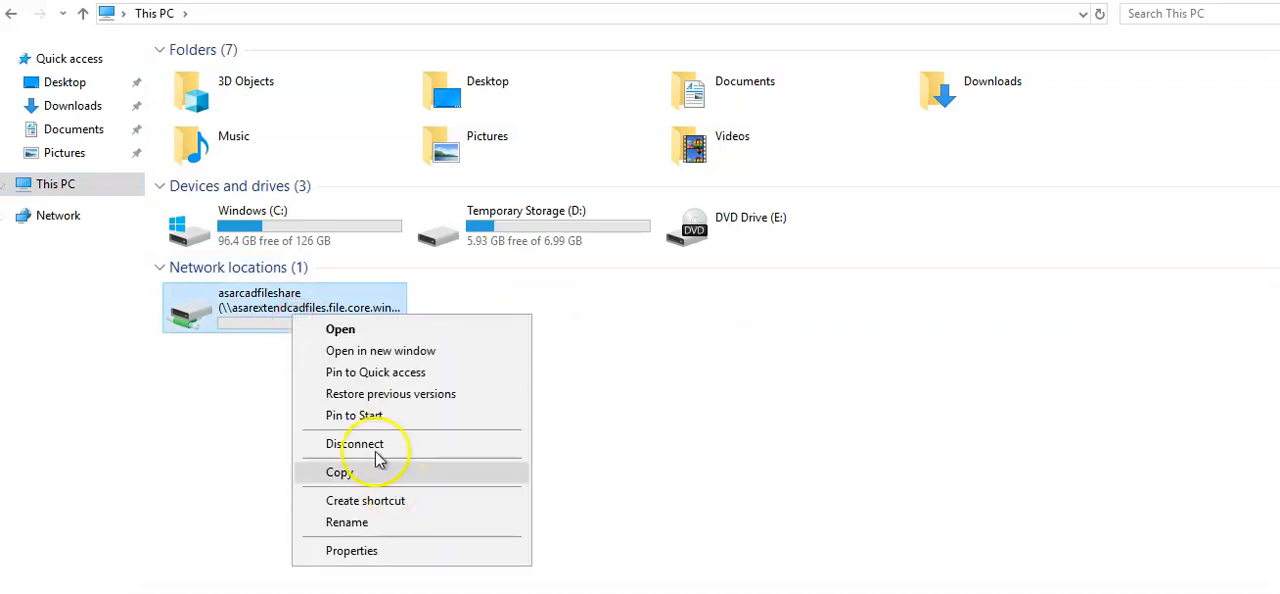
left_click(356, 444)
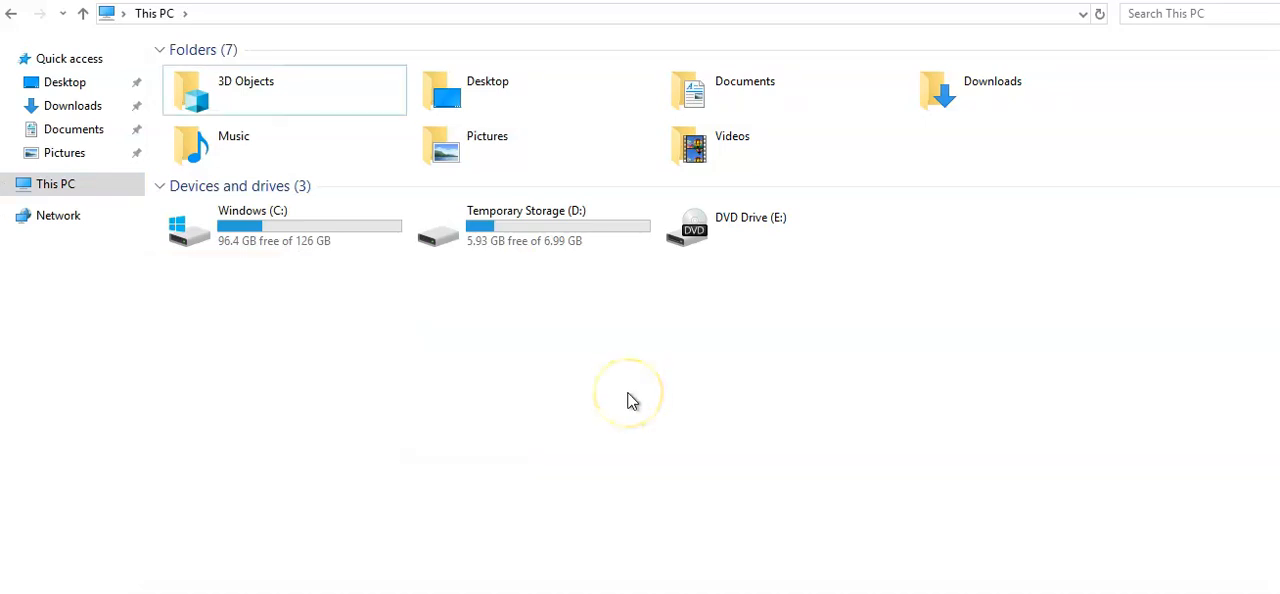
mouse_move(1220, 20)
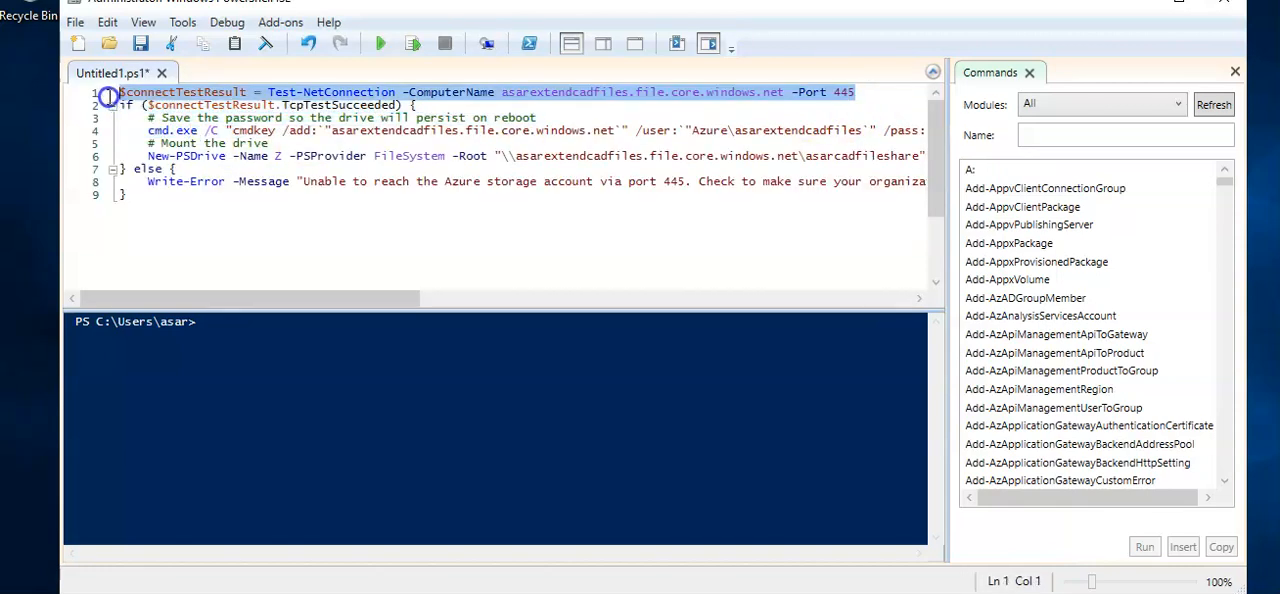
Run the port 445 test line, then the if/else block mapping the share as drive Z.
left_click(380, 44)
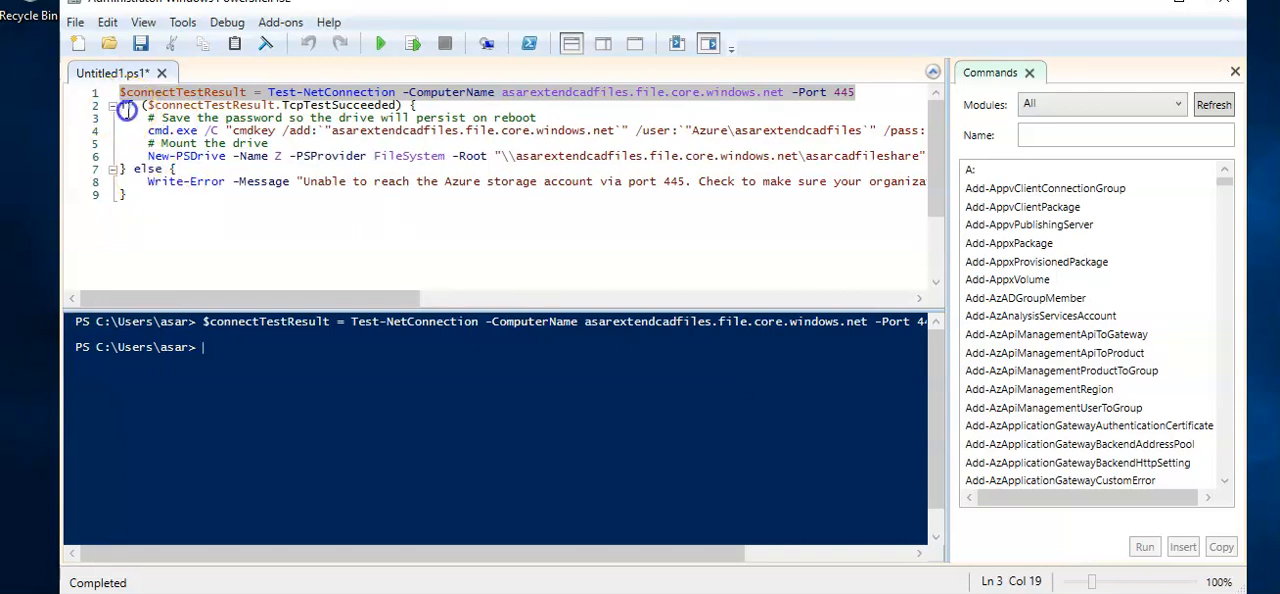
left_click(380, 44)
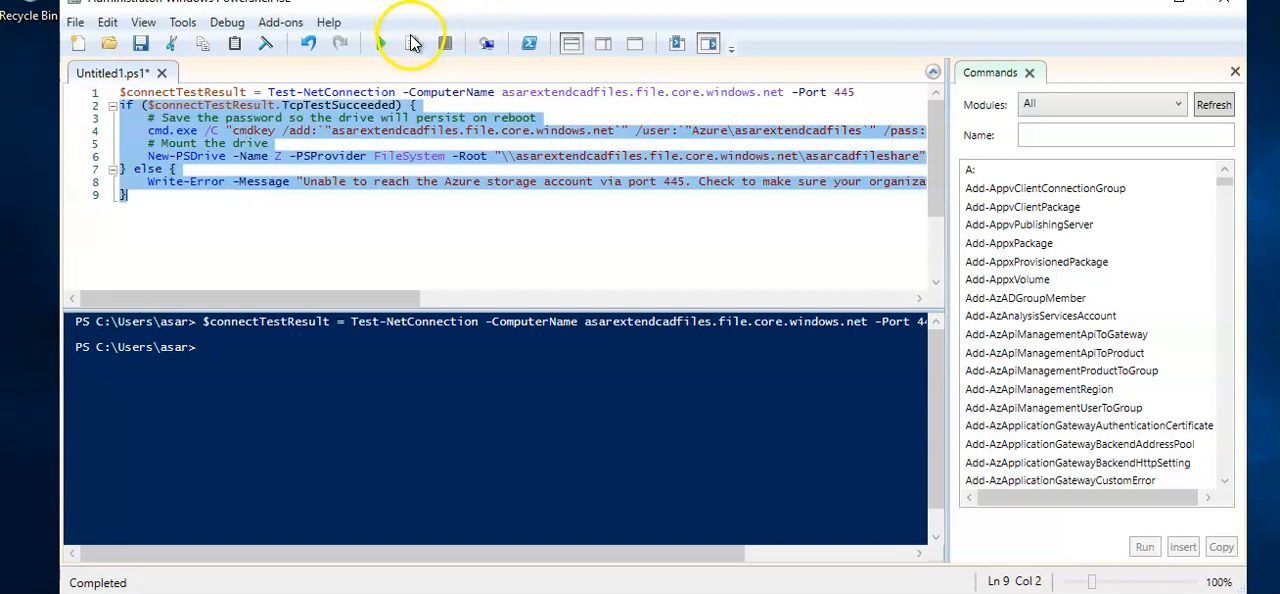
left_click(380, 44)
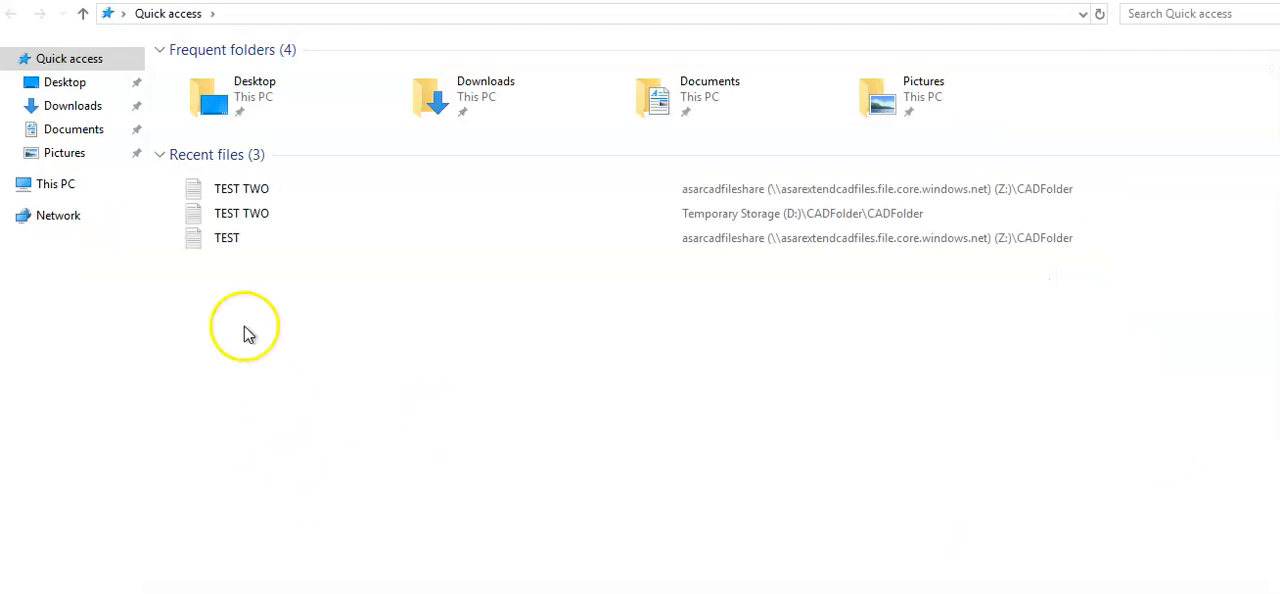
Open TEST TWO in the Z: share's CADFolder, read it in Notepad, and close it.
left_click(56, 184)
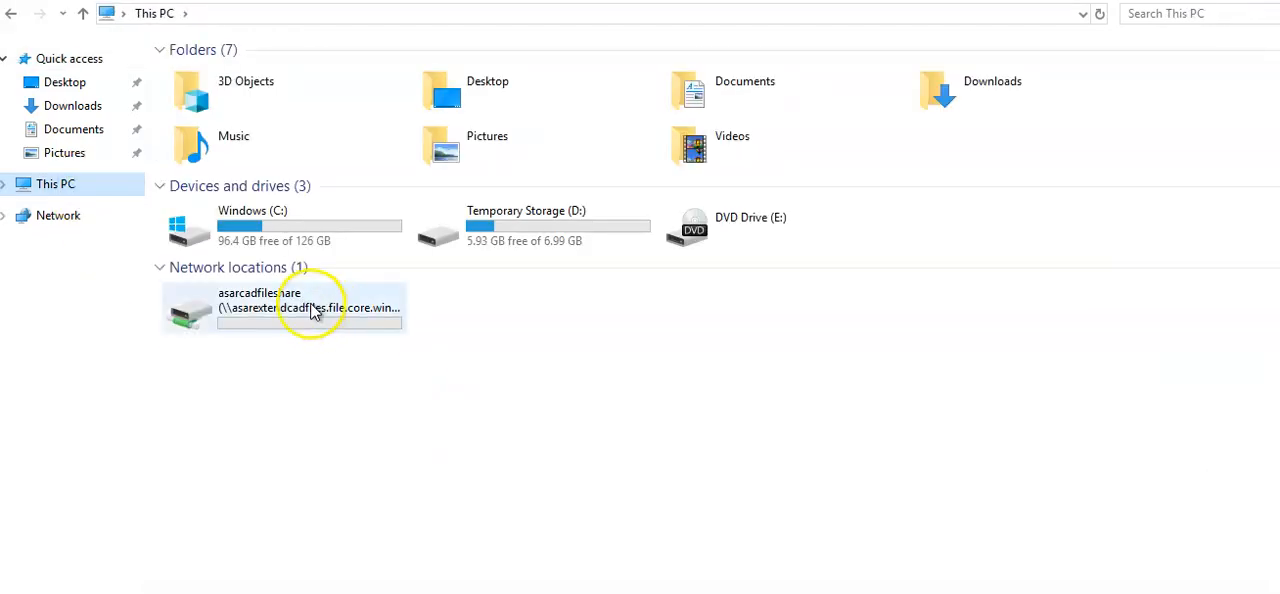
double_click(284, 308)
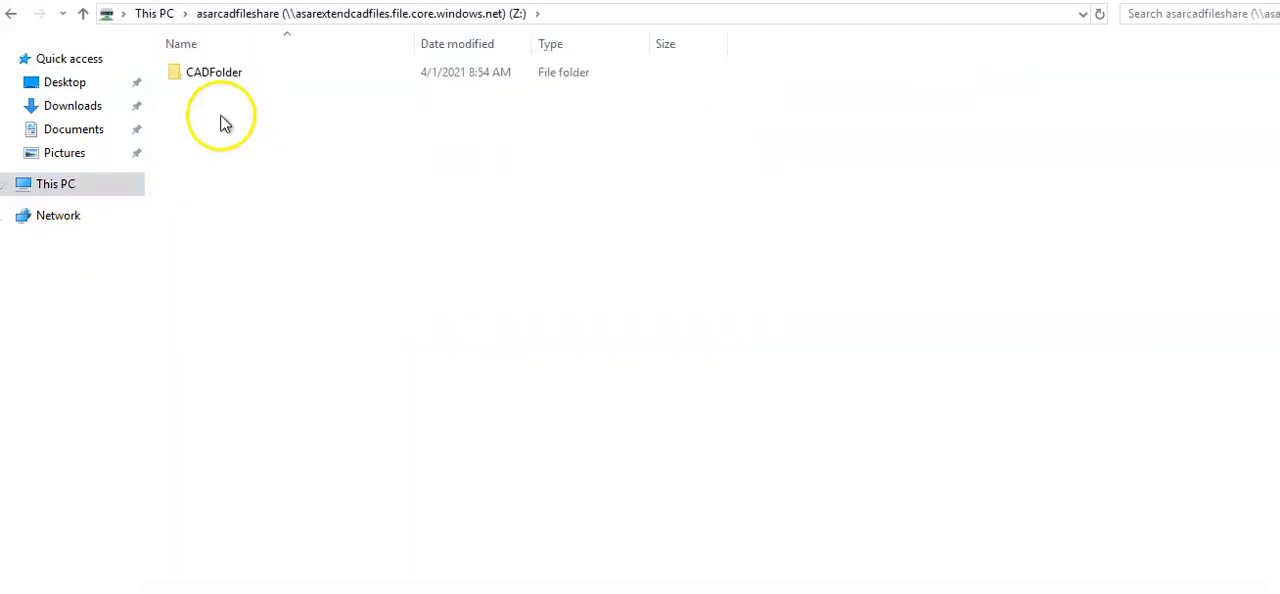
double_click(212, 72)
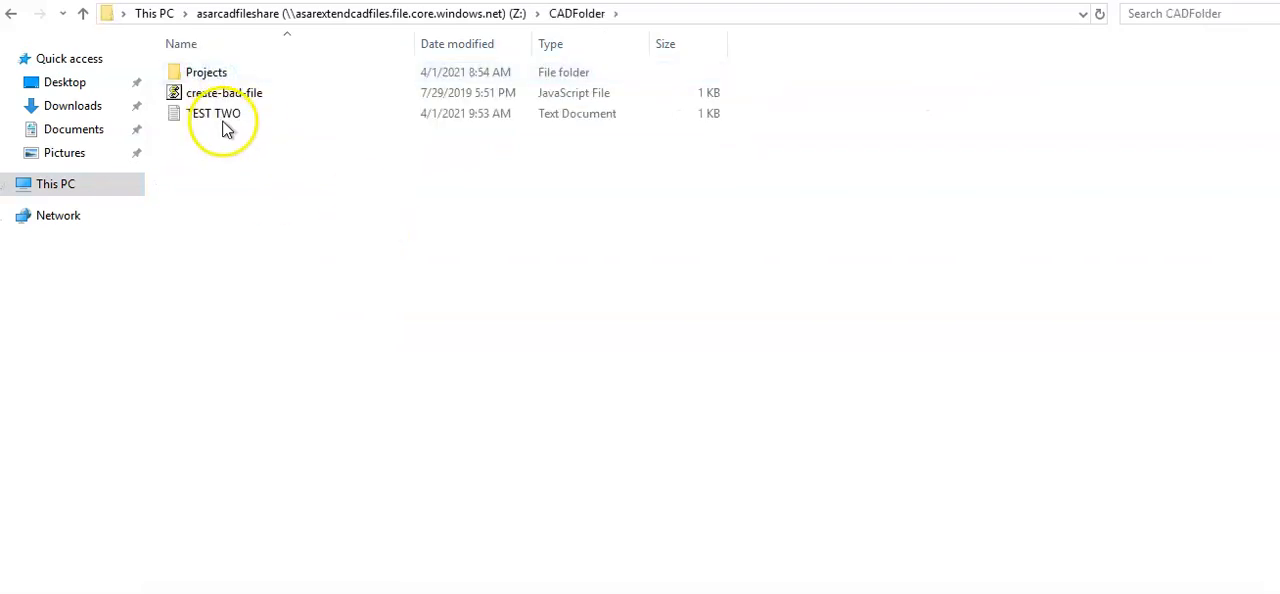
double_click(216, 112)
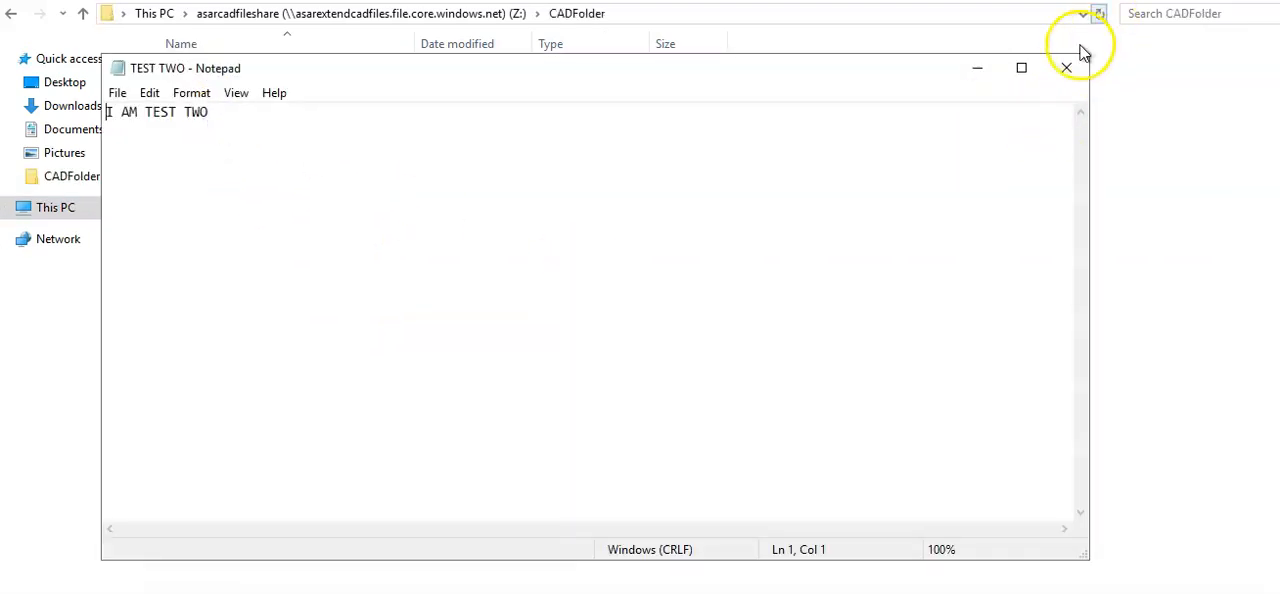
left_click(1066, 68)
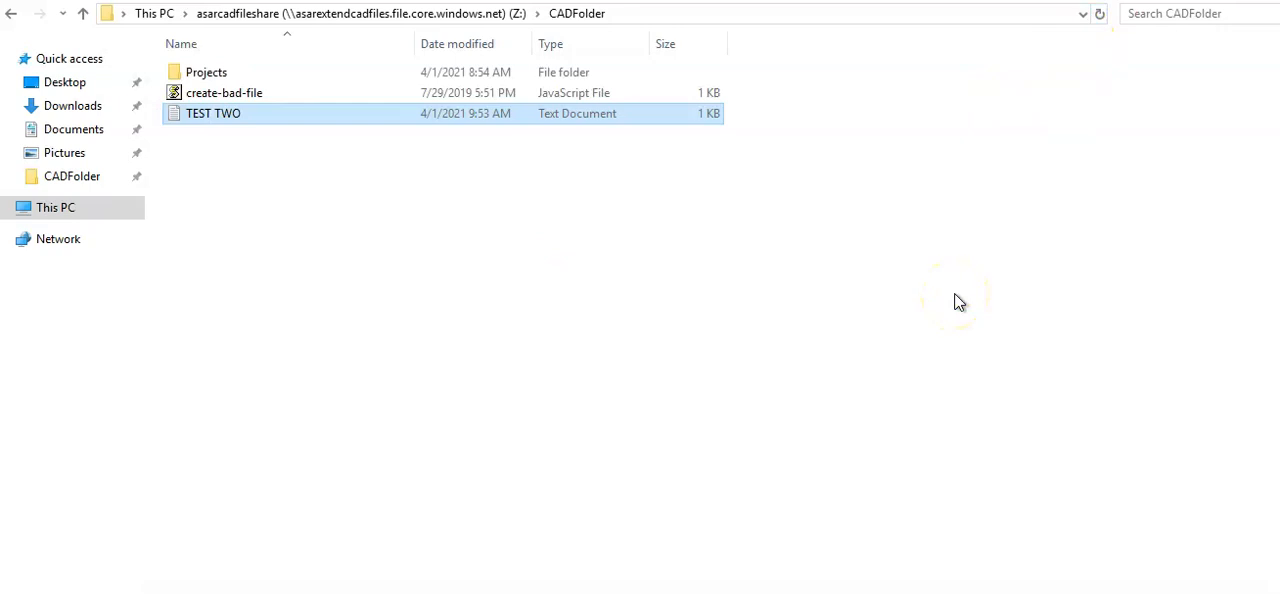
mouse_move(956, 302)
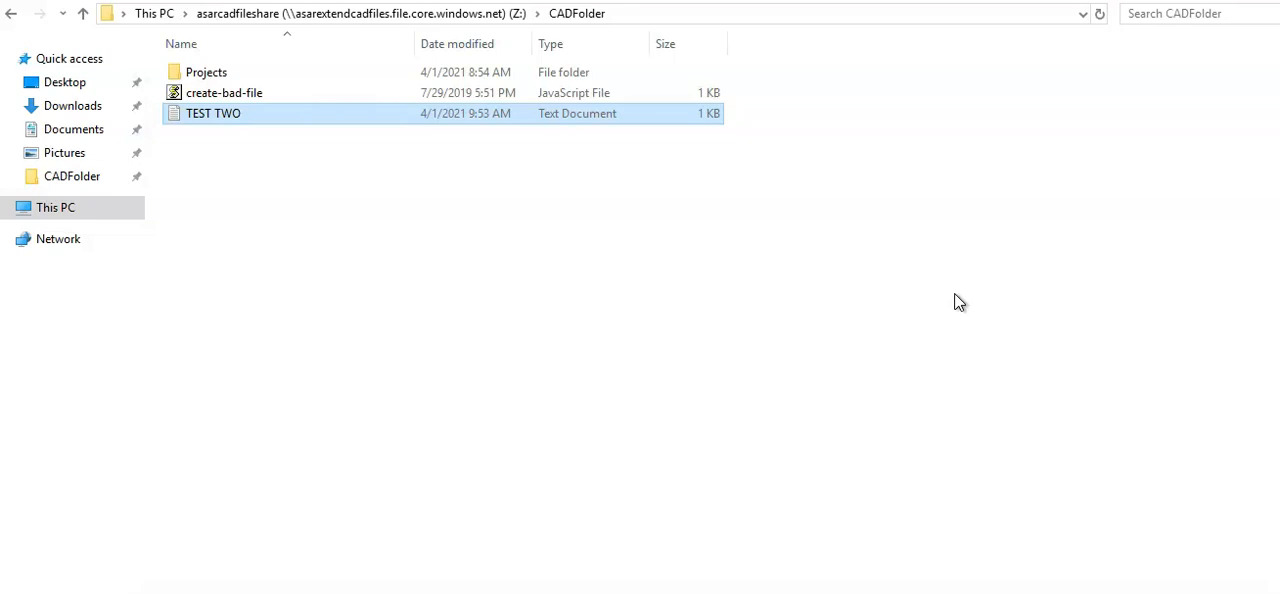
mouse_move(104, 176)
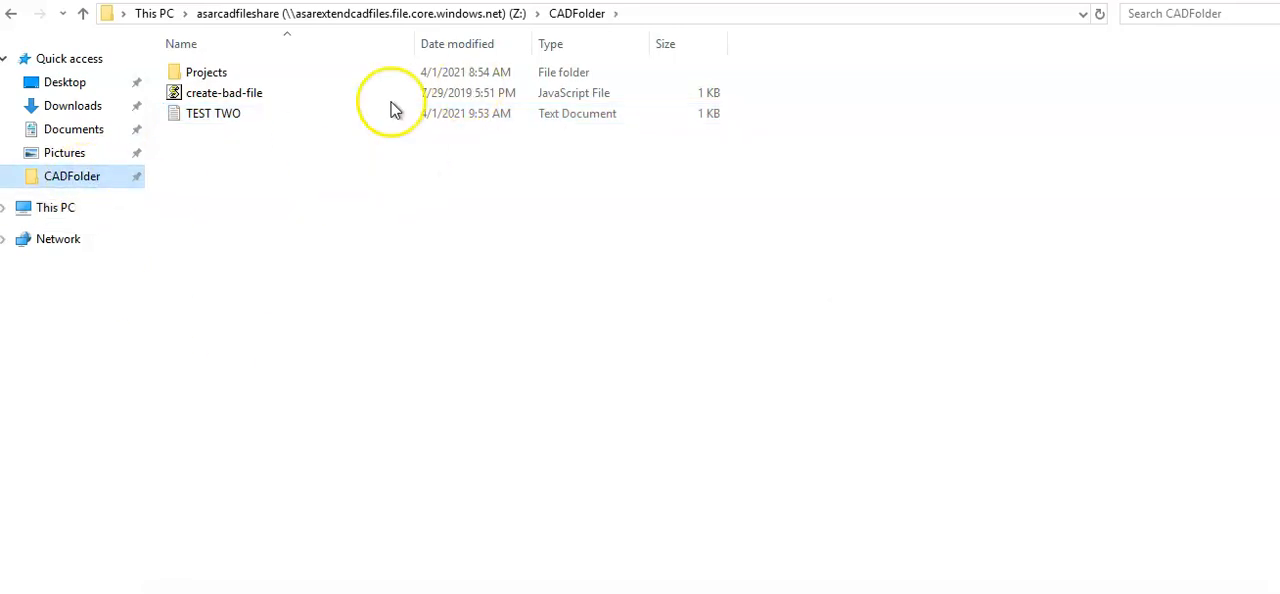
Open the inner CADFolder inside Documents.
left_click(72, 128)
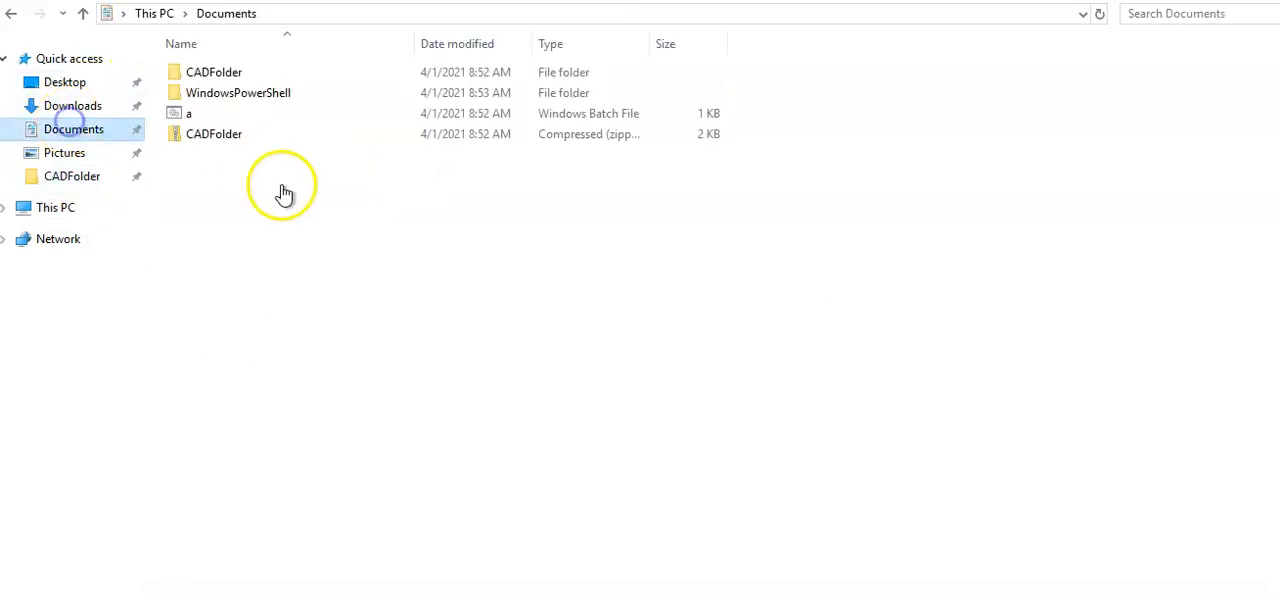
double_click(212, 72)
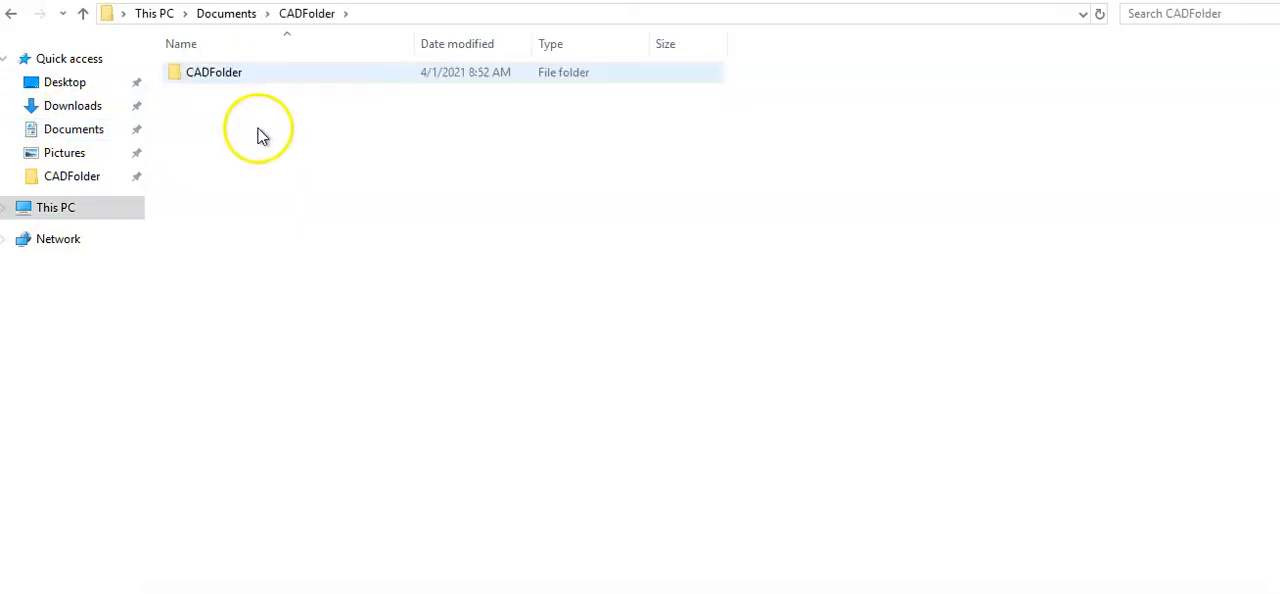
double_click(212, 72)
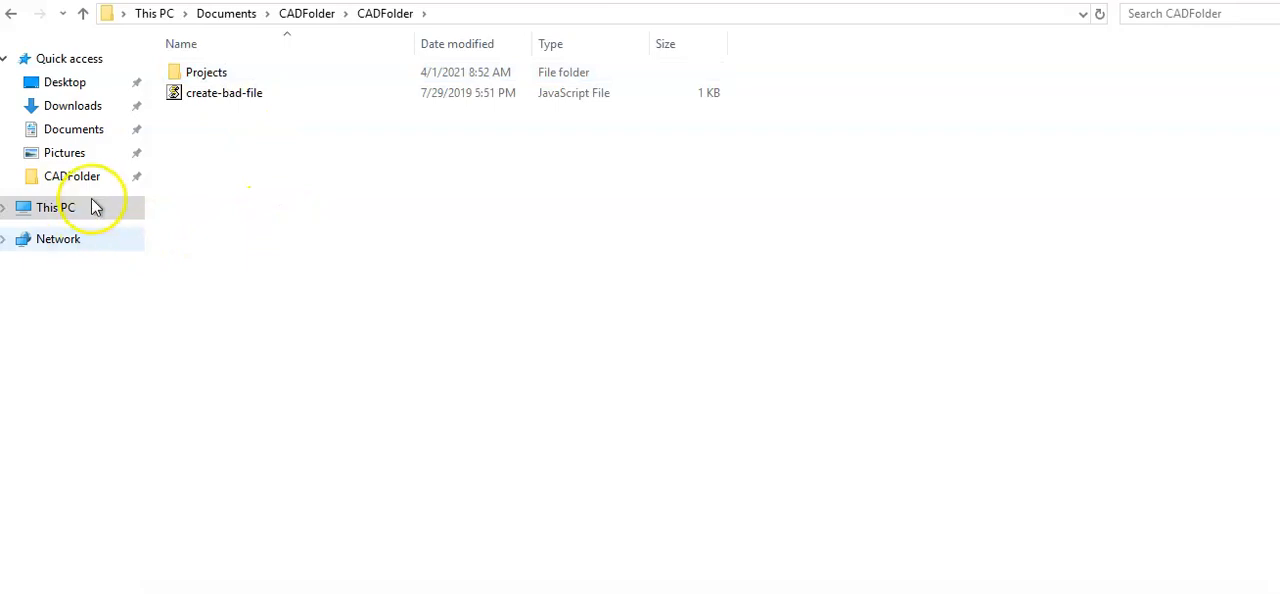
Open the inner CADFolder on Temporary Storage (D:), where TEST TWO appears.
left_click(56, 208)
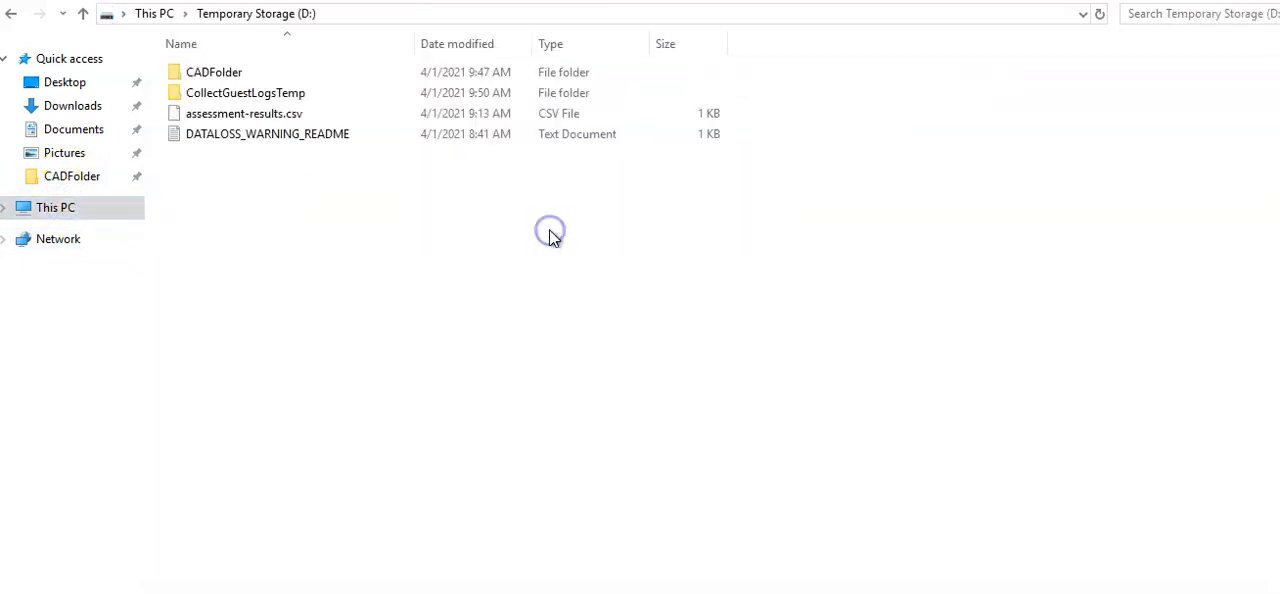
double_click(212, 72)
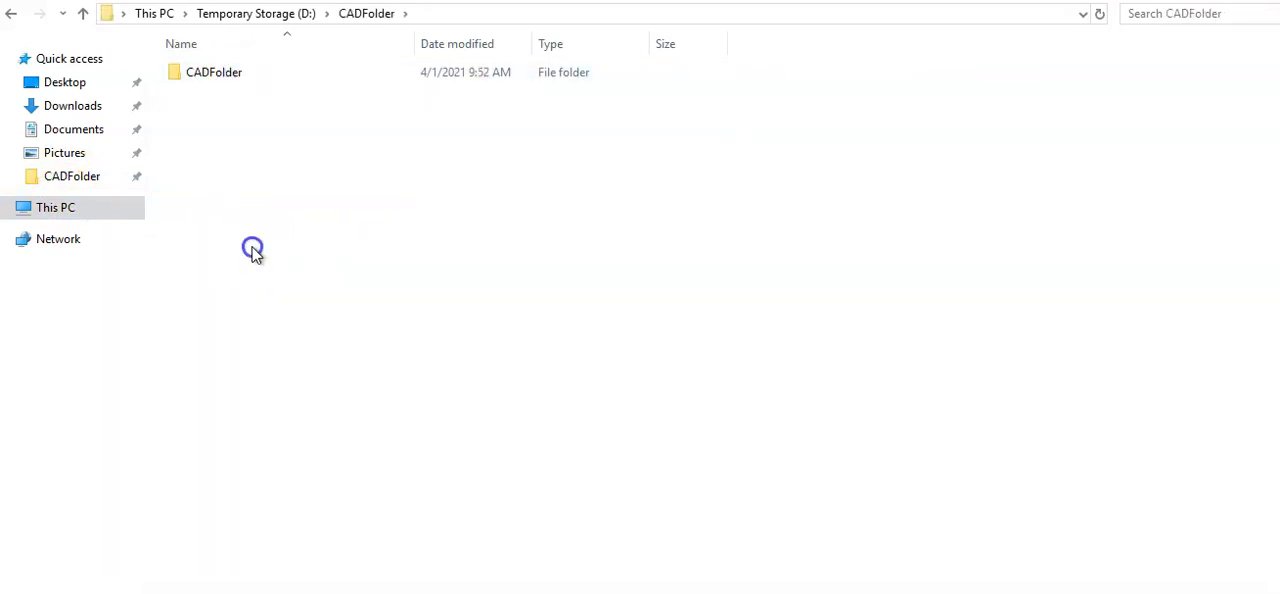
double_click(212, 72)
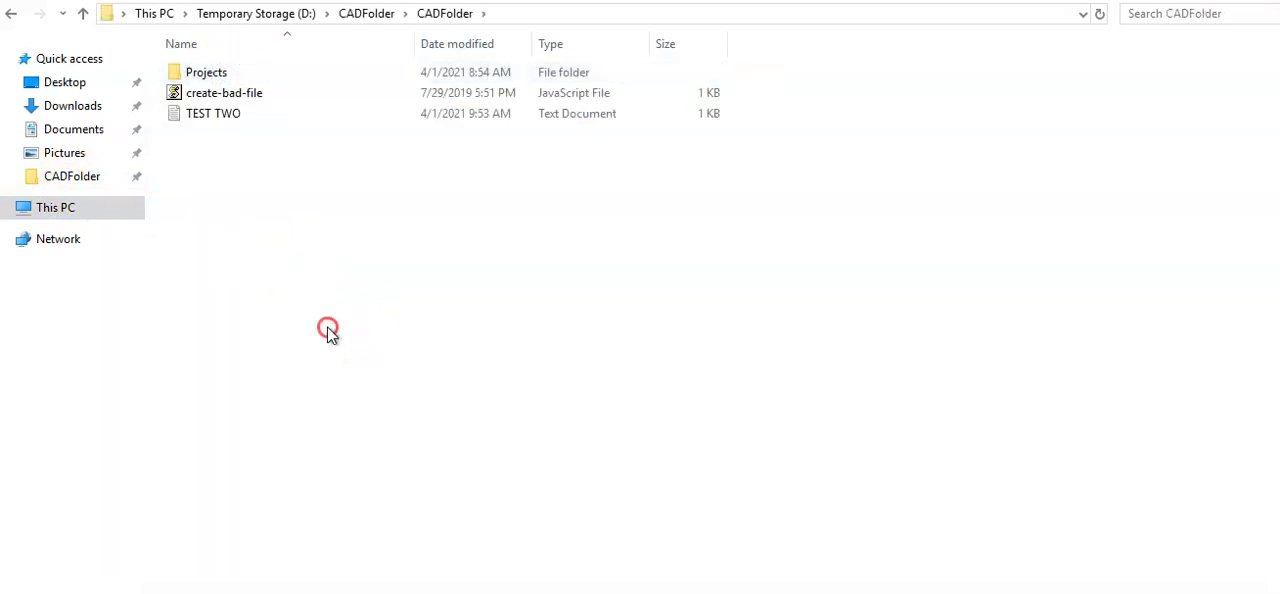
Create a New Text Document with the default name in the D: CADFolder.
right_click(328, 328)
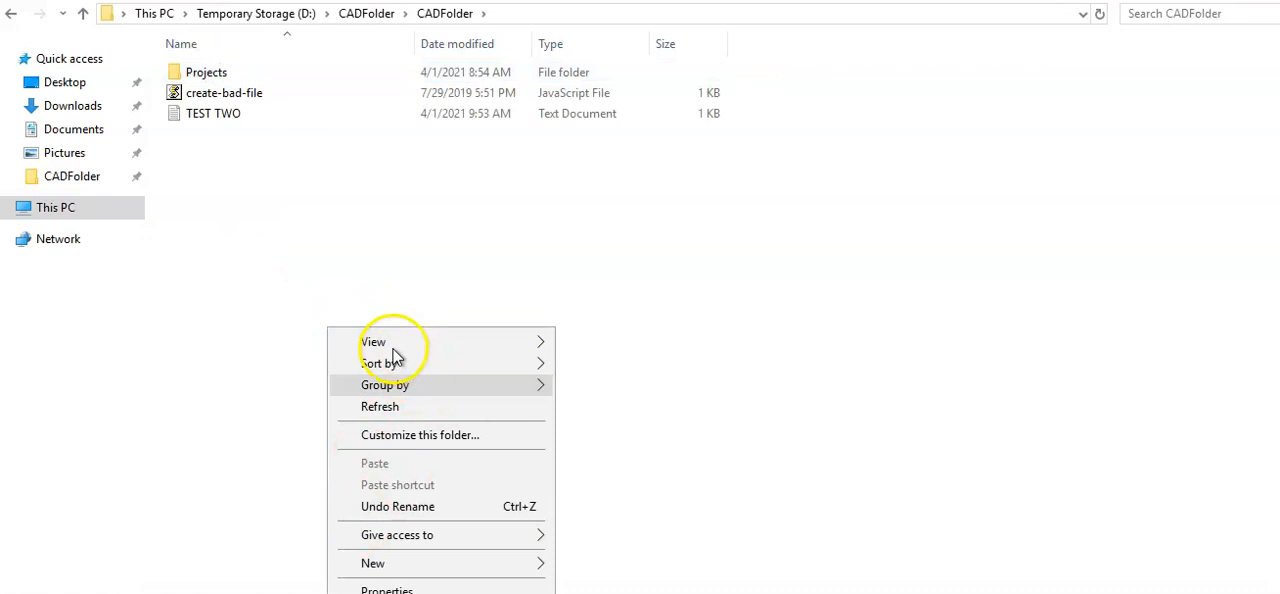
left_click(372, 564)
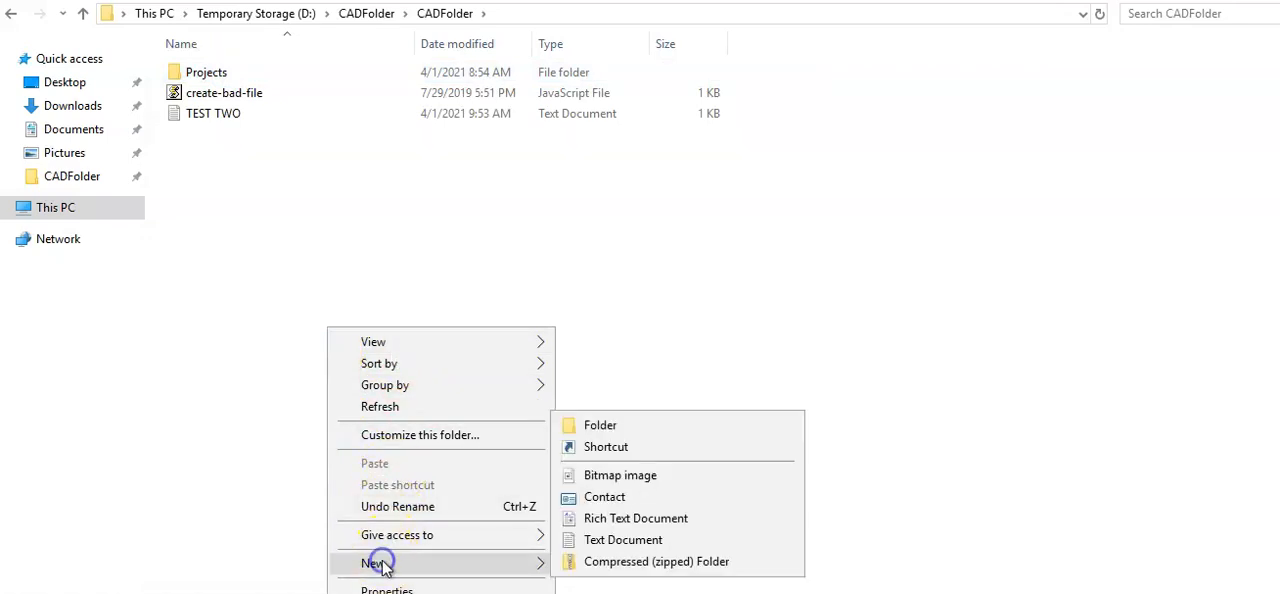
left_click(622, 540)
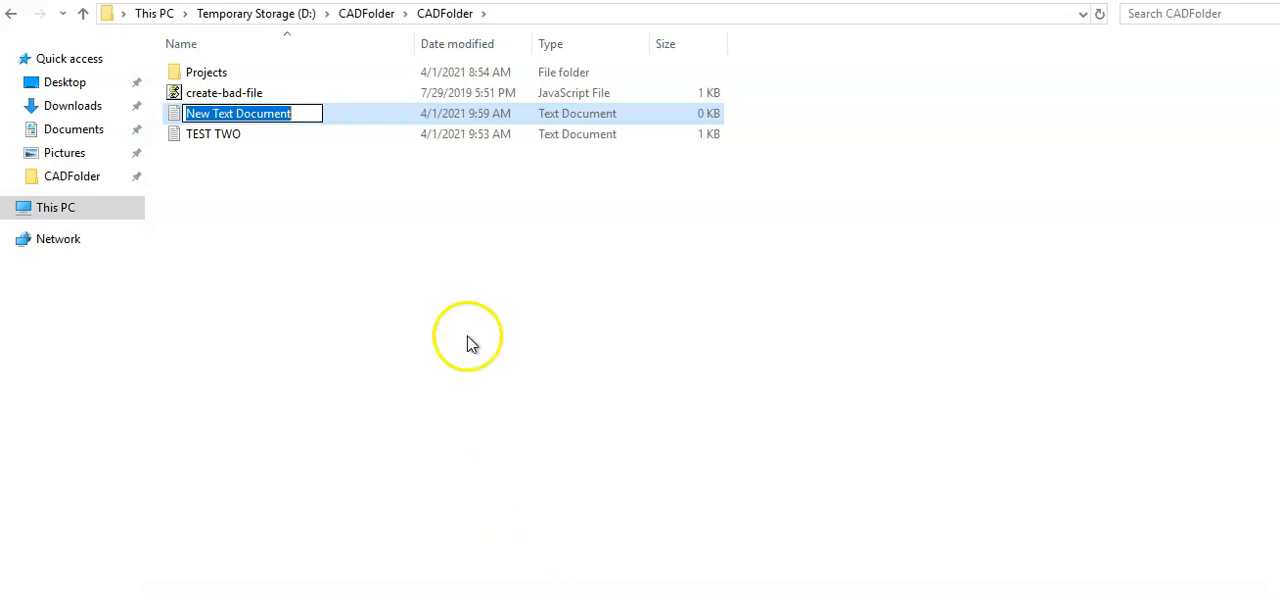
left_click(222, 92)
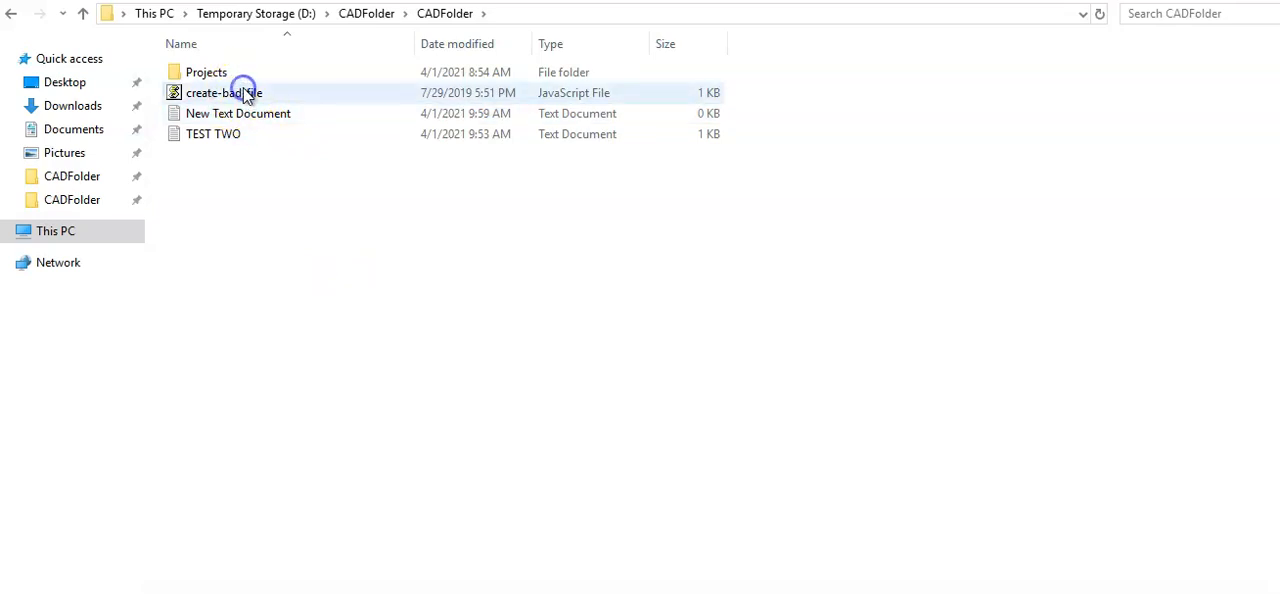
Run create-bad-file to make an invalid-named file, then return to Quick access.
left_click(224, 92)
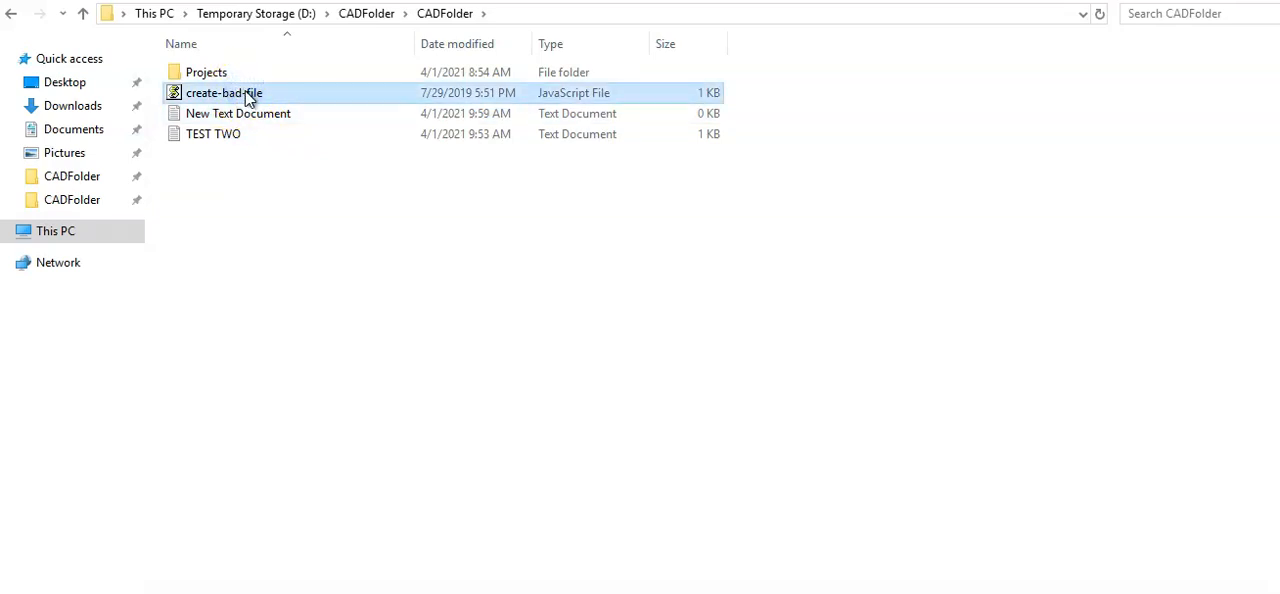
mouse_move(224, 92)
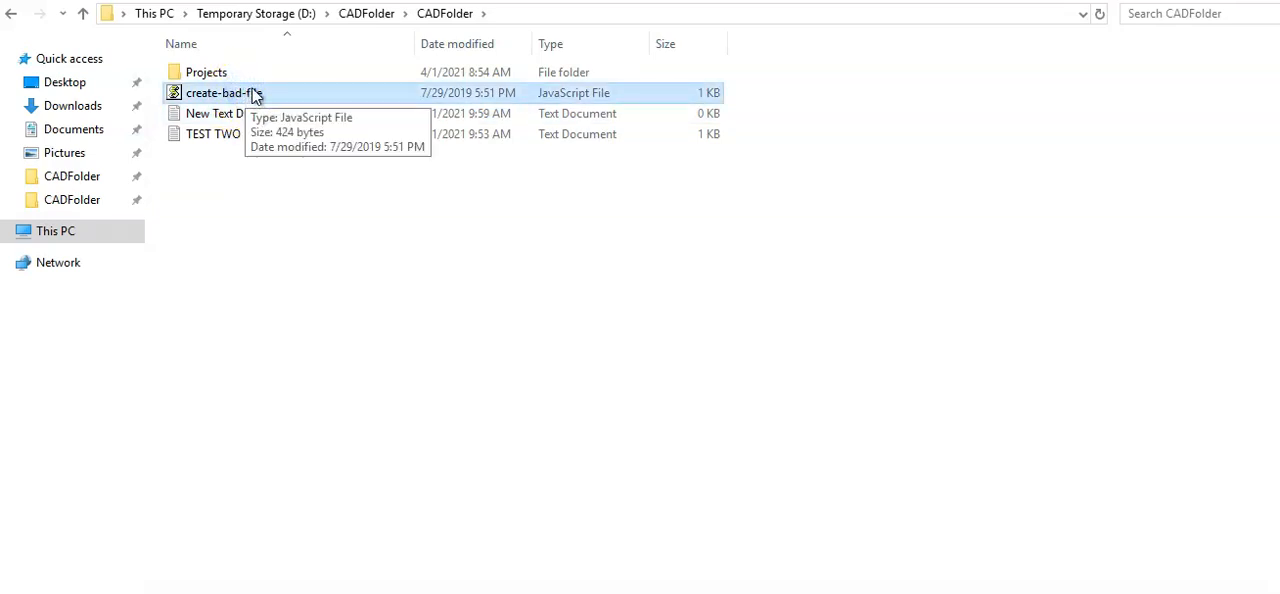
right_click(220, 92)
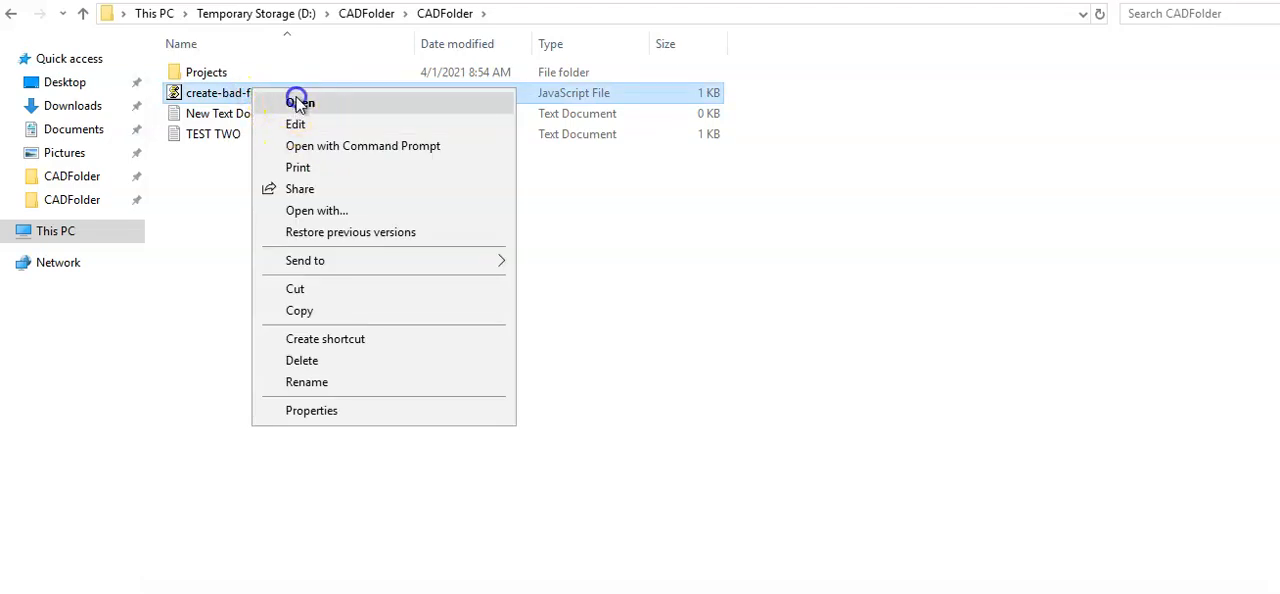
left_click(300, 102)
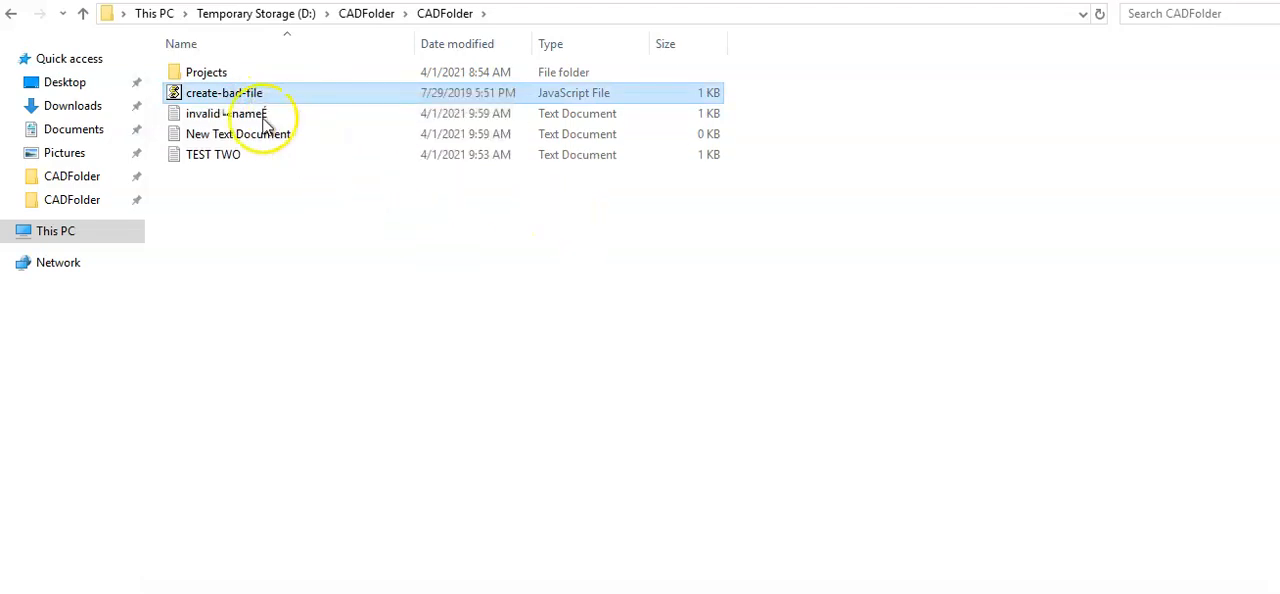
left_click(226, 112)
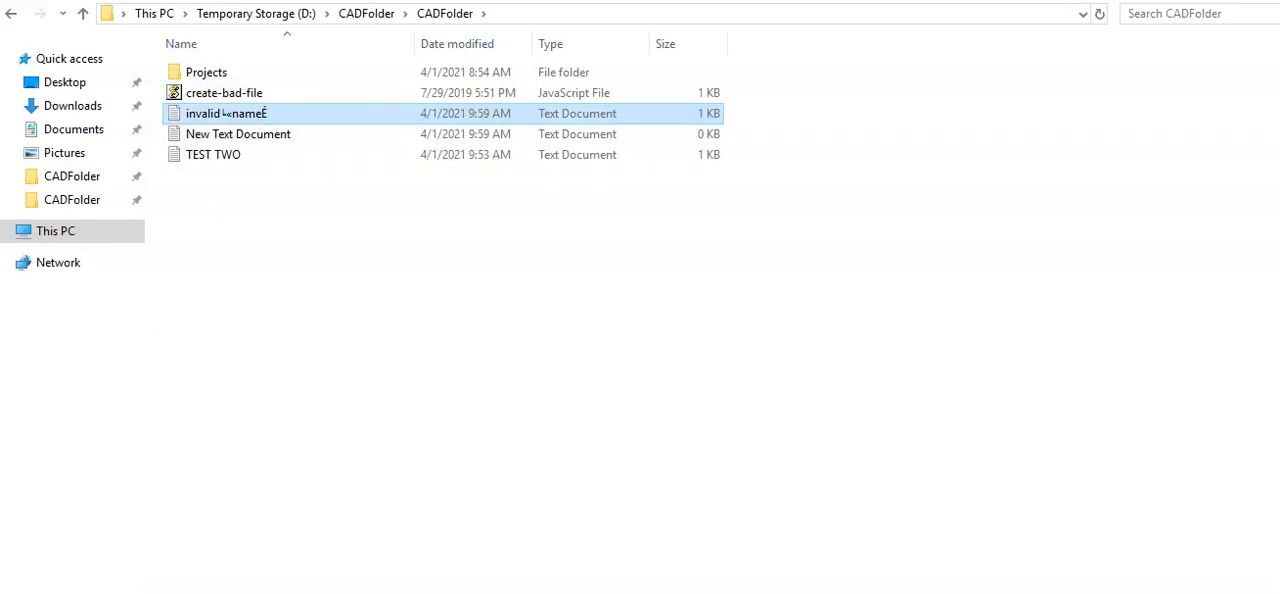
left_click(68, 58)
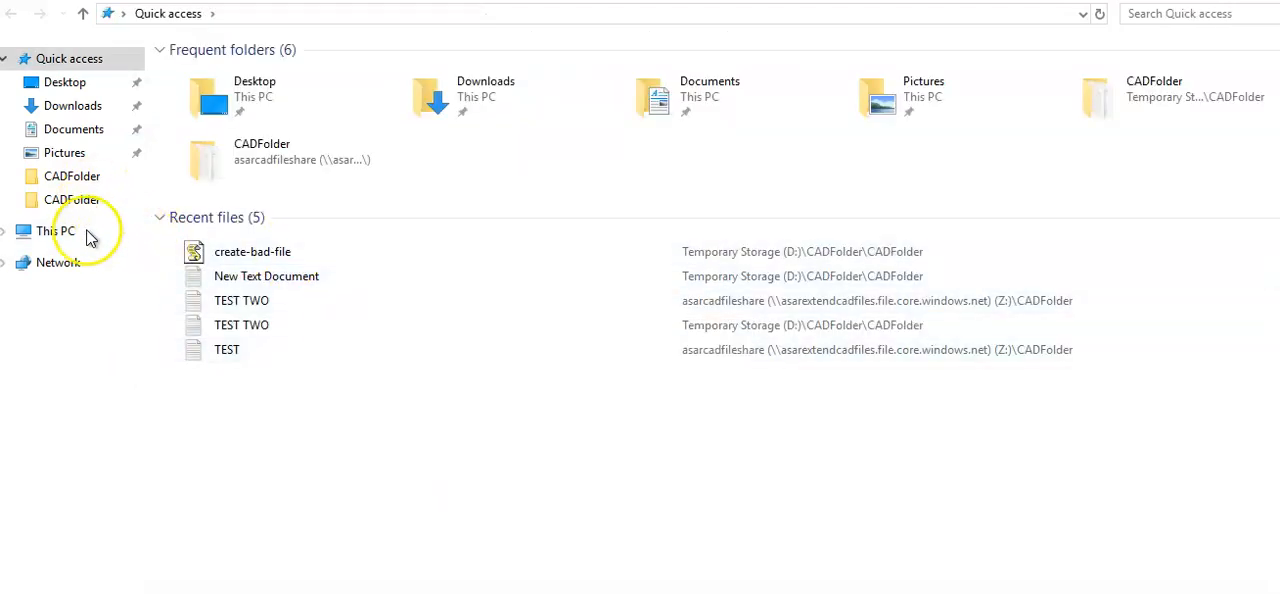
Check the Z: CADFolder for synced files, then start a Start menu search for PowerShell.
left_click(56, 232)
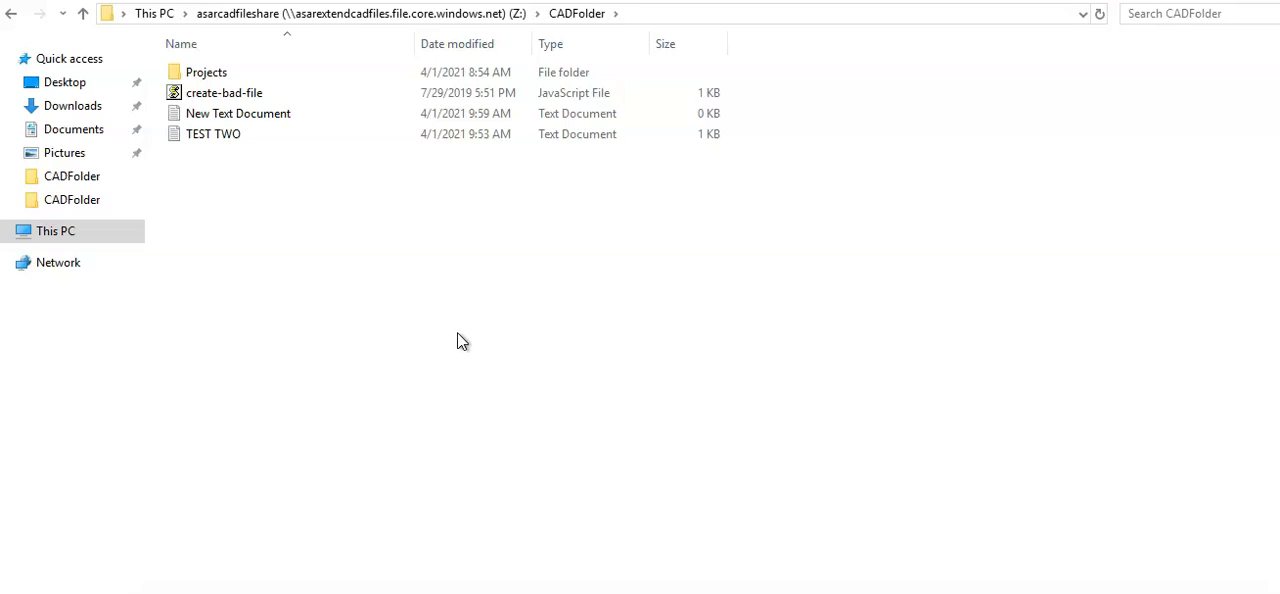
left_click(16, 588)
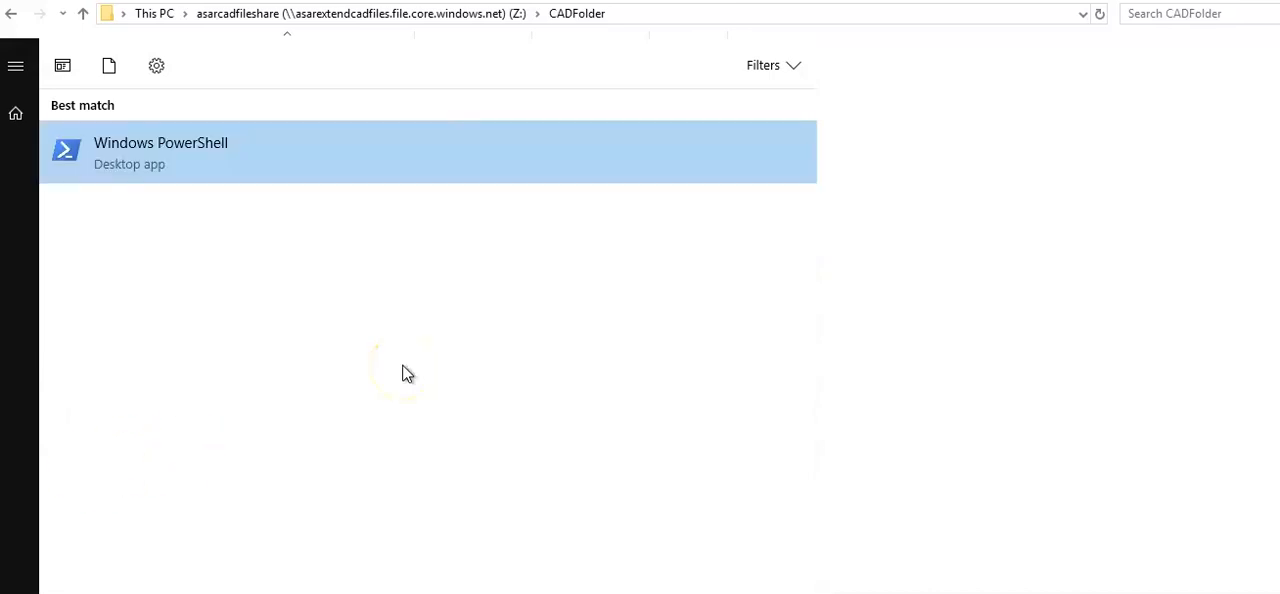
Run Windows PowerShell as administrator from the search results.
right_click(160, 150)
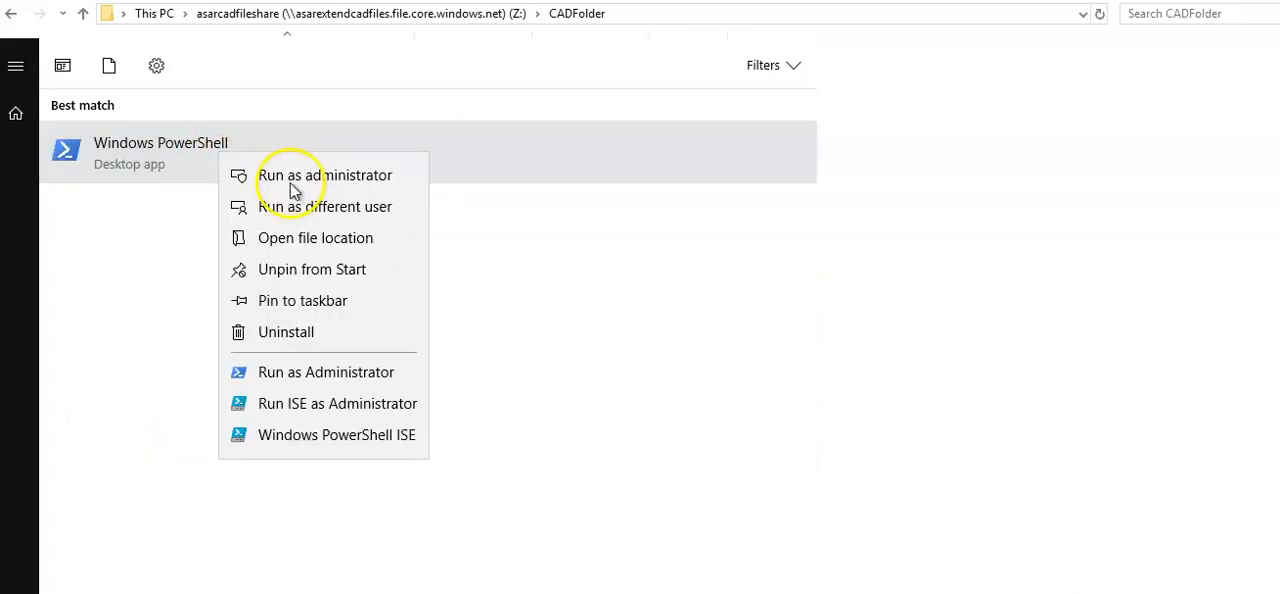
left_click(324, 176)
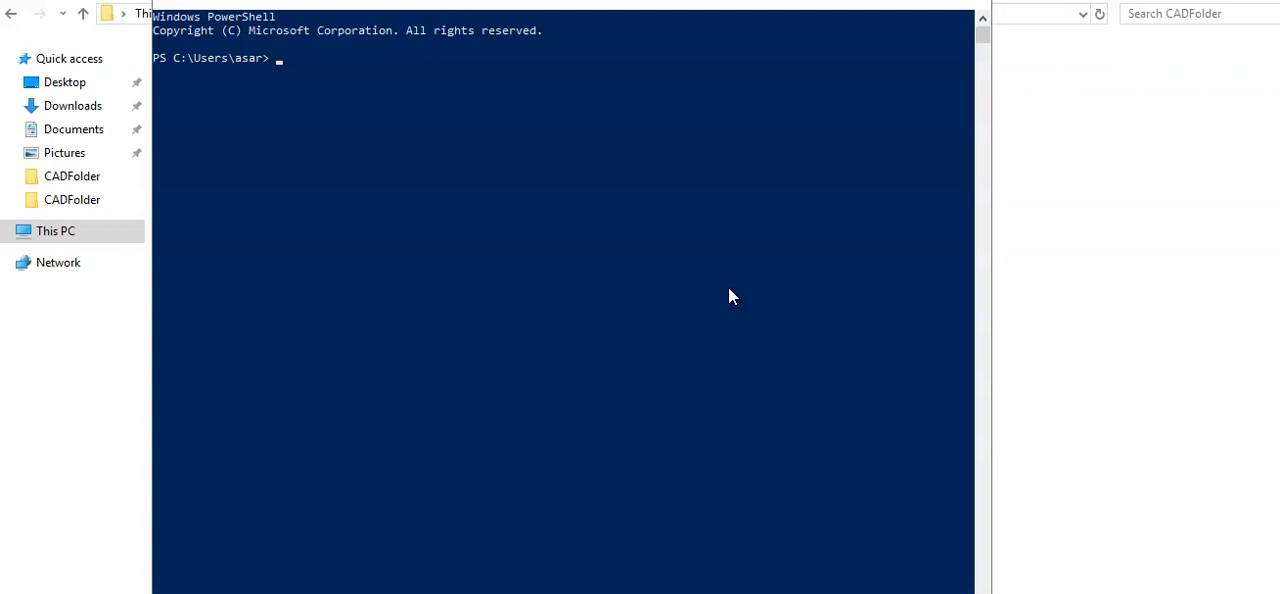
Change directory to C:\Program Files and then into its Azure subfolder.
type("cd")
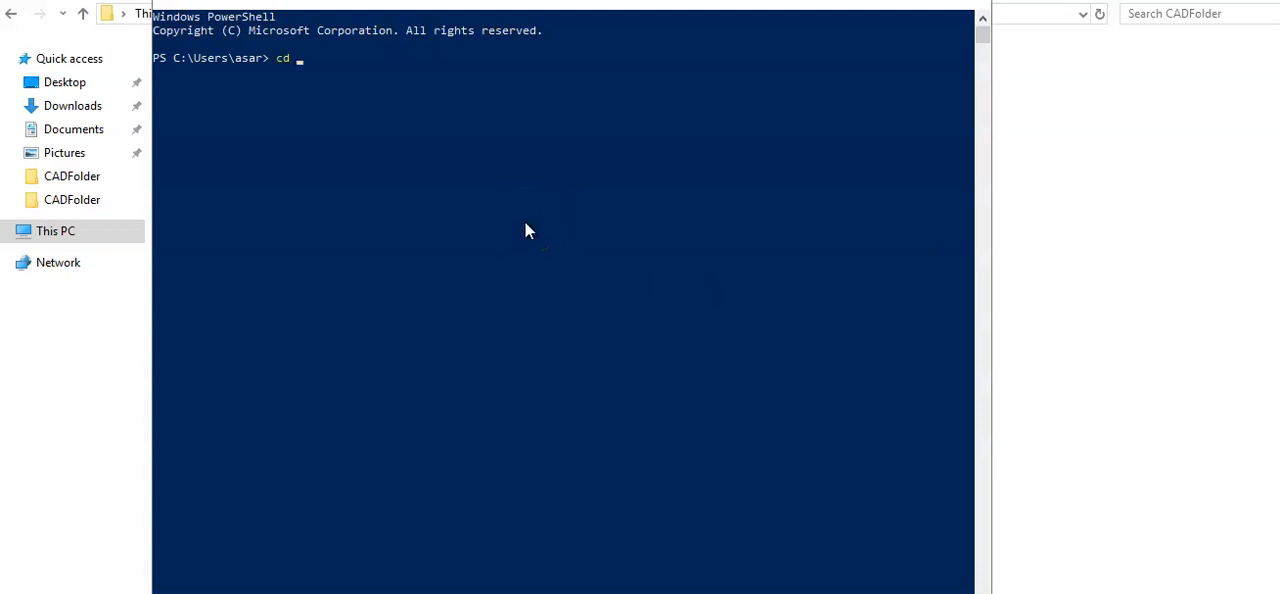
type("C")
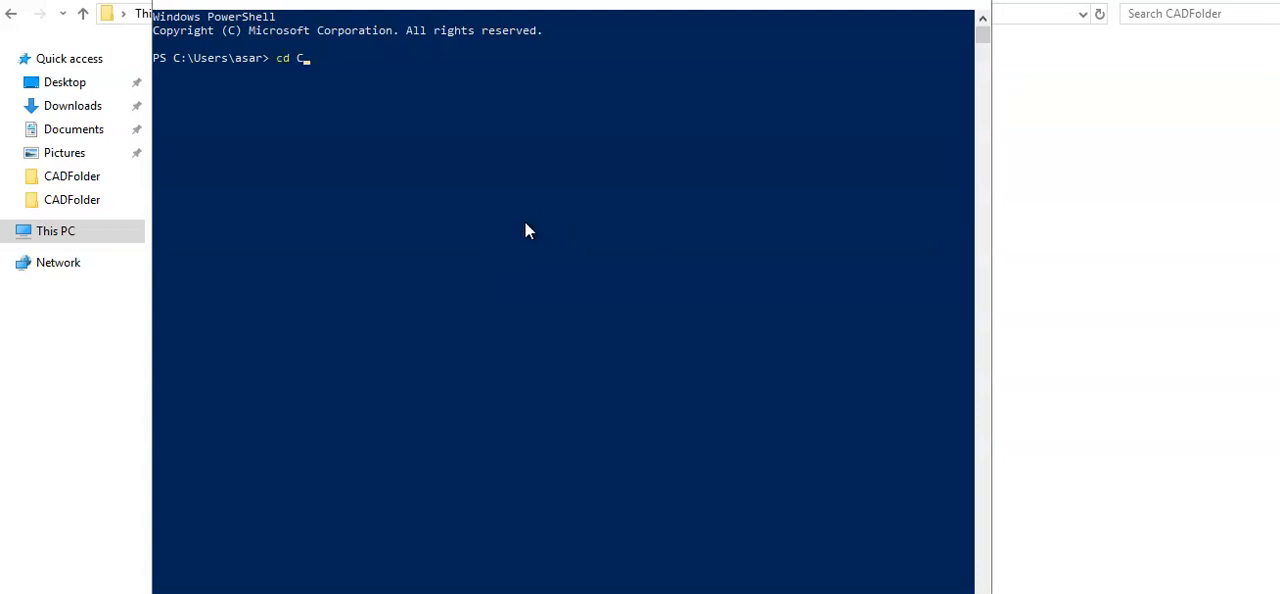
type(":")
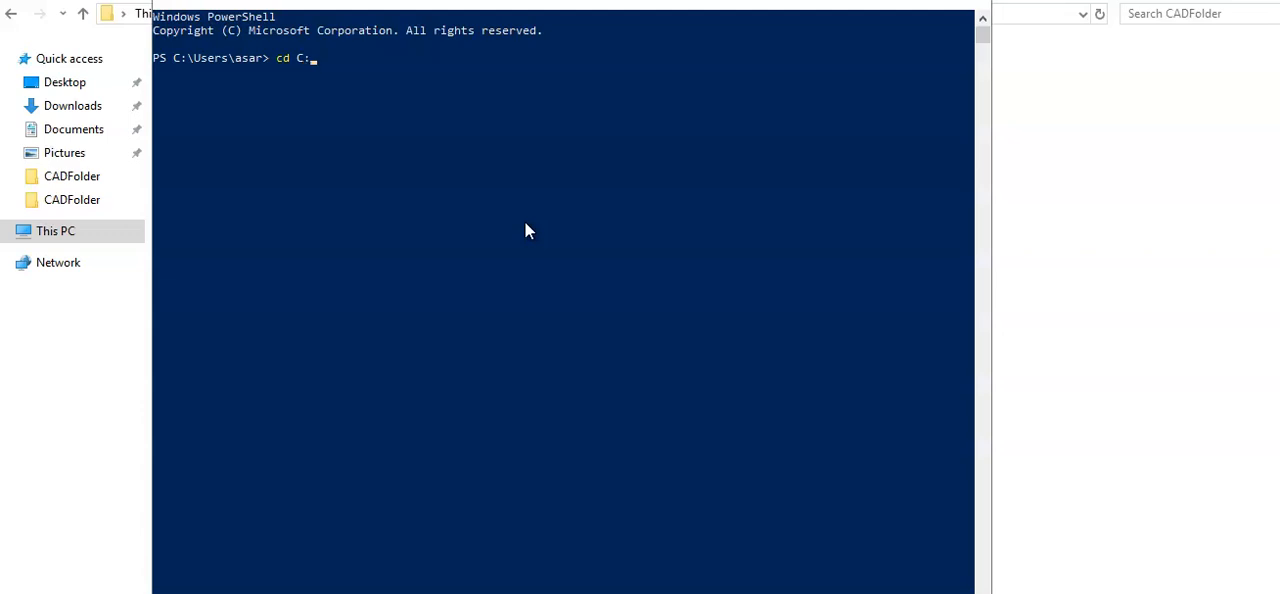
type("\\Program Files\\'")
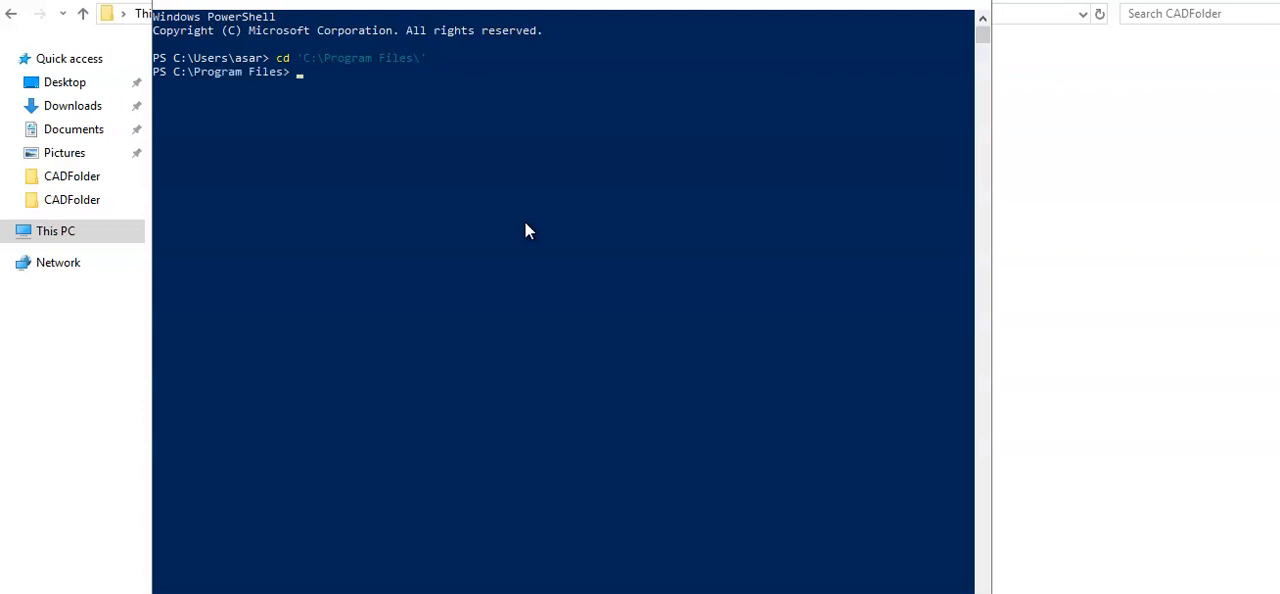
type("cd A")
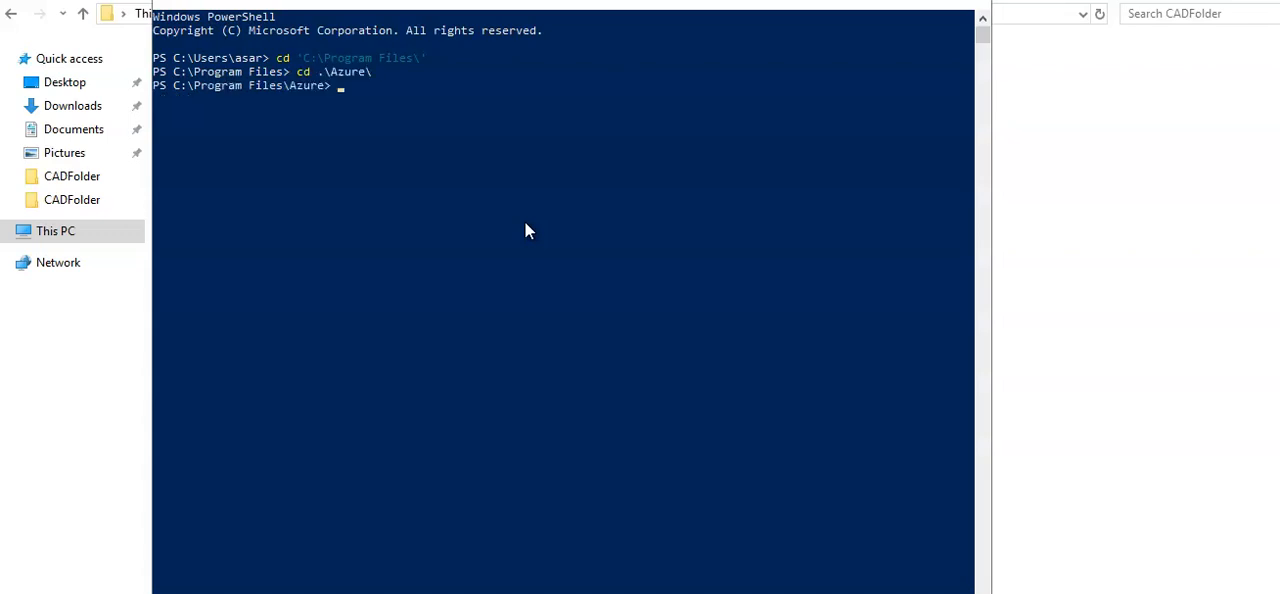
Tab-complete into the StorageSyncAgent folder and begin cycling its file names at the prompt.
type("cd st")
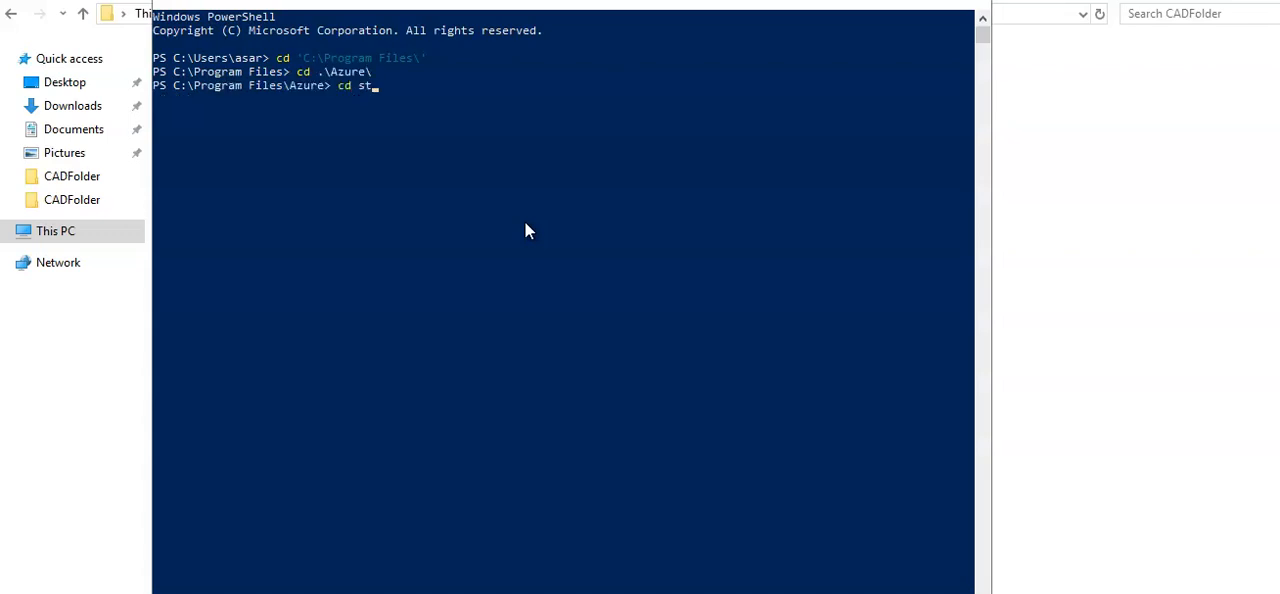
key("Tab")
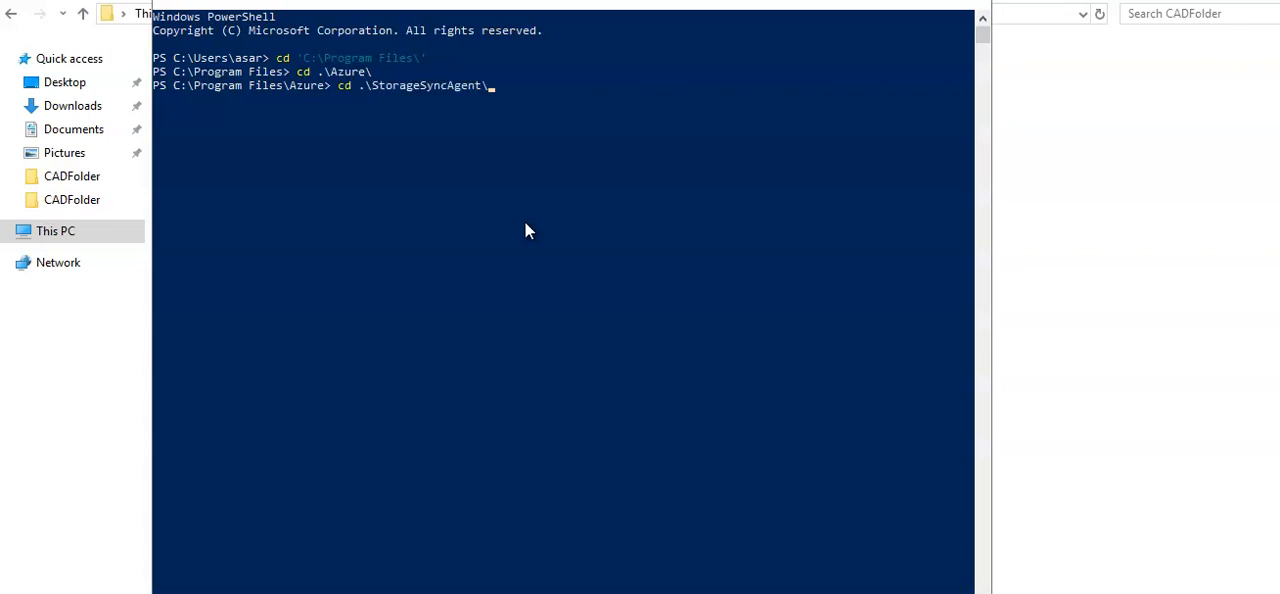
key("Enter")
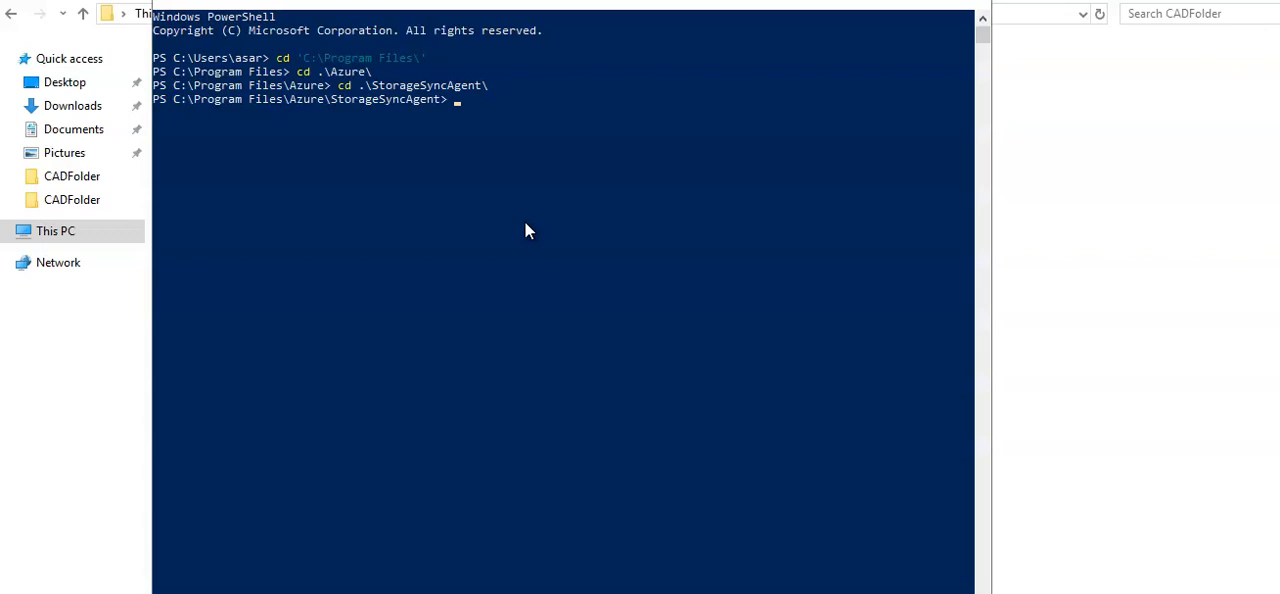
type(".\\Adal.dll")
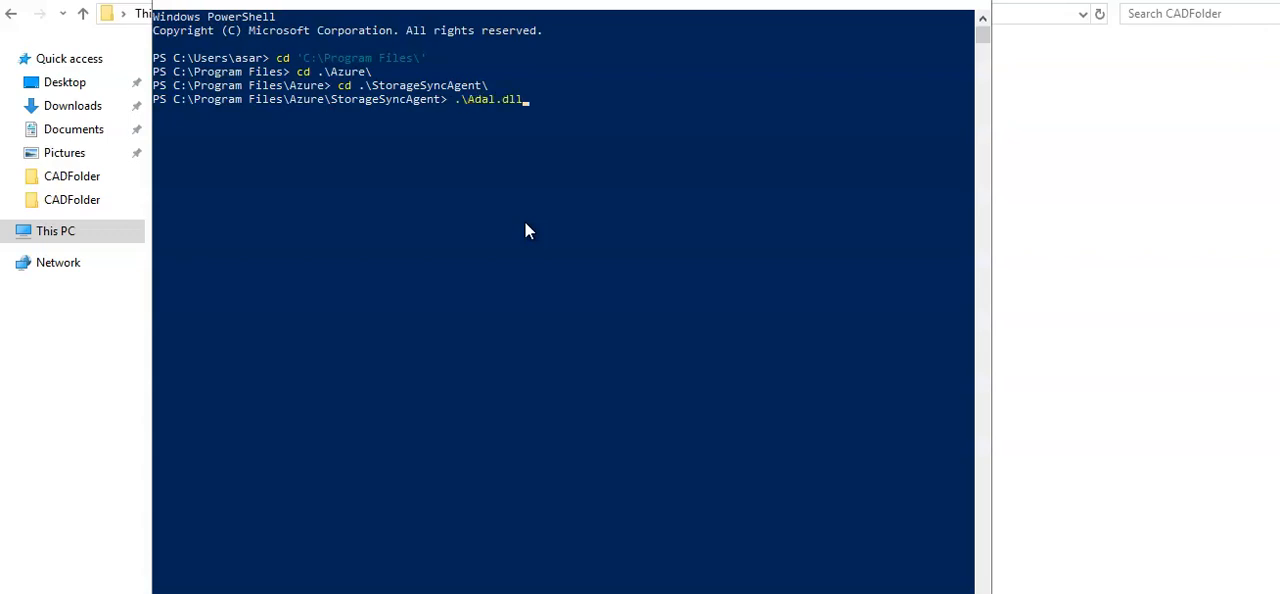
type(".\\AFS_kernelmode_providers.txt")
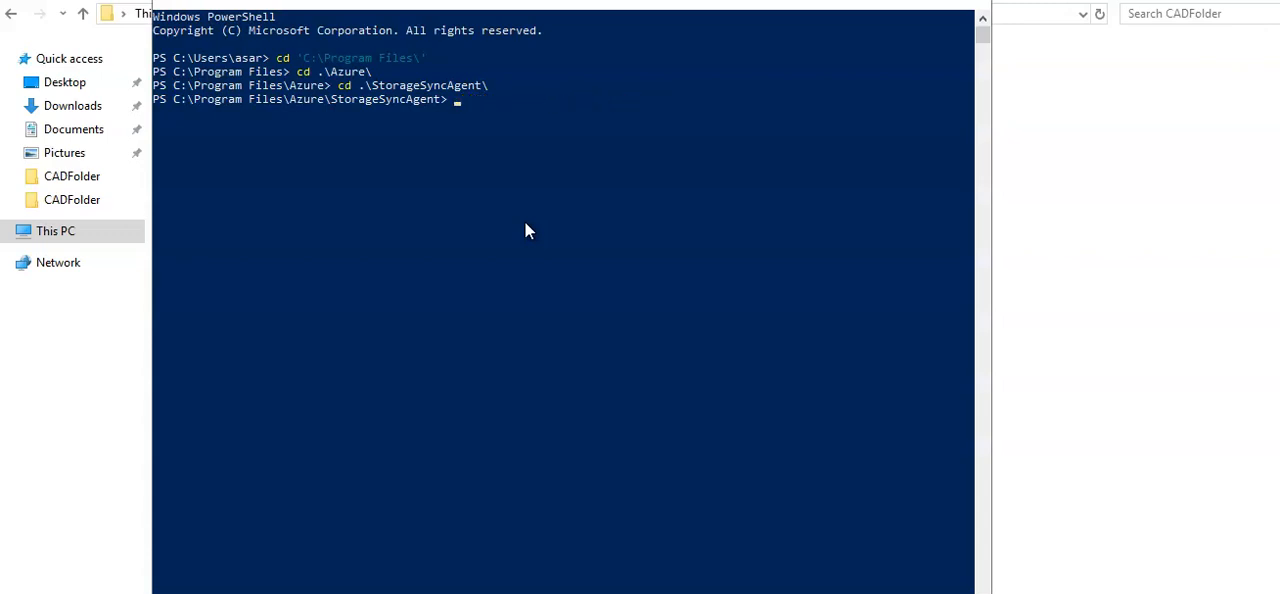
Run .\FileSyncErrorsReport.ps1 and read the CADFolder invalid-character upload error it reports.
type(".\\FileSyncErrorsReport.ps1")
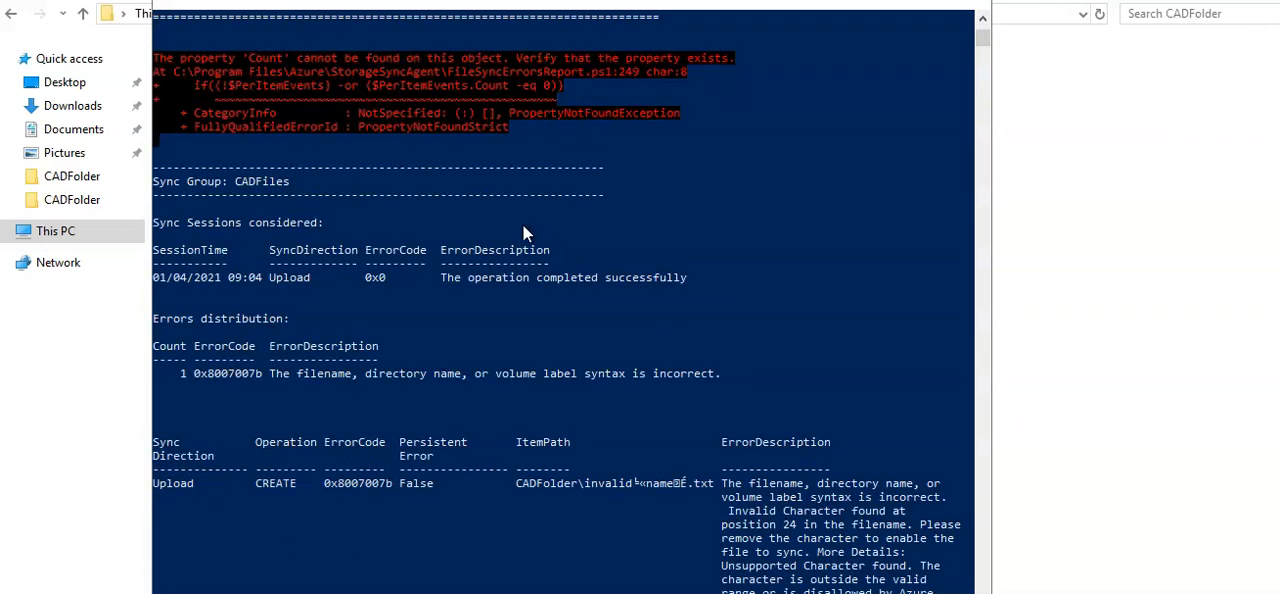
scroll("down", 3)
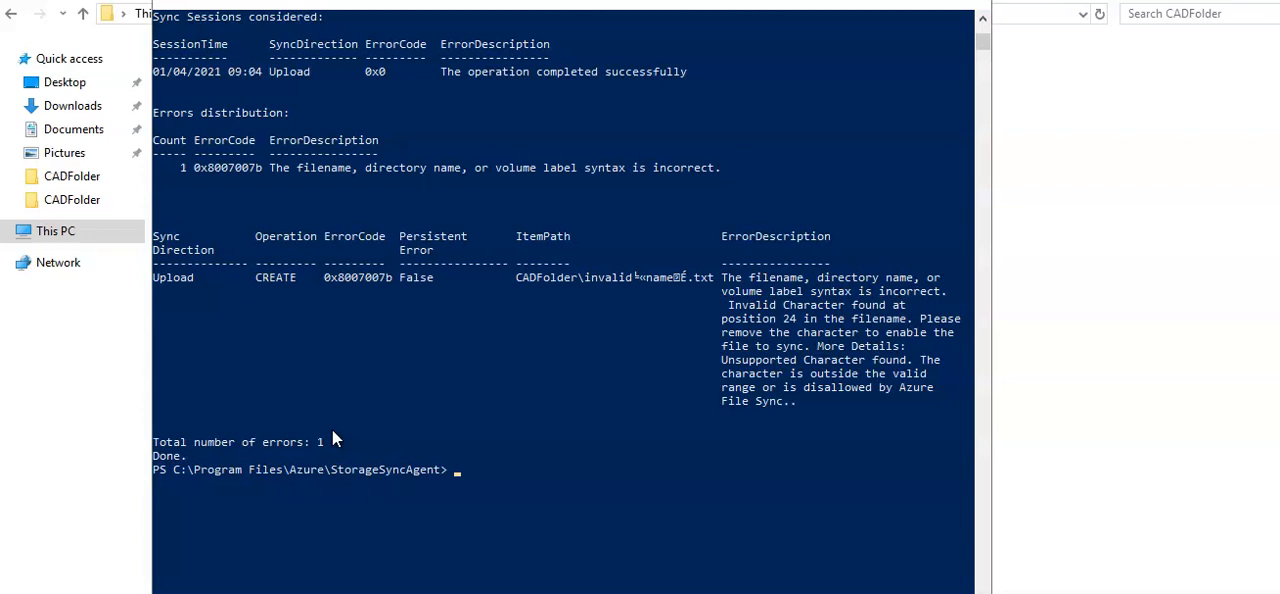
mouse_move(576, 308)
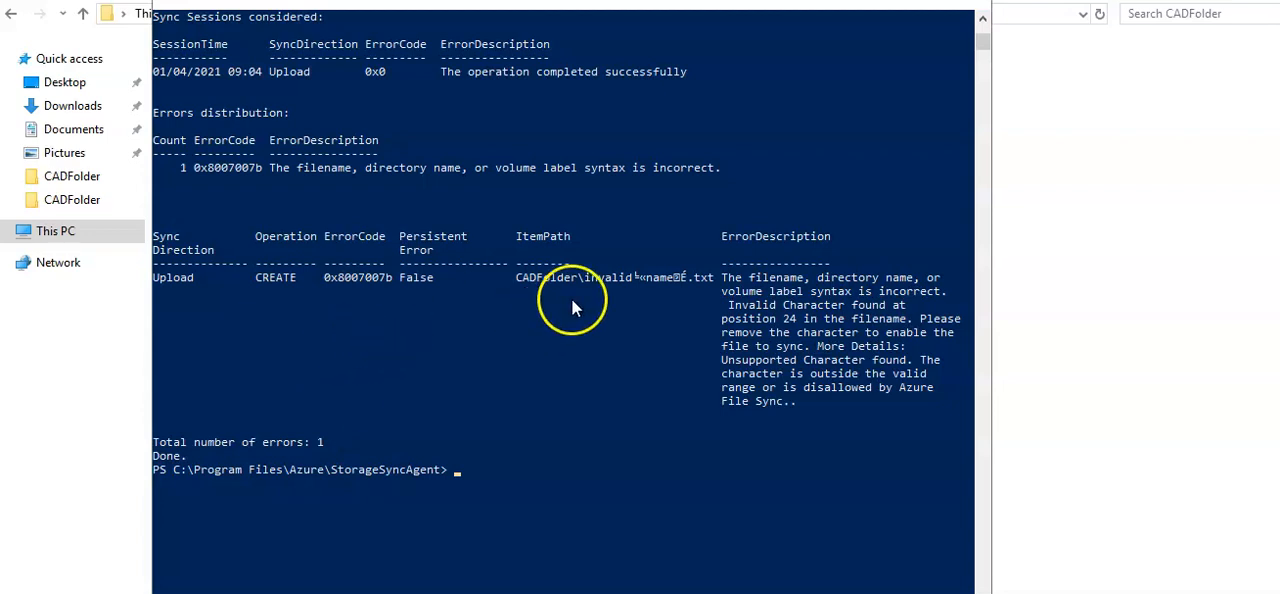
mouse_move(660, 290)
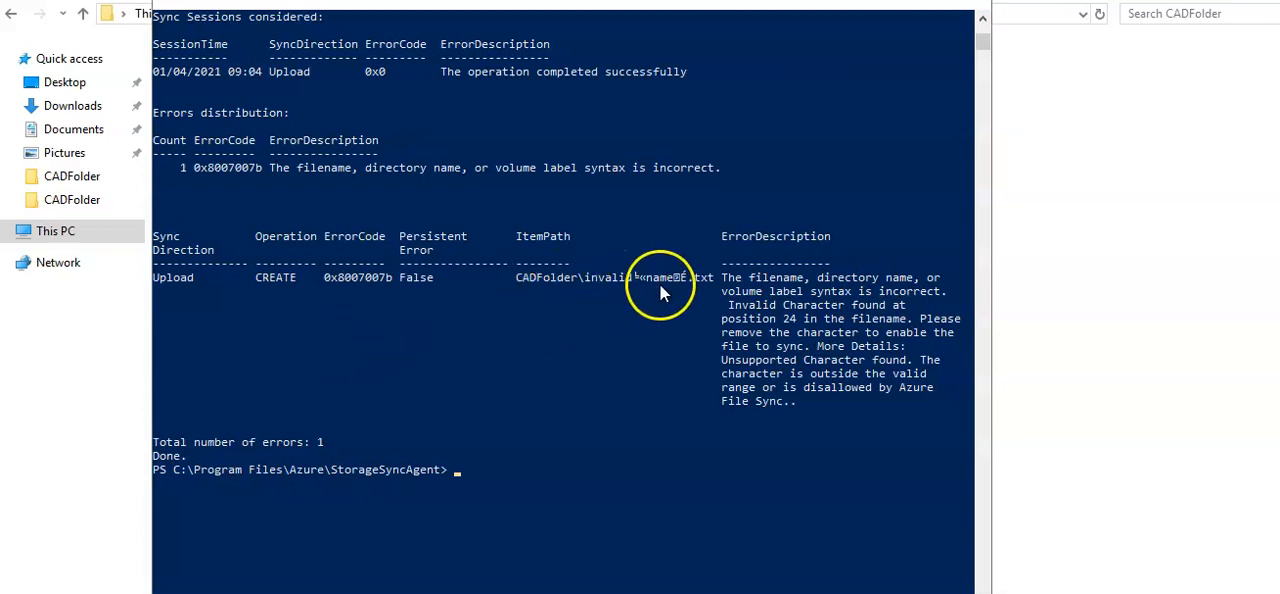
mouse_move(836, 310)
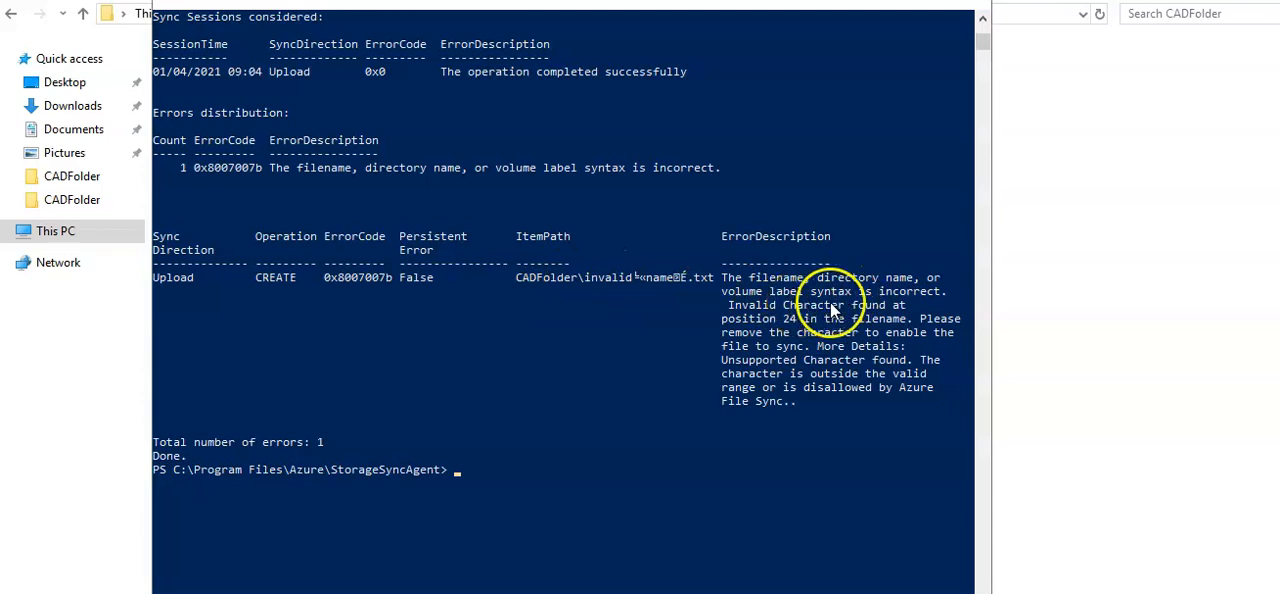
mouse_move(730, 336)
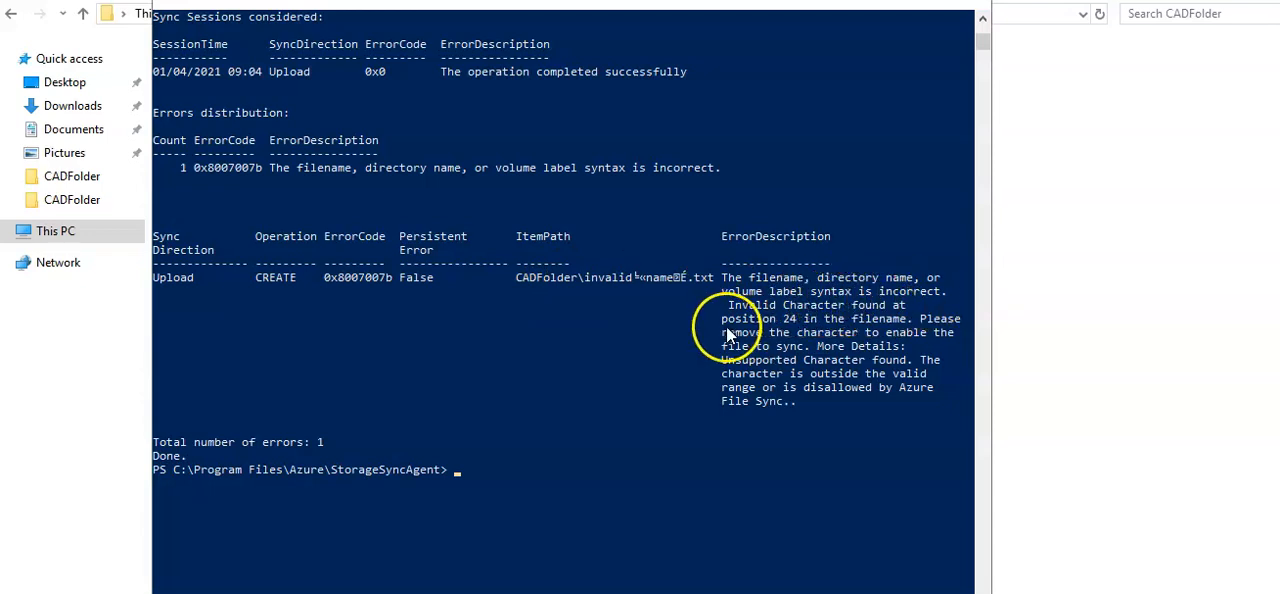
mouse_move(850, 348)
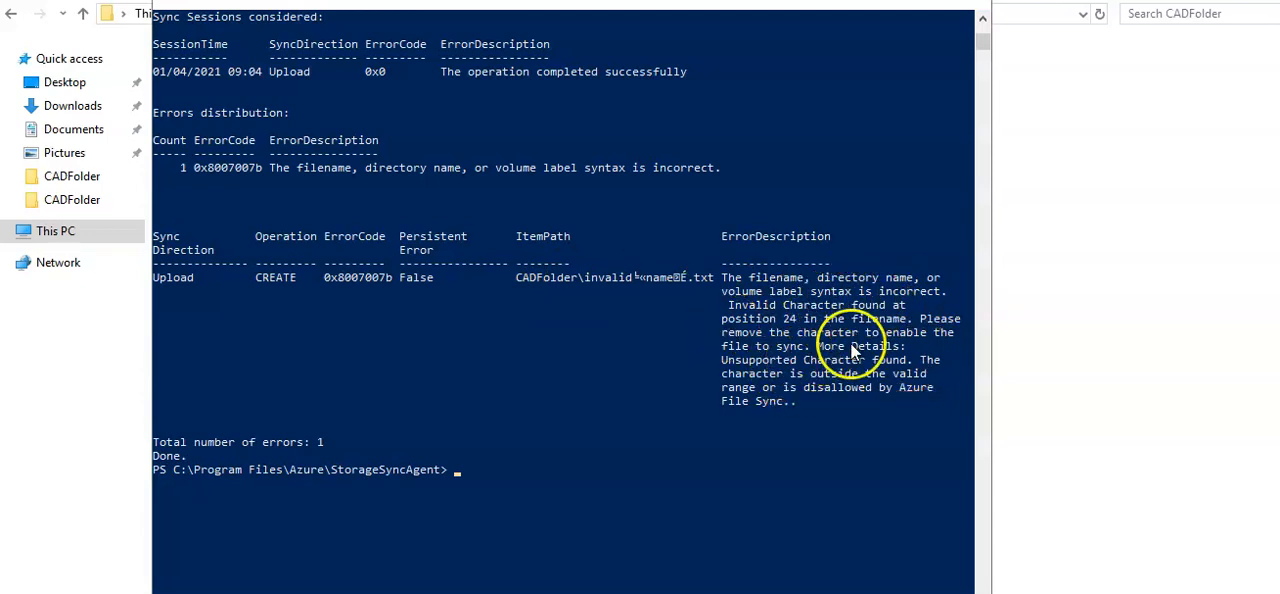
mouse_move(804, 356)
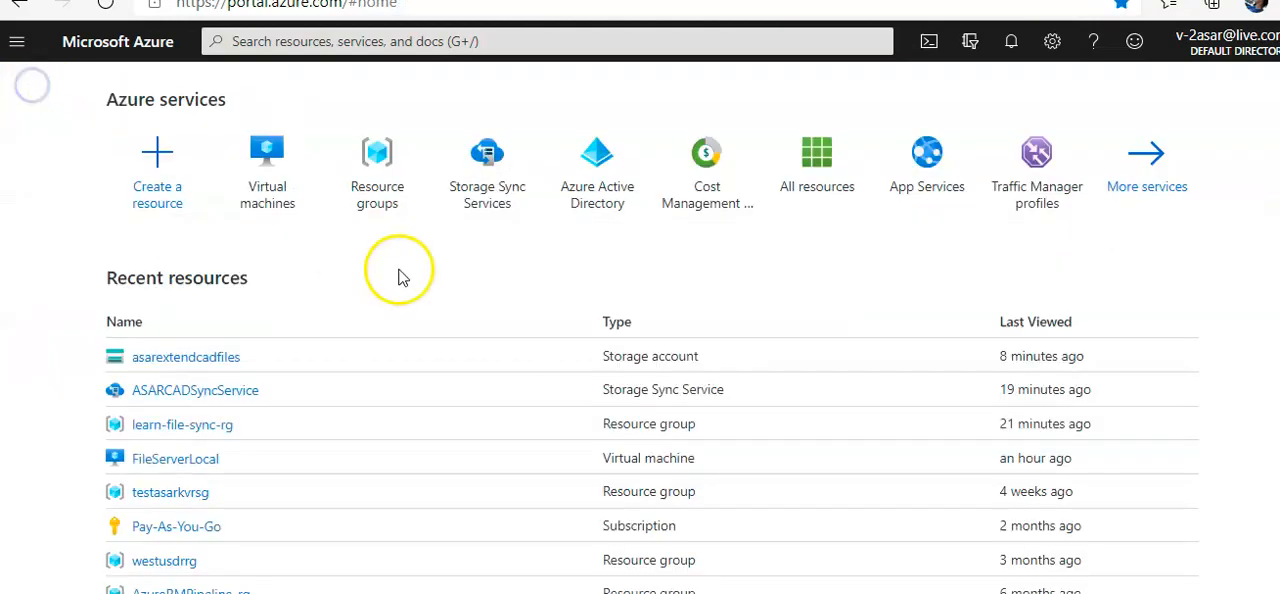
Open the ASARCADSyncService storage sync service from Recent resources.
left_click(196, 390)
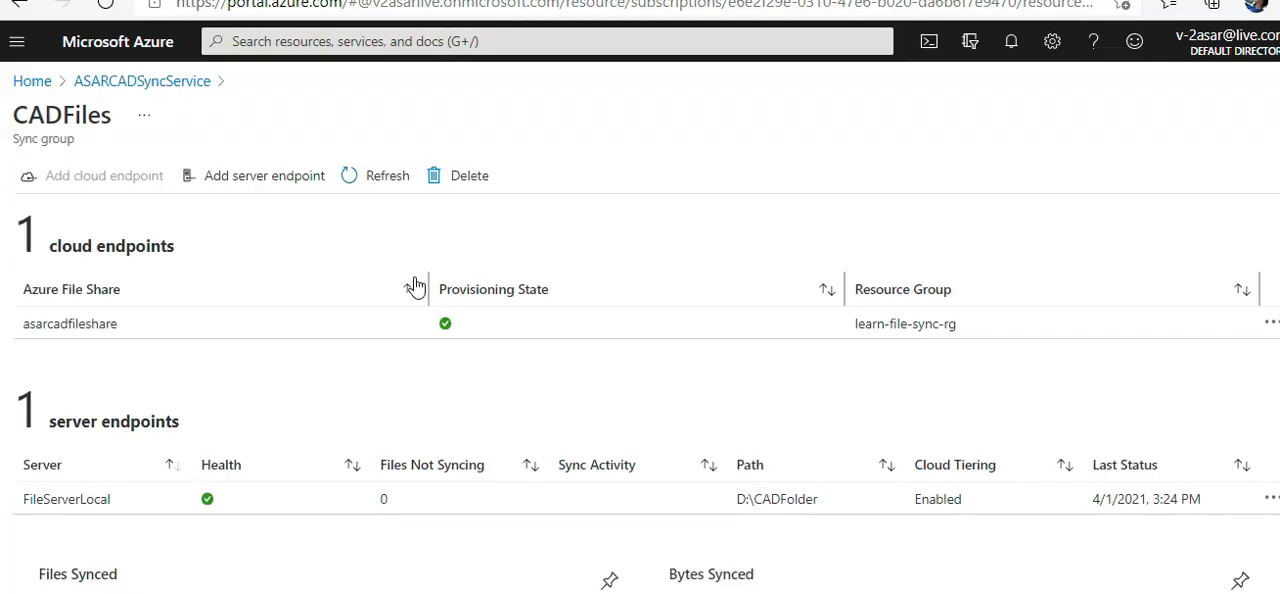
Review FileServerLocal's server endpoint properties, including cloud tiering enabled.
scroll("down", 3)
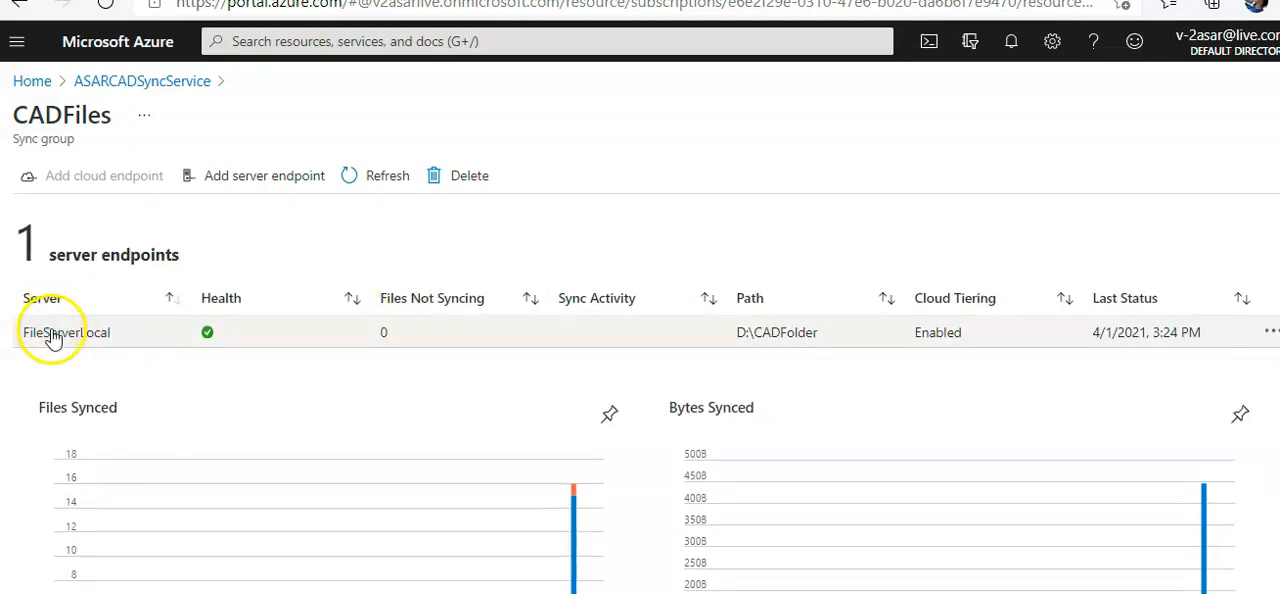
left_click(66, 332)
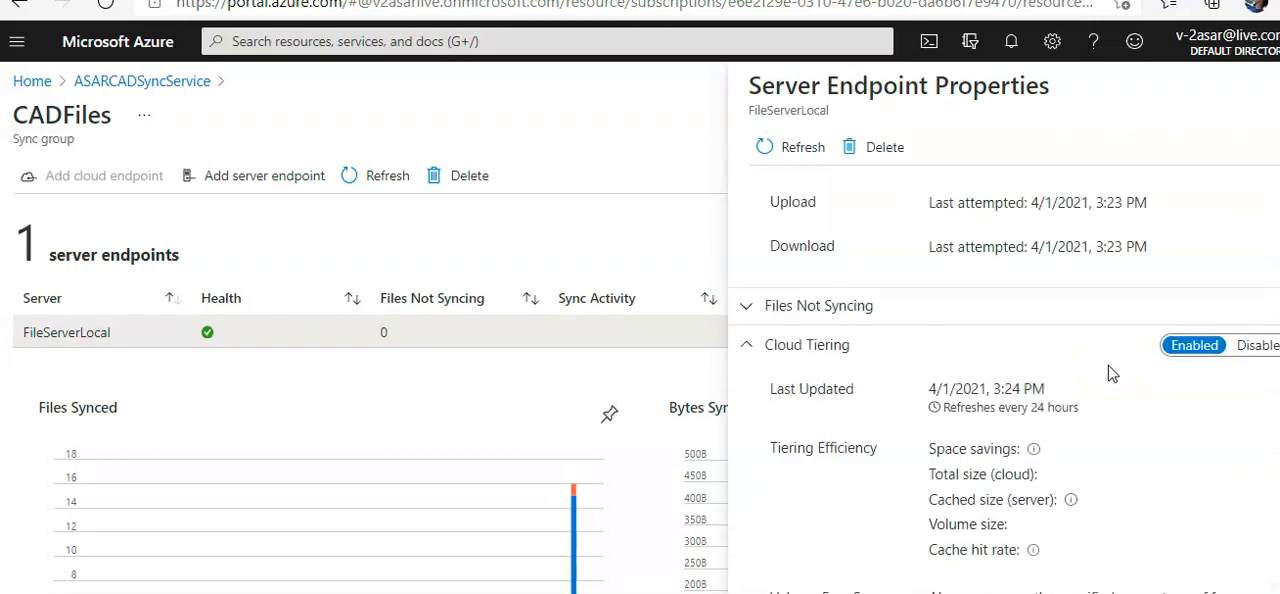
scroll("down", 3)
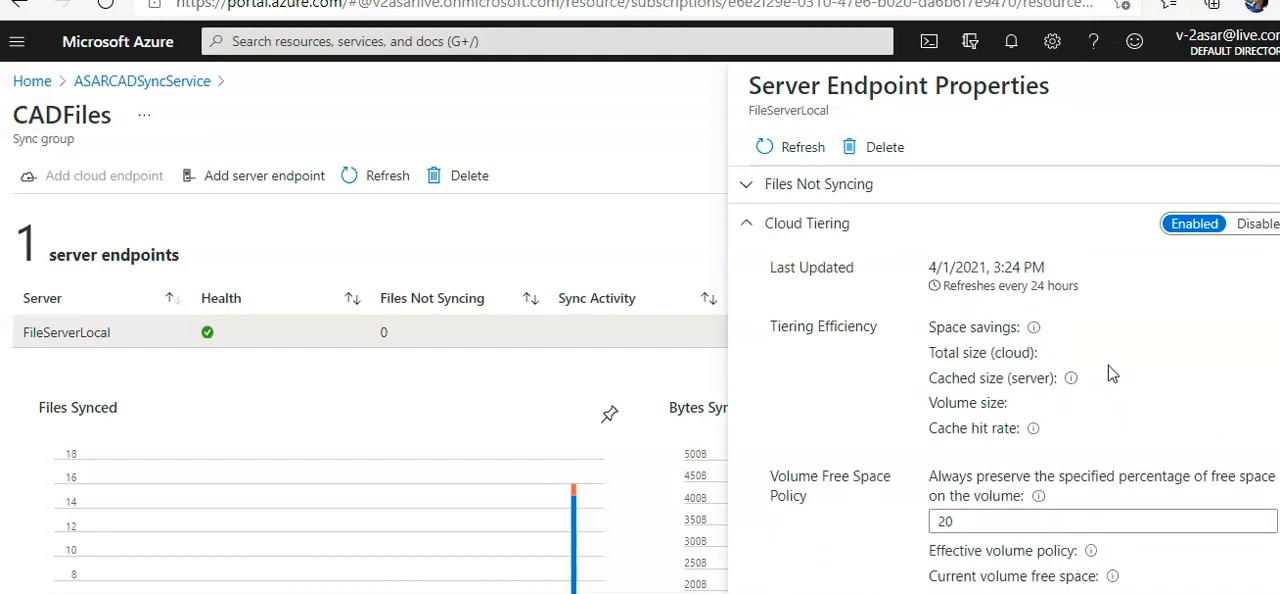
scroll("down", 3)
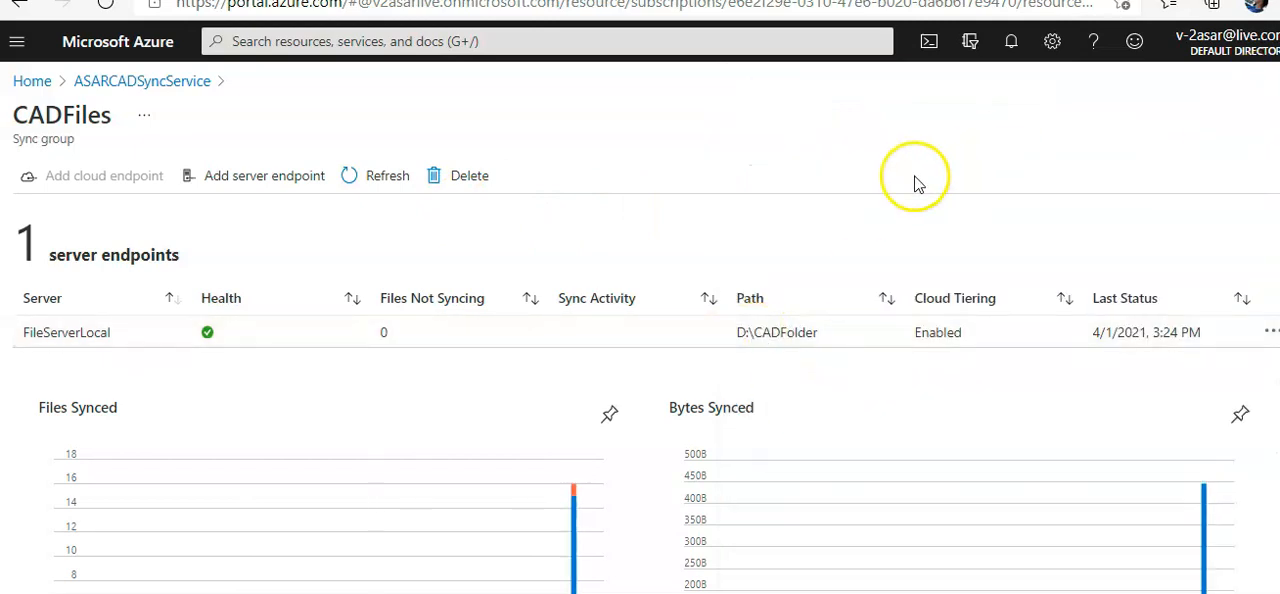
mouse_move(924, 220)
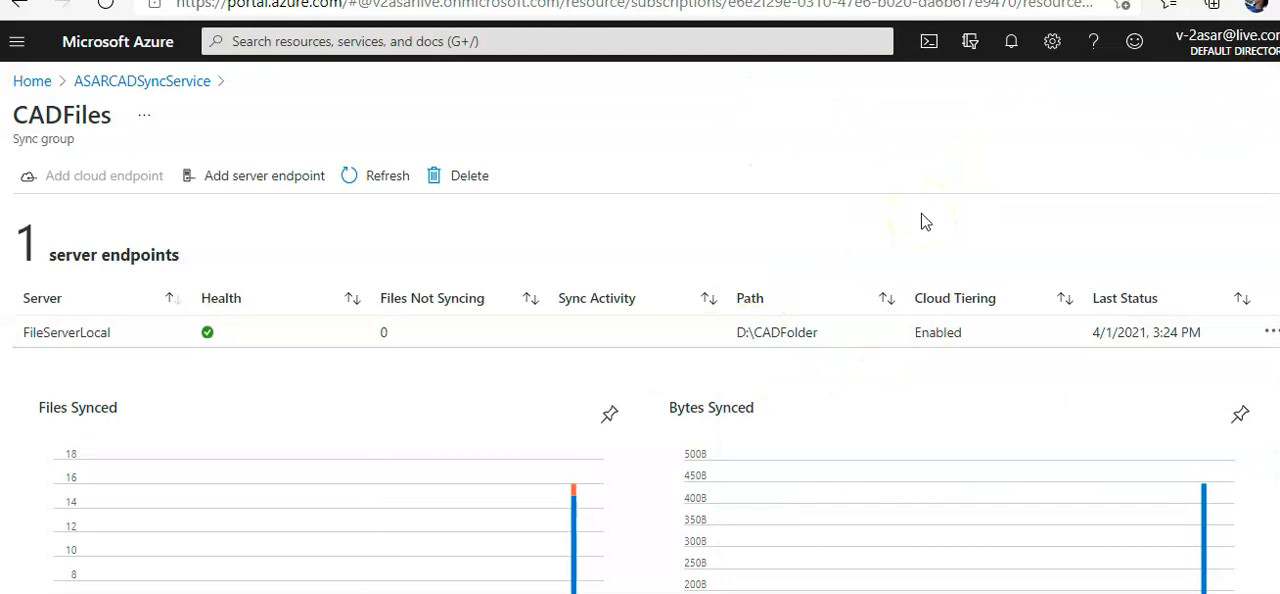
scroll("down", 3)
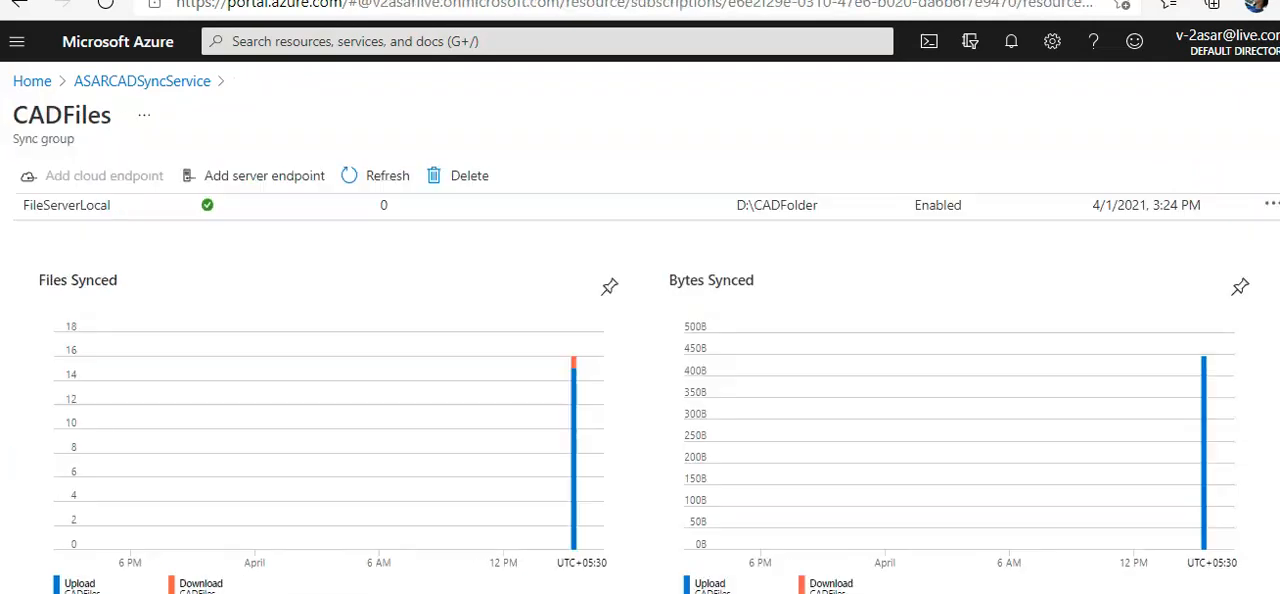
Return to ASARCADSyncService and view the CADFiles sync group's Files Synced and Bytes Synced charts.
left_click(140, 80)
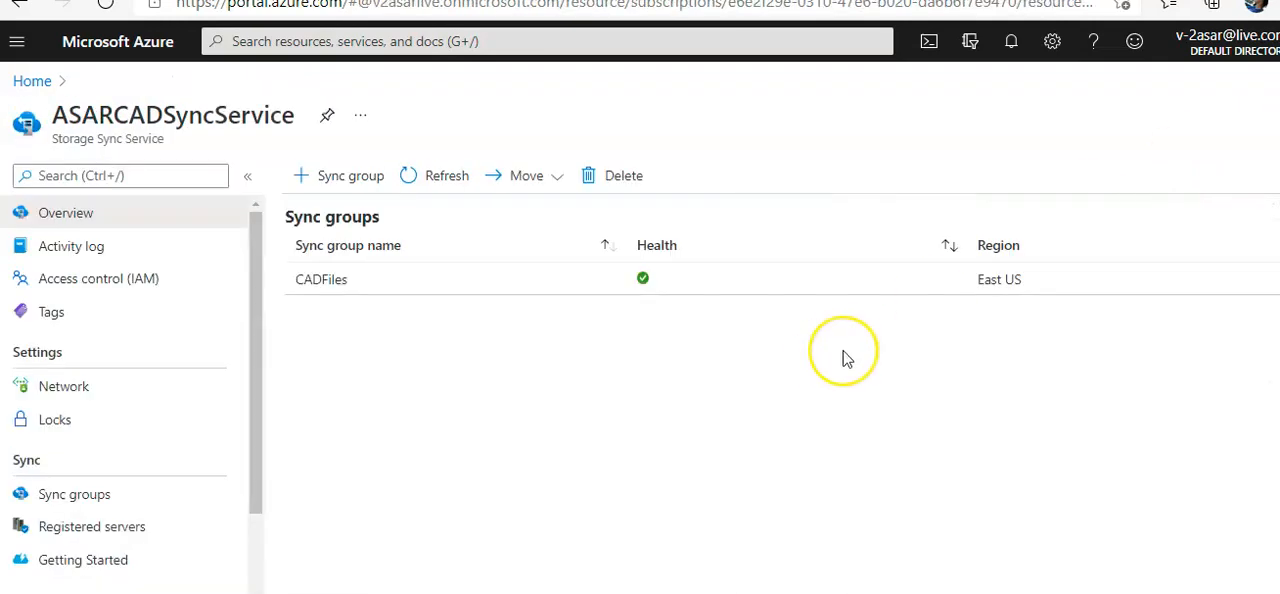
mouse_move(840, 358)
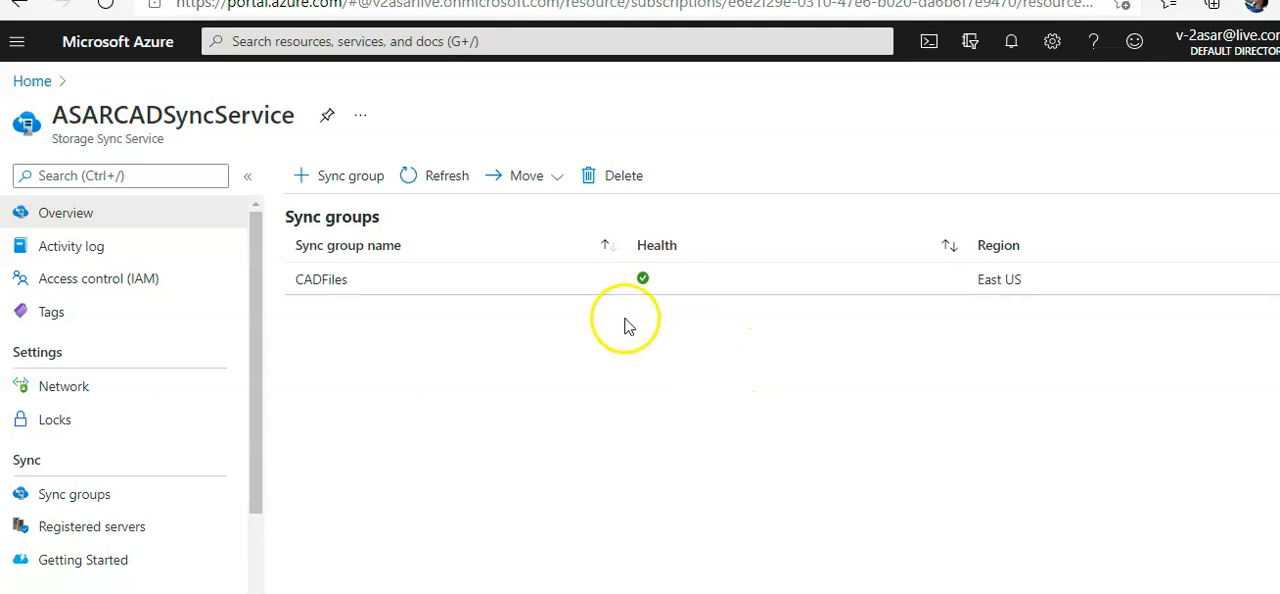
left_click(320, 280)
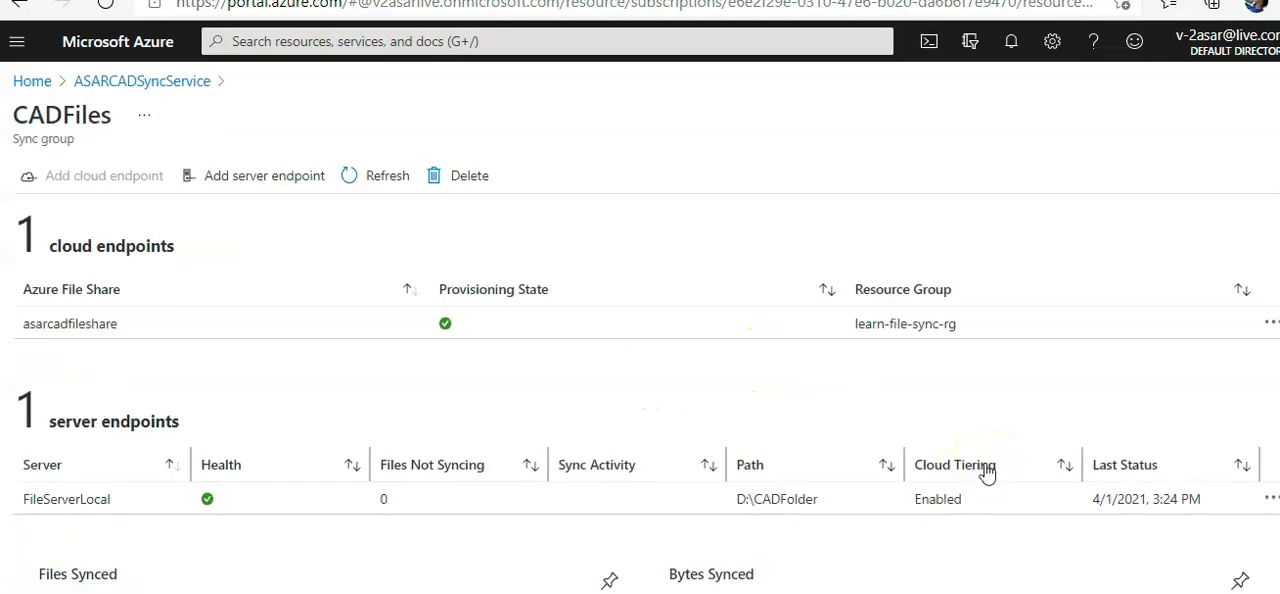
scroll("down", 3)
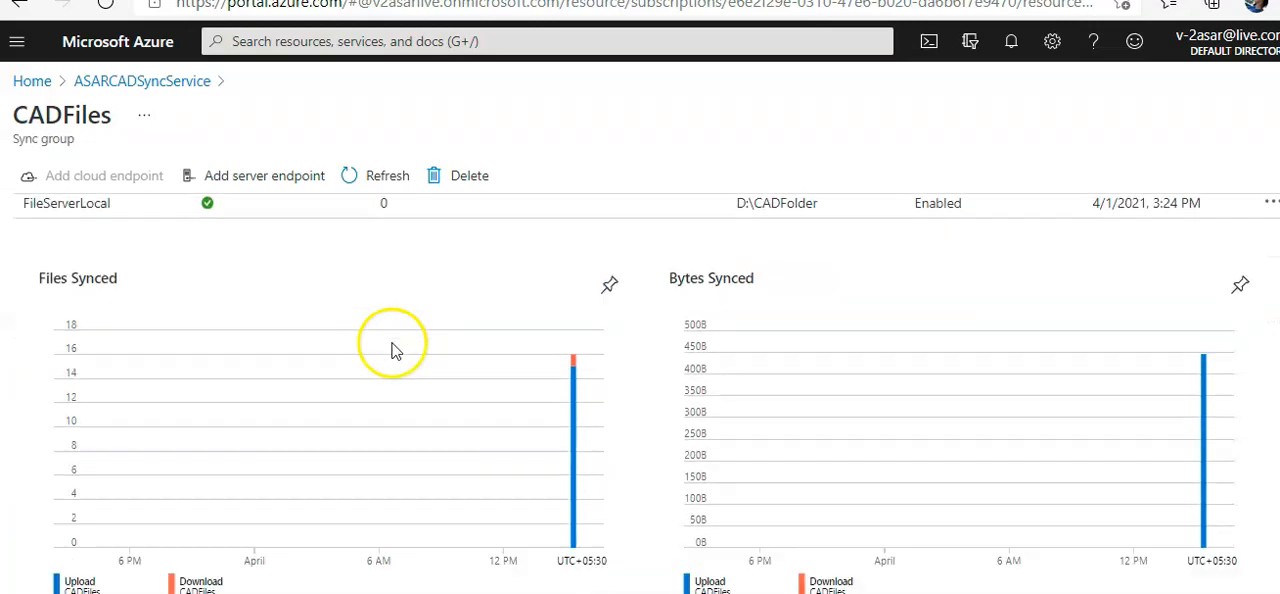
Open Files not syncing for FileServerLocal and locate the transient 'name is invalid' upload error.
left_click(66, 200)
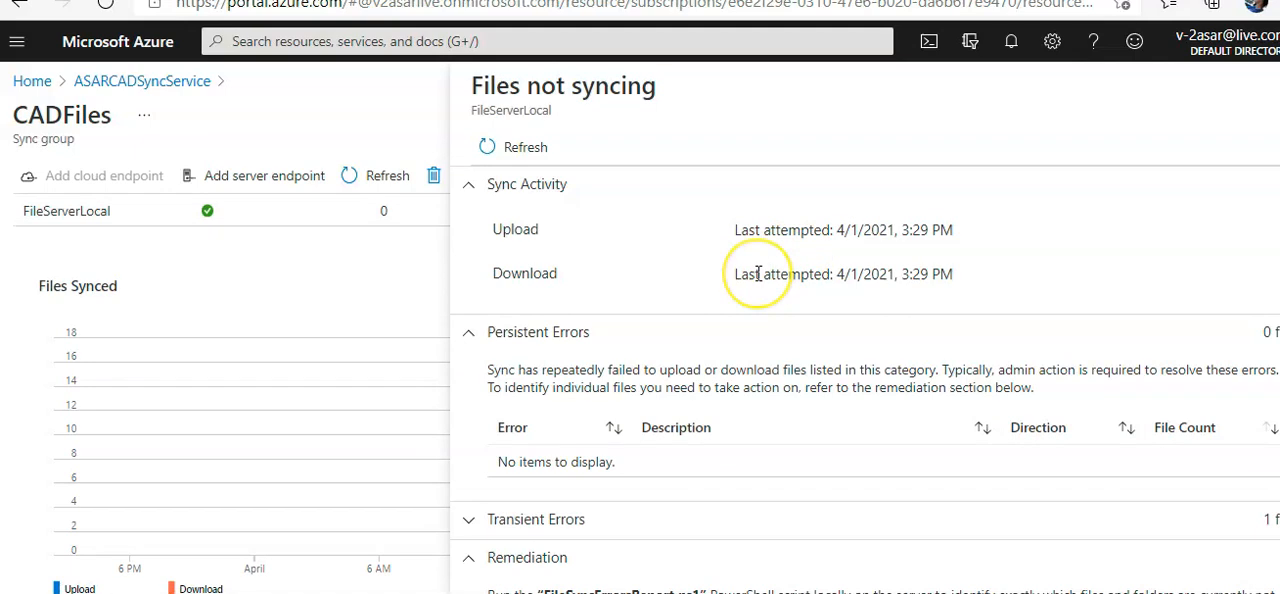
left_click(468, 184)
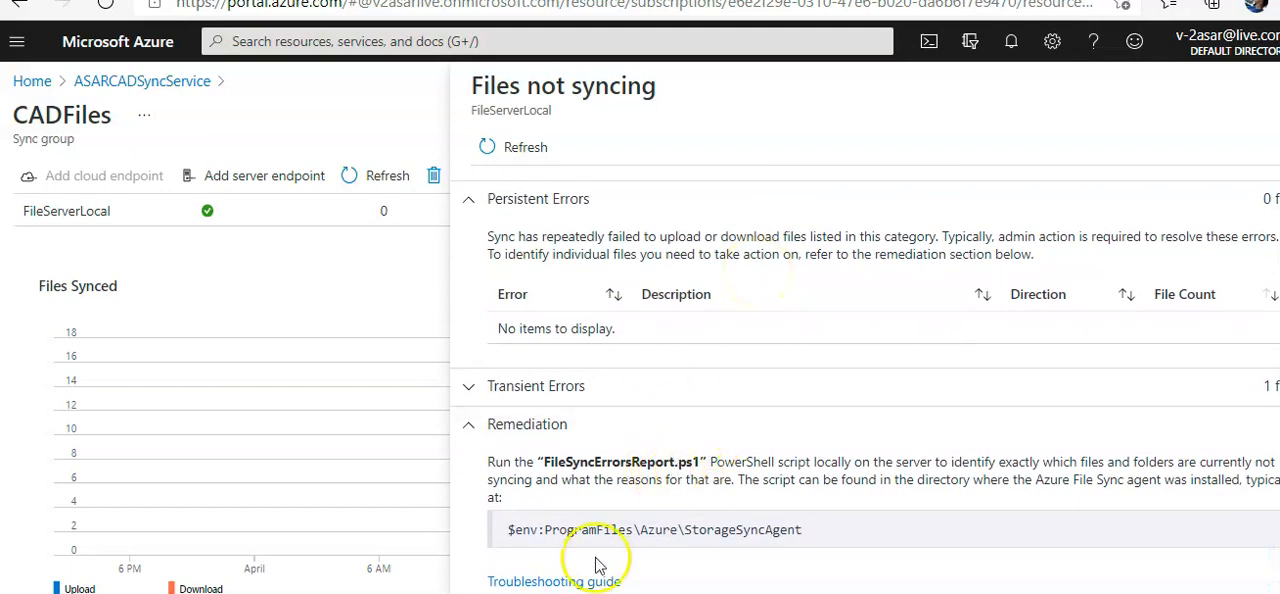
mouse_move(688, 272)
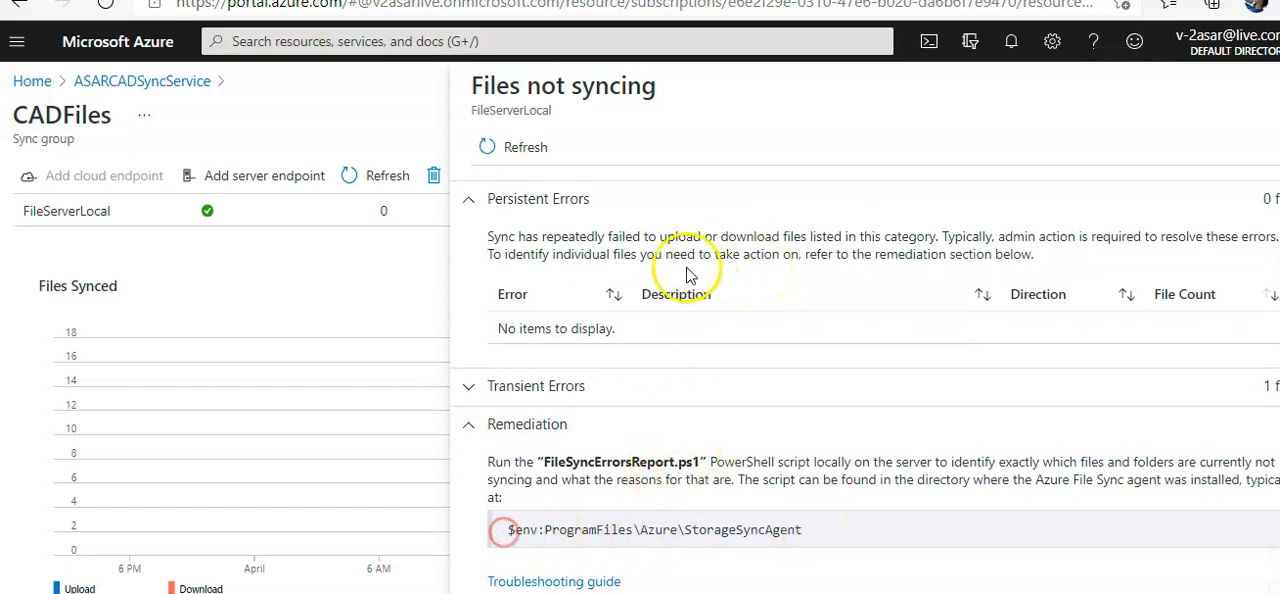
scroll("down", 3)
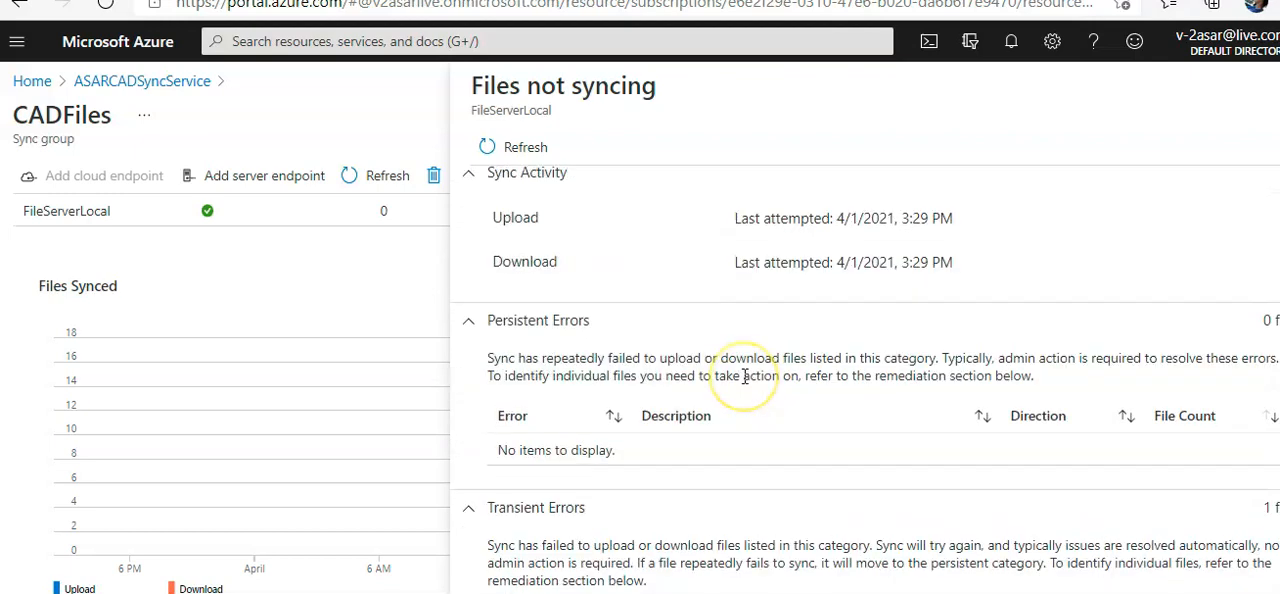
scroll("down", 3)
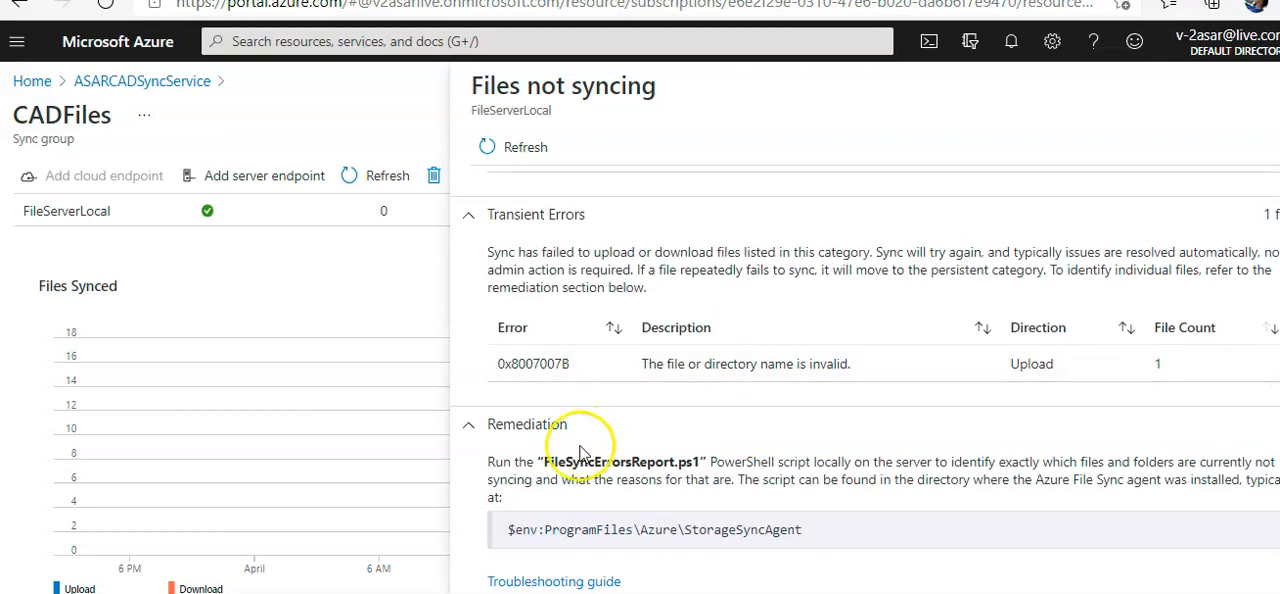
mouse_move(688, 504)
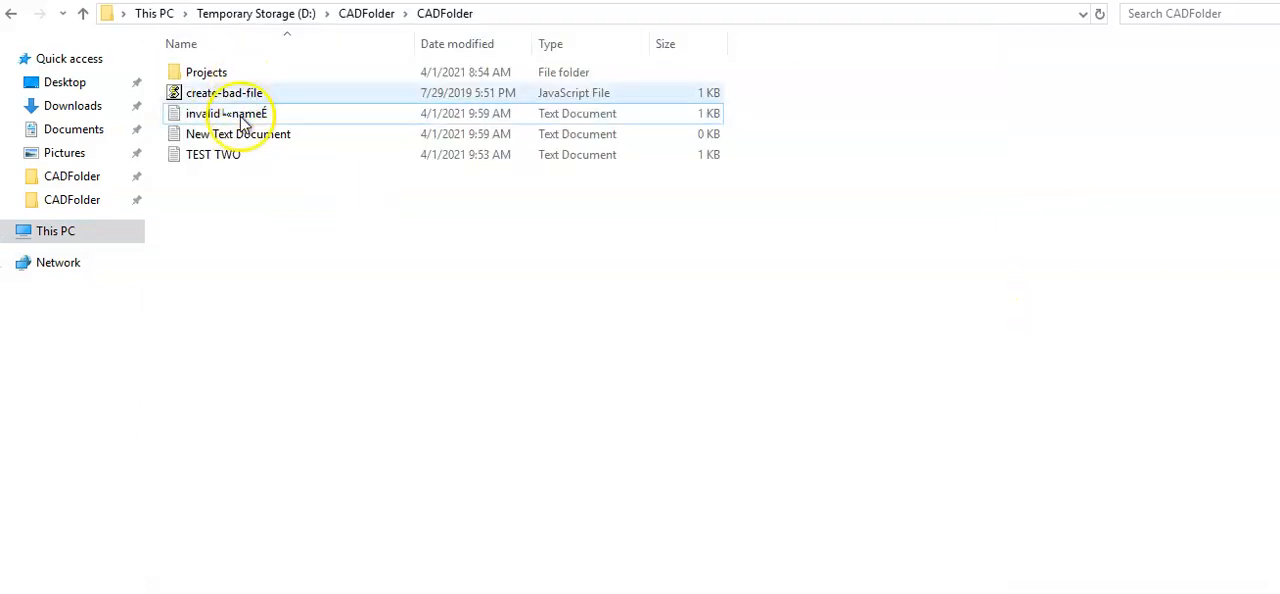
Show file name extensions in File Explorer's View options.
left_click(226, 112)
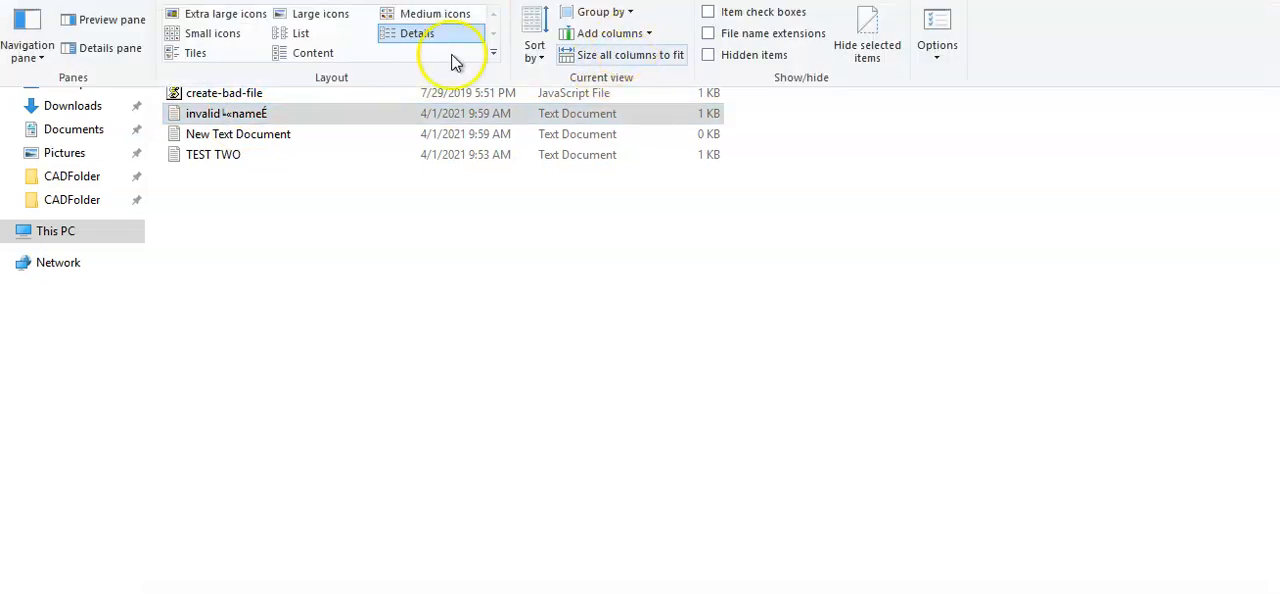
mouse_move(784, 42)
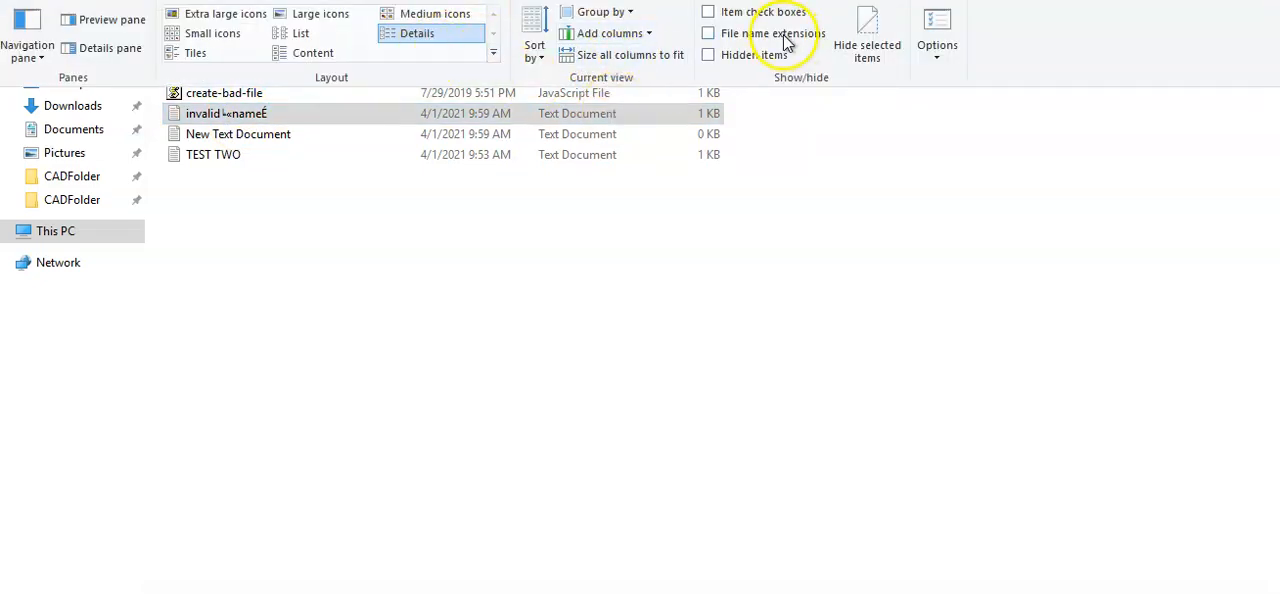
left_click(708, 32)
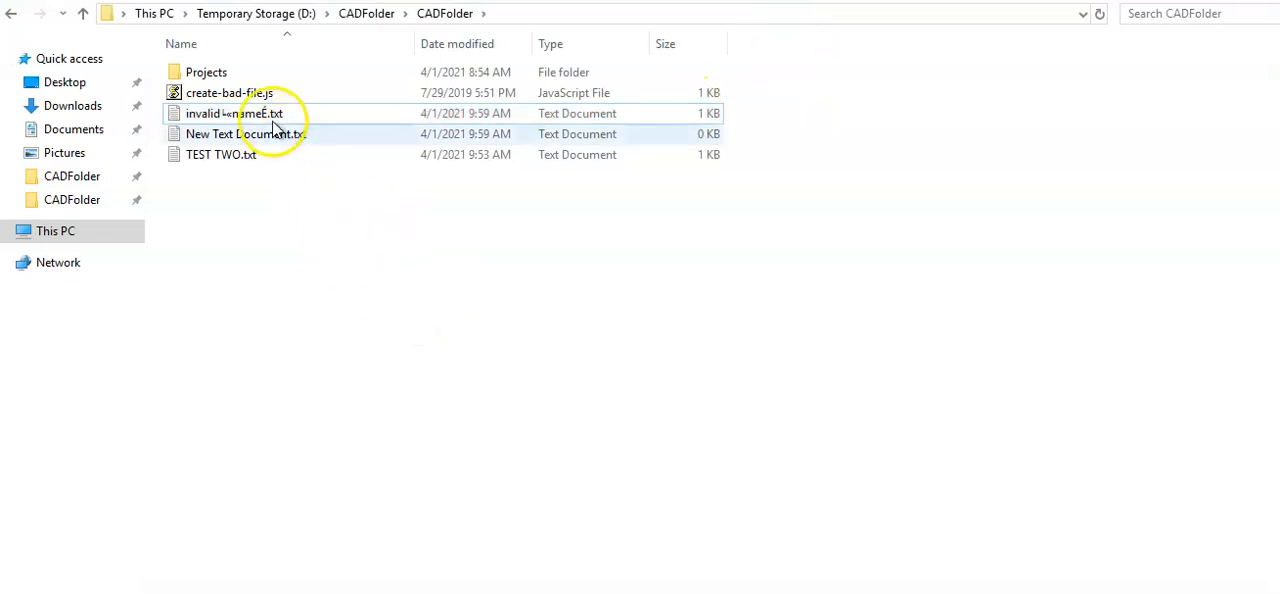
Rename the invalid-named text file to validname.txt.
left_click(234, 112)
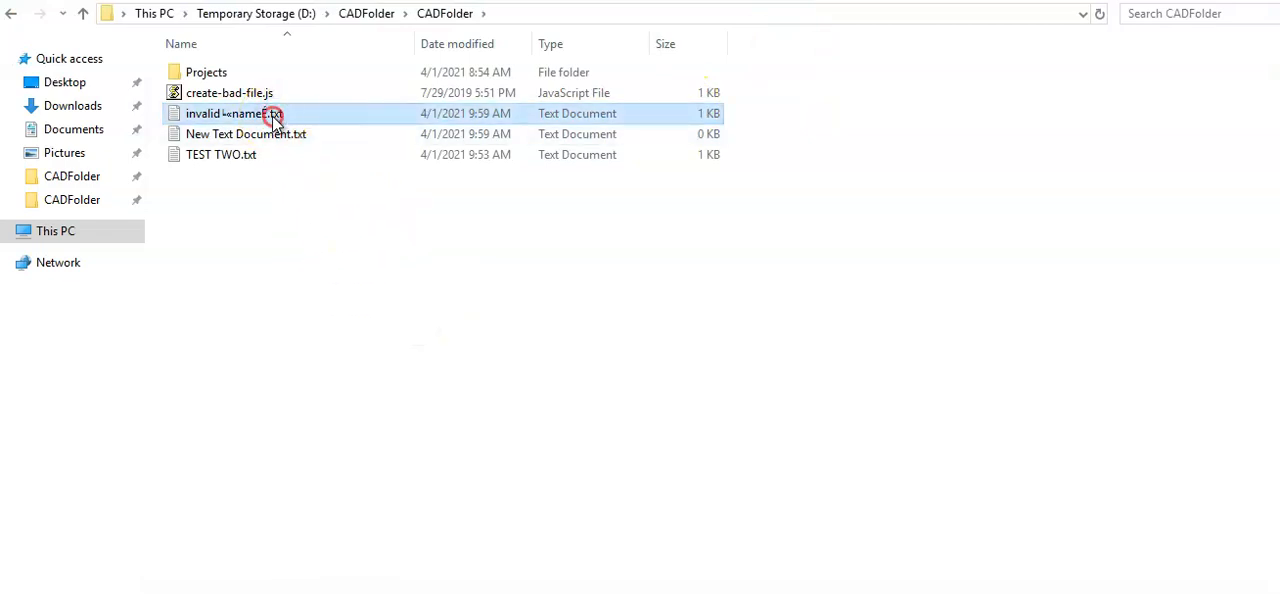
right_click(234, 112)
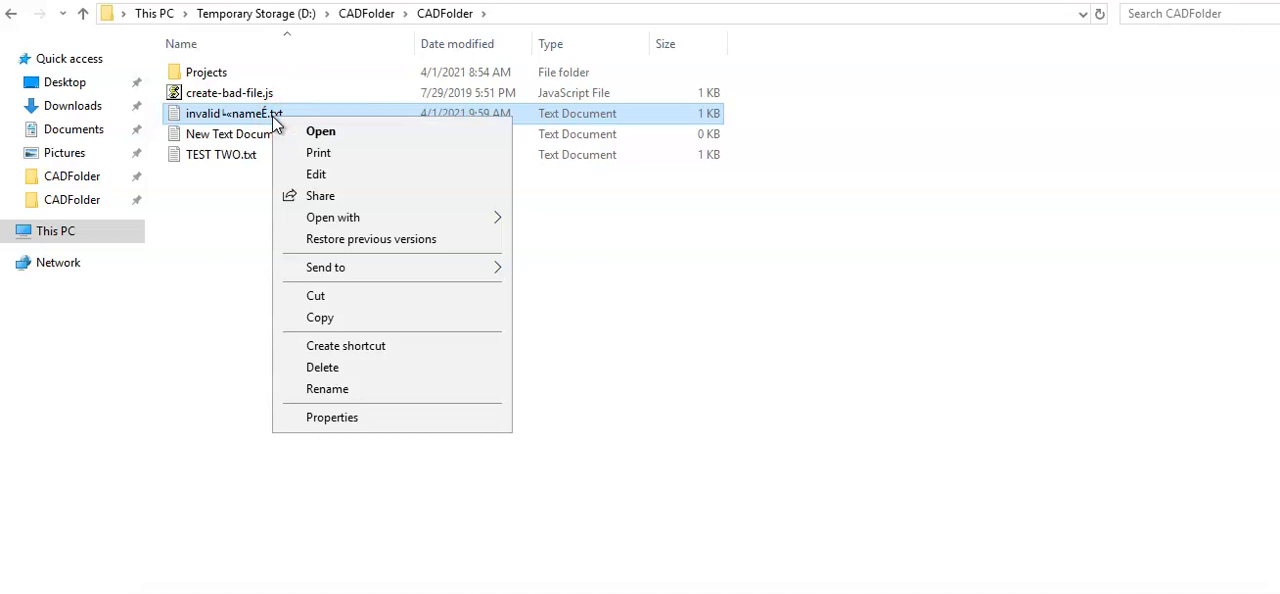
mouse_move(328, 388)
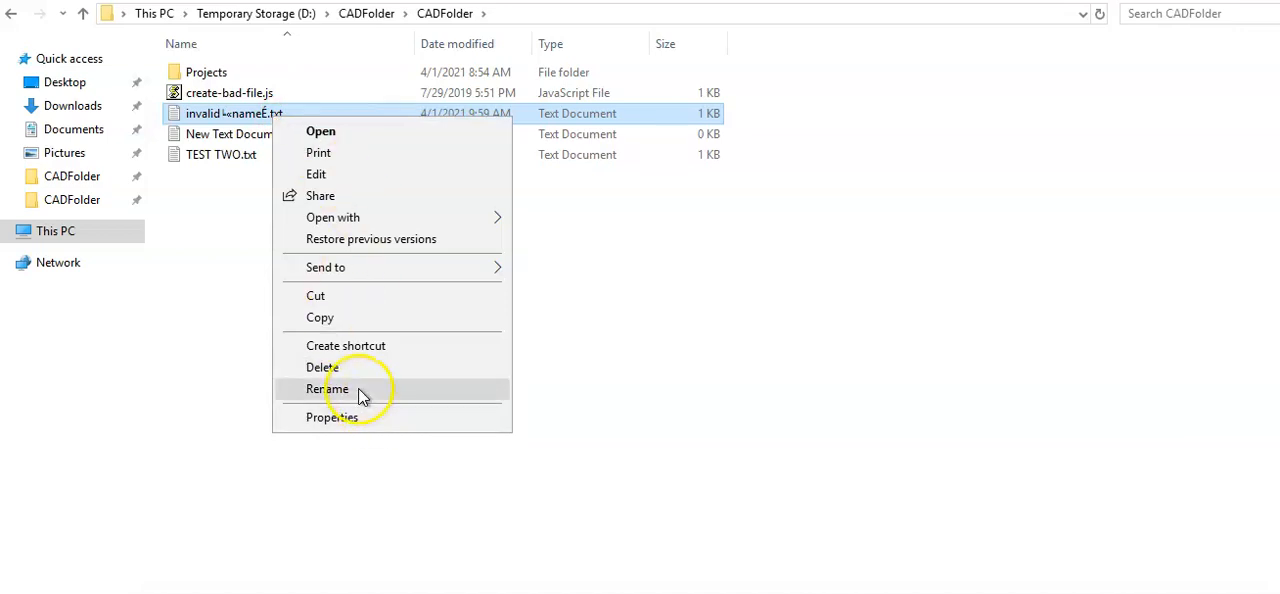
left_click(328, 388)
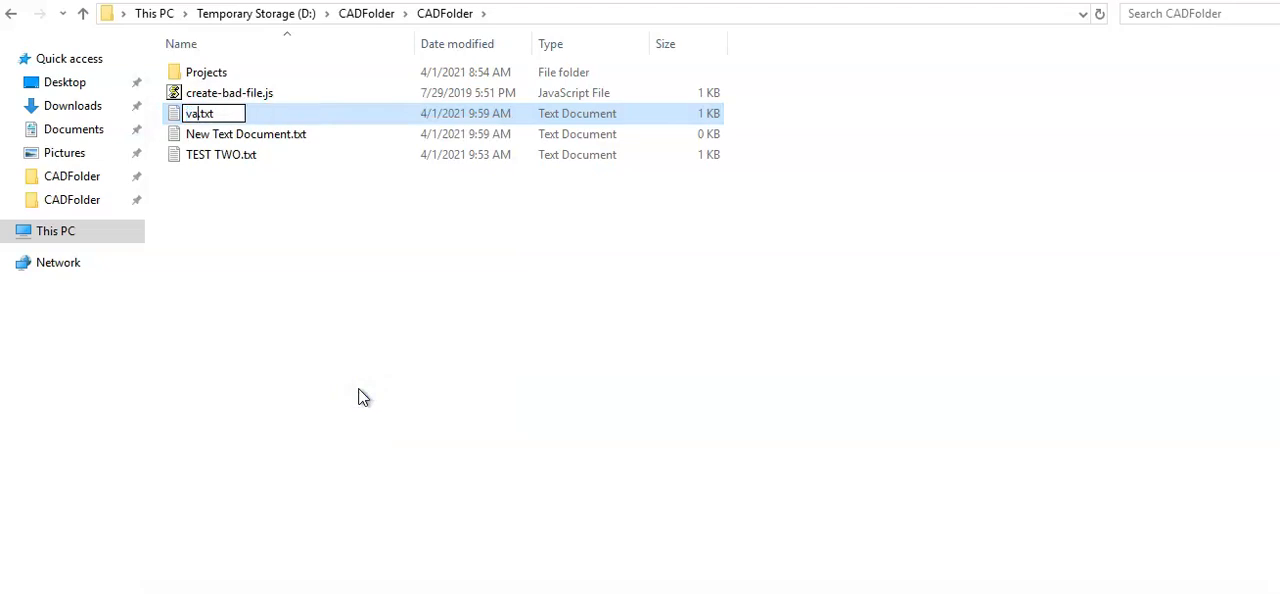
type("lidname")
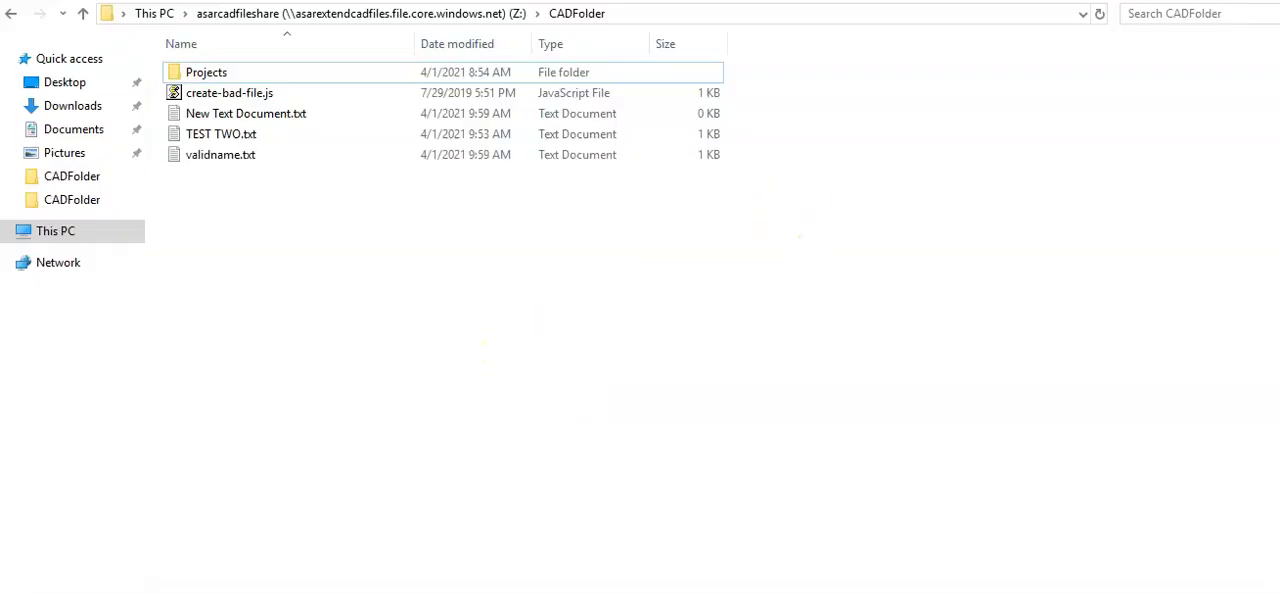
Open validname.txt to confirm it reads 'Hello world!', then close it.
left_click(220, 154)
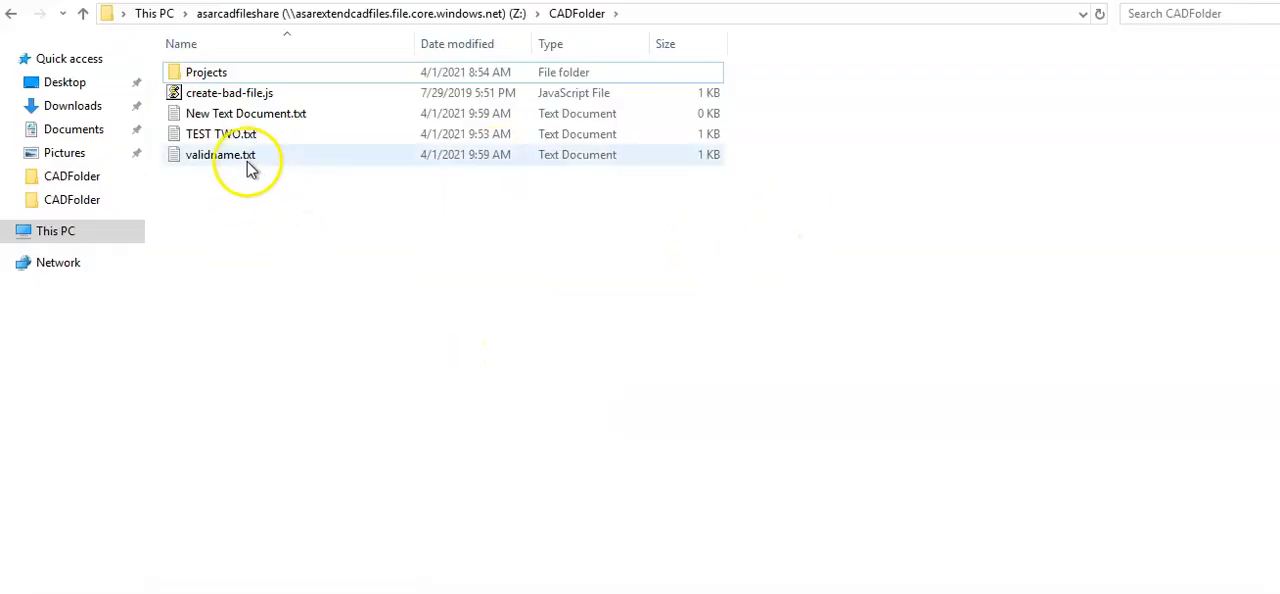
double_click(220, 154)
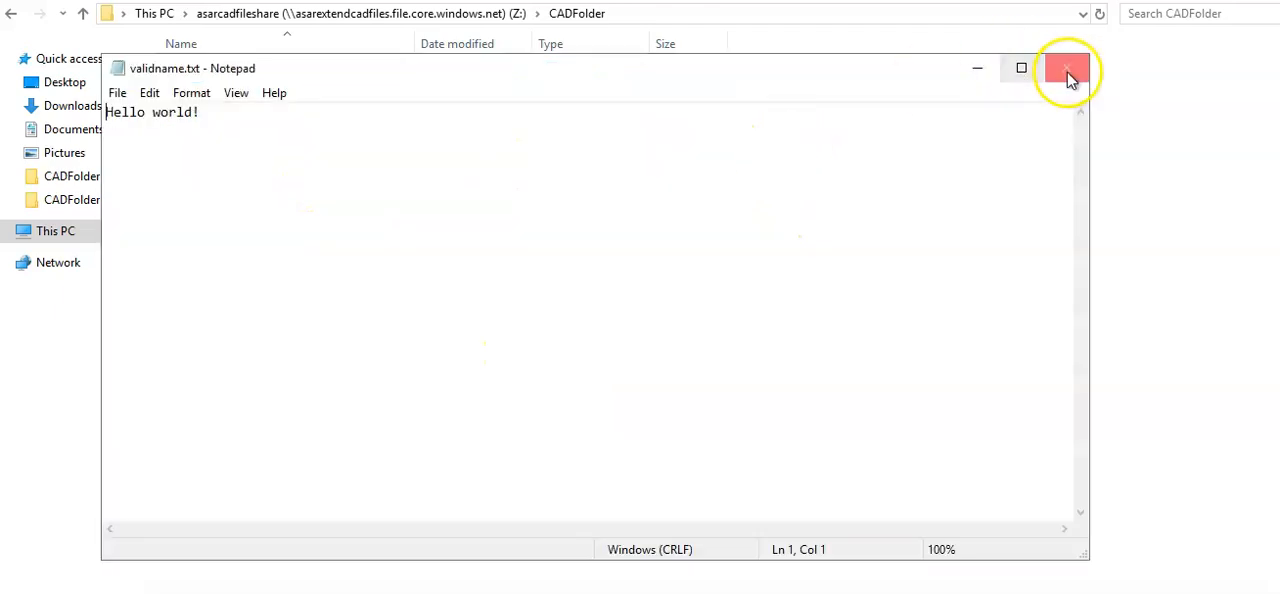
left_click(1068, 68)
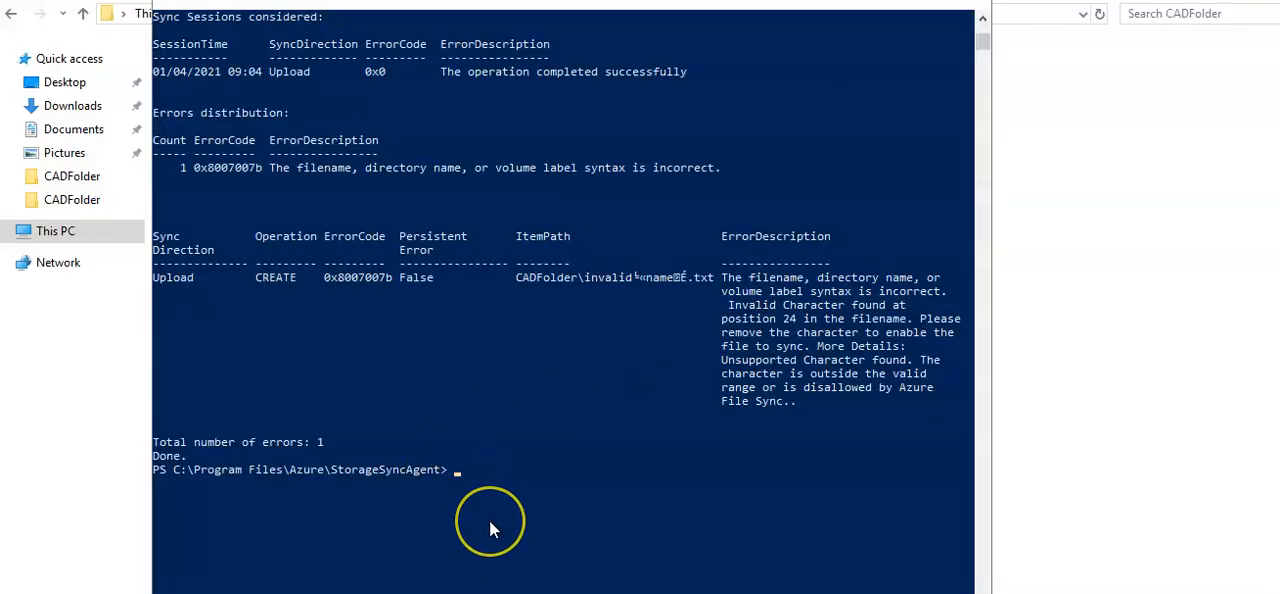
Rerun .\FileSyncErrorsReport.ps1 and scroll through the reported failing file and its error.
type(".\\FileSyncErrorsReport.ps1")
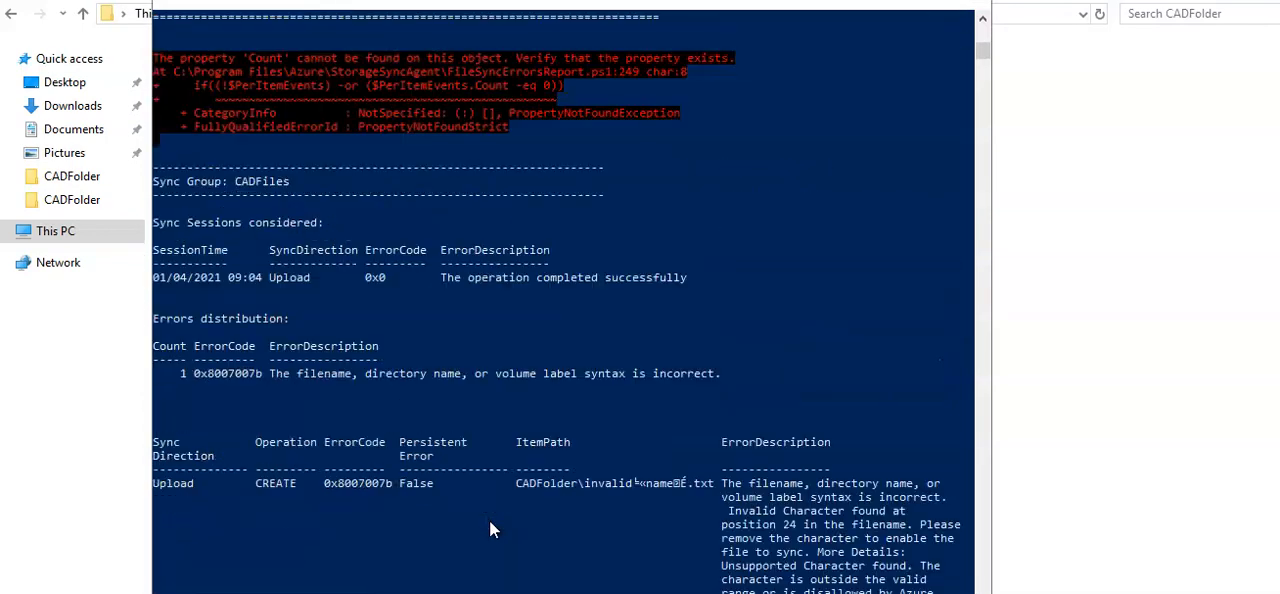
scroll("down", 3)
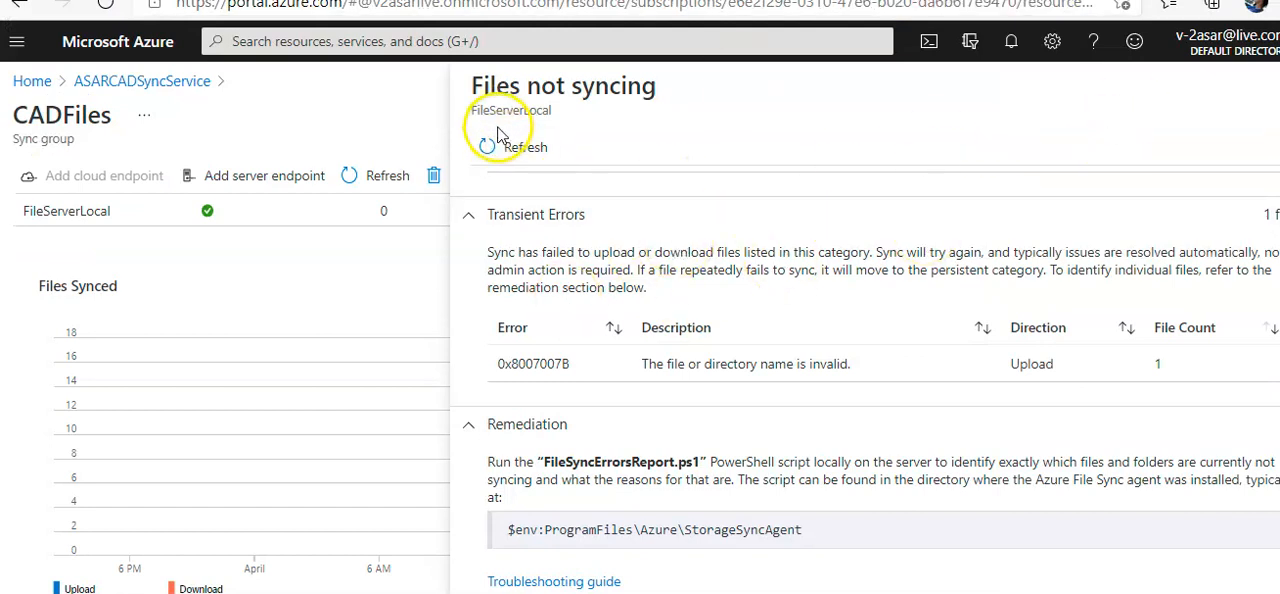
mouse_move(1216, 180)
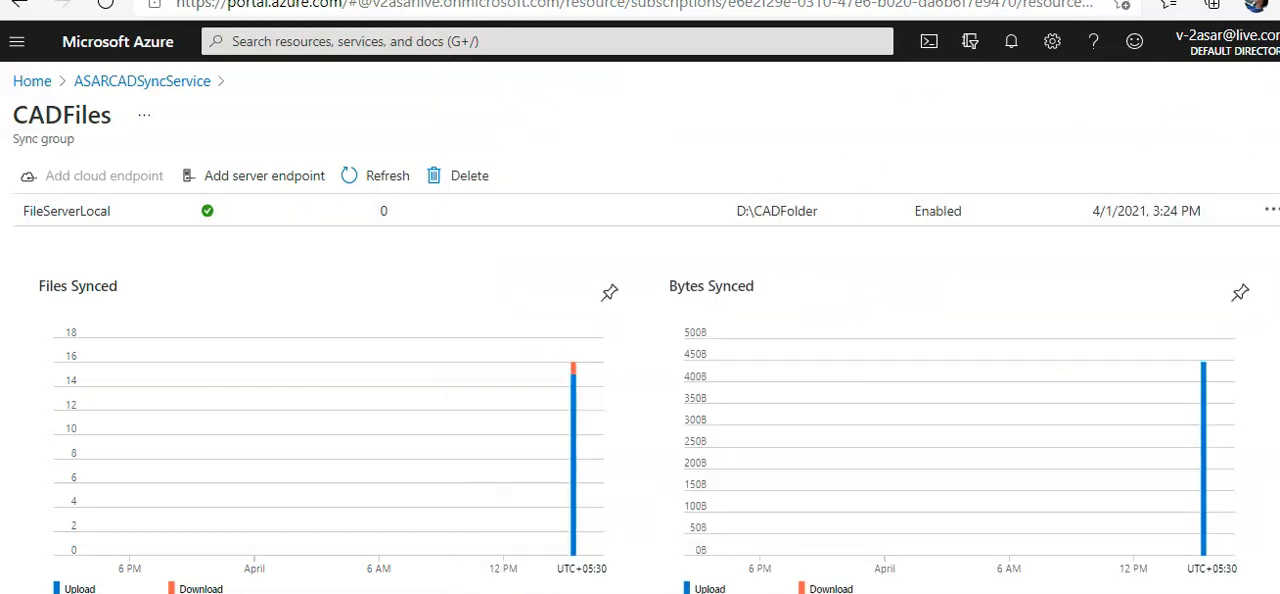
Refresh CADFiles, select FileServerLocal and view its transient unsynced-file details.
left_click(388, 176)
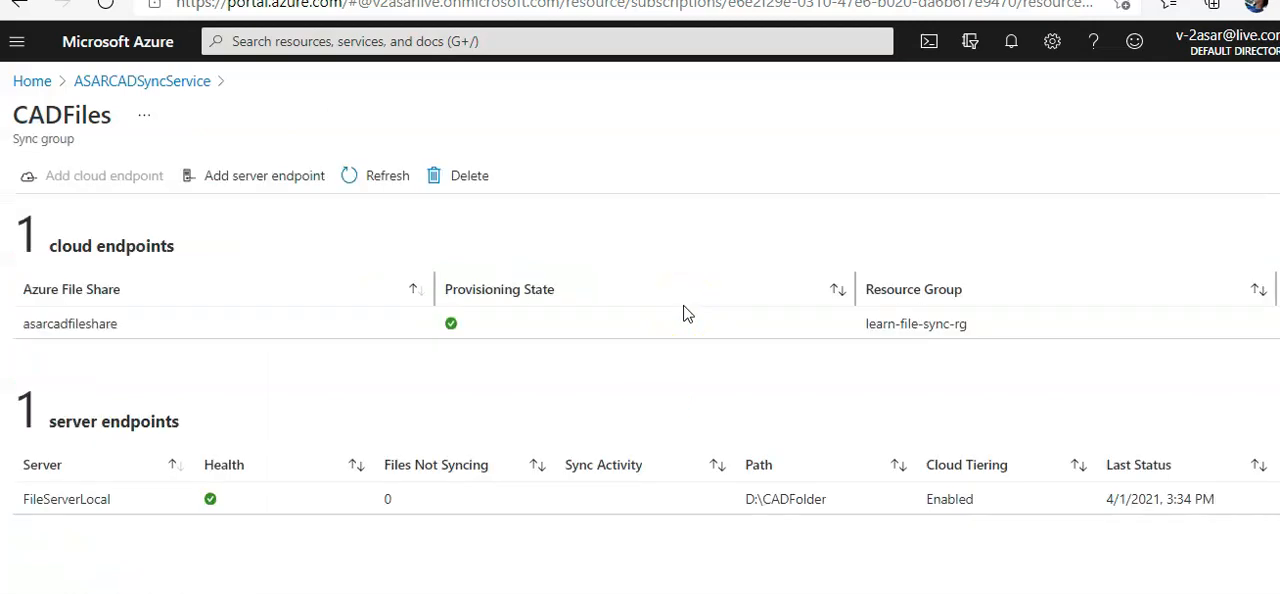
left_click(66, 500)
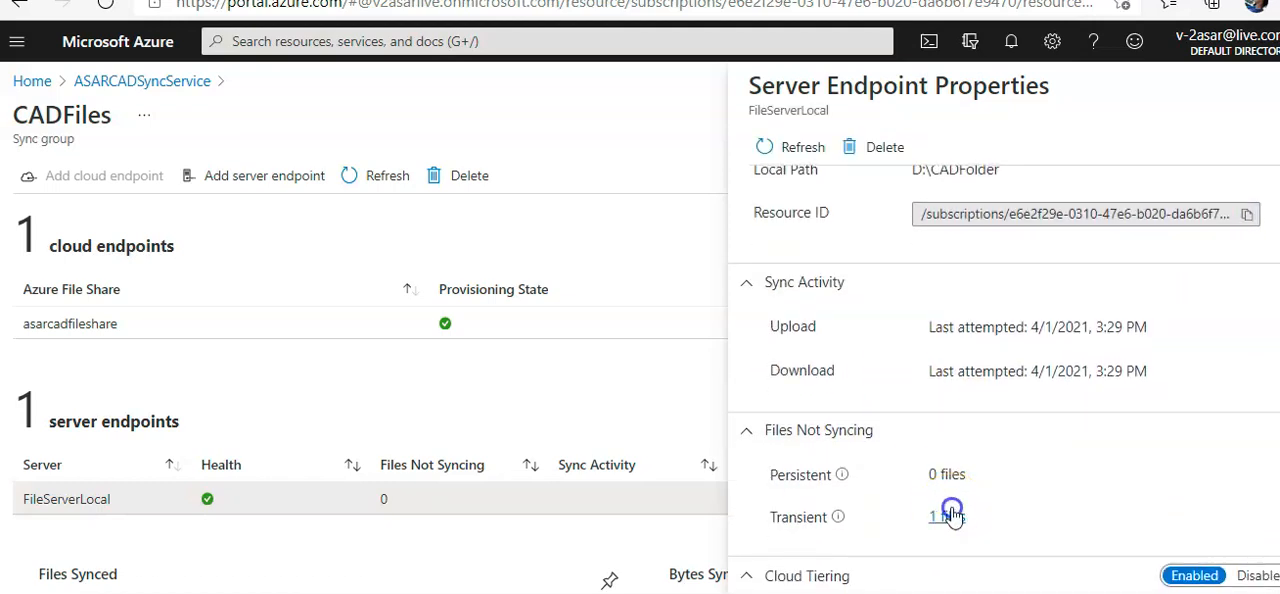
left_click(936, 516)
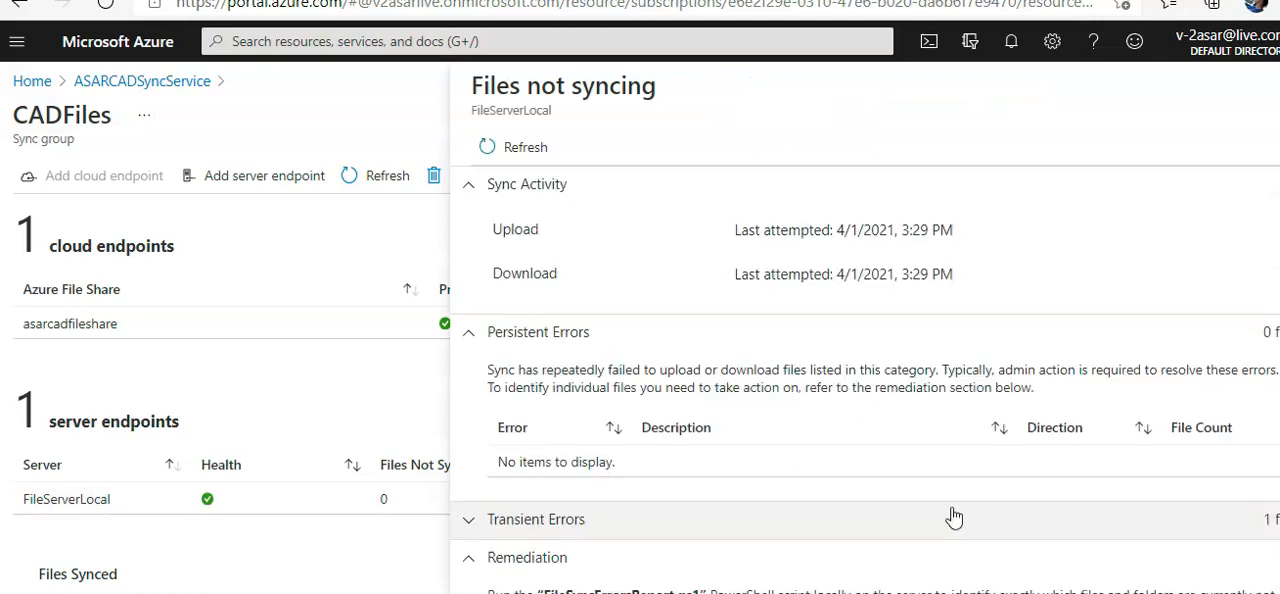